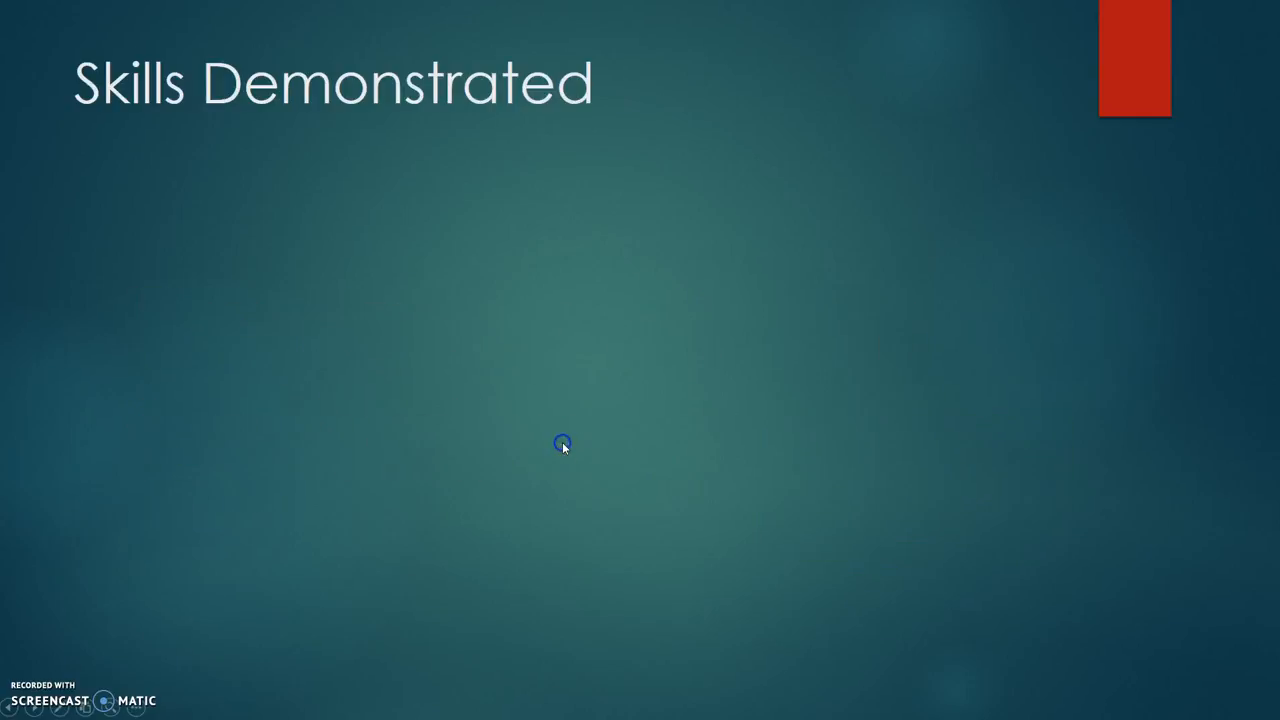
Advance the slide show from 'The First Sheet' to 'The Second Sheet' slide
click(562, 444)
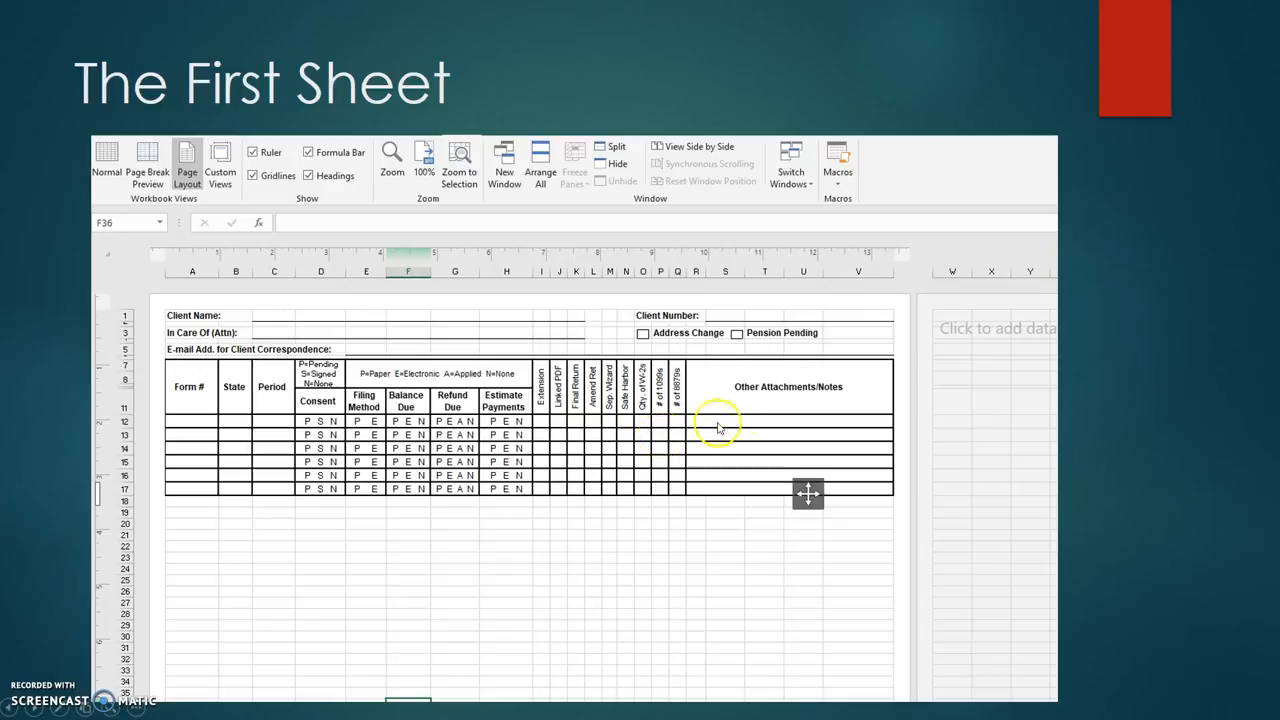
mouse_move(844, 280)
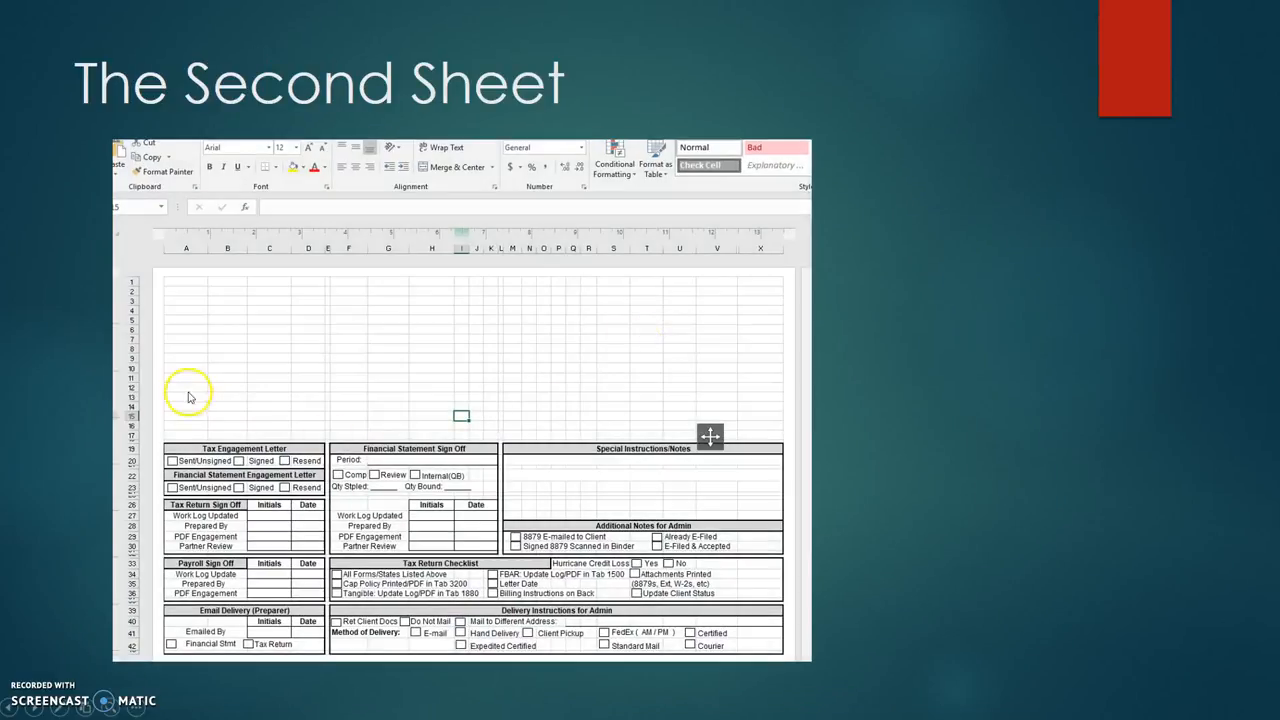
mouse_move(172, 446)
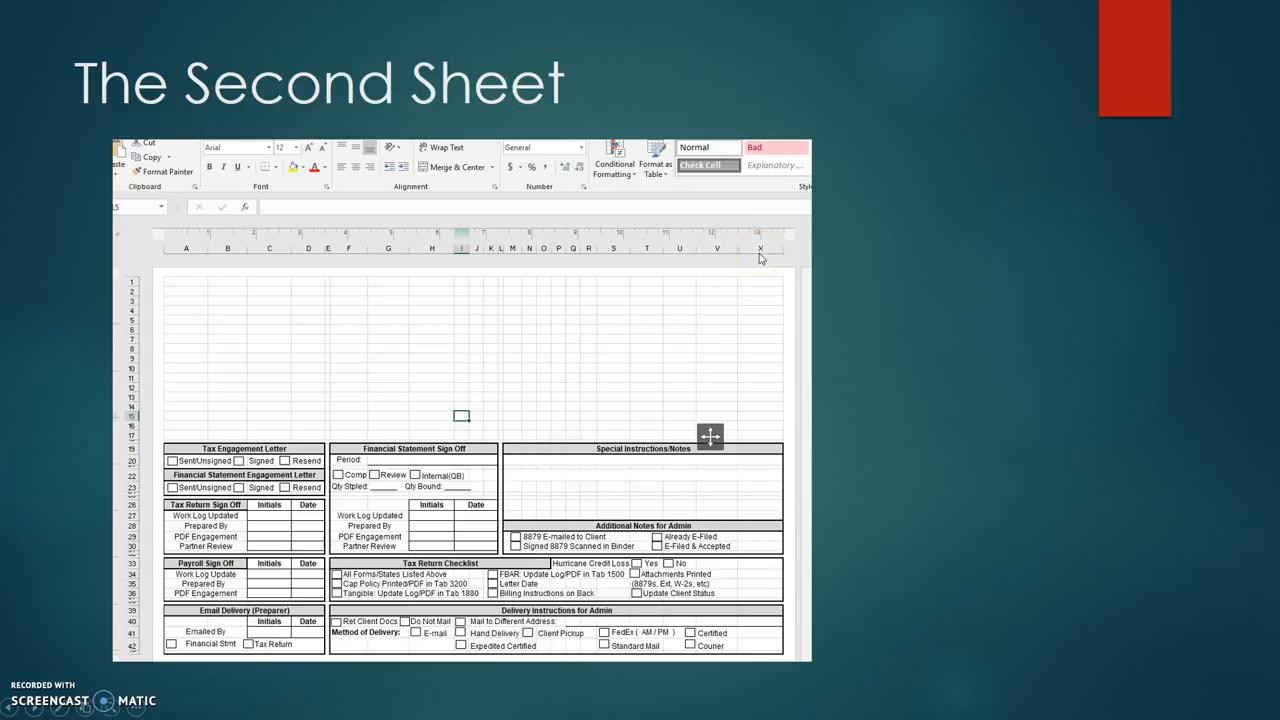
mouse_move(760, 252)
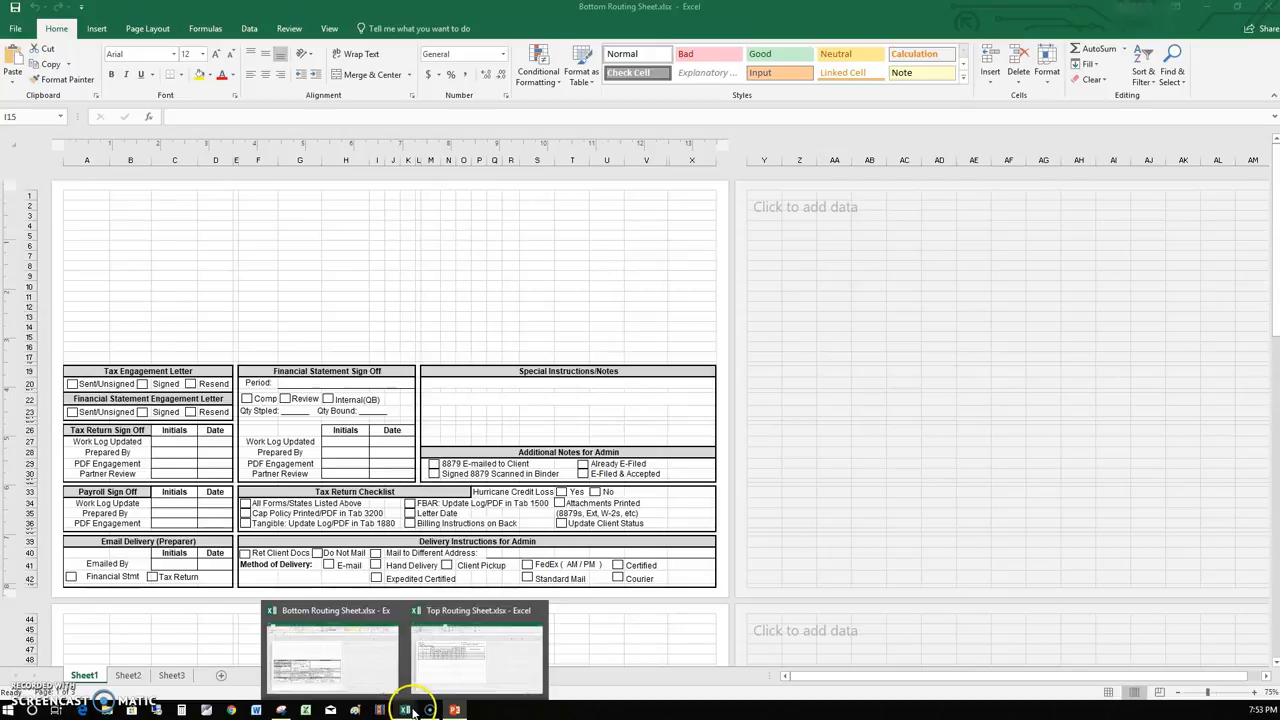
Bring Top Routing Sheet.xlsx forward, try Normal and Page Break Preview, then settle on Page Layout view
click(476, 656)
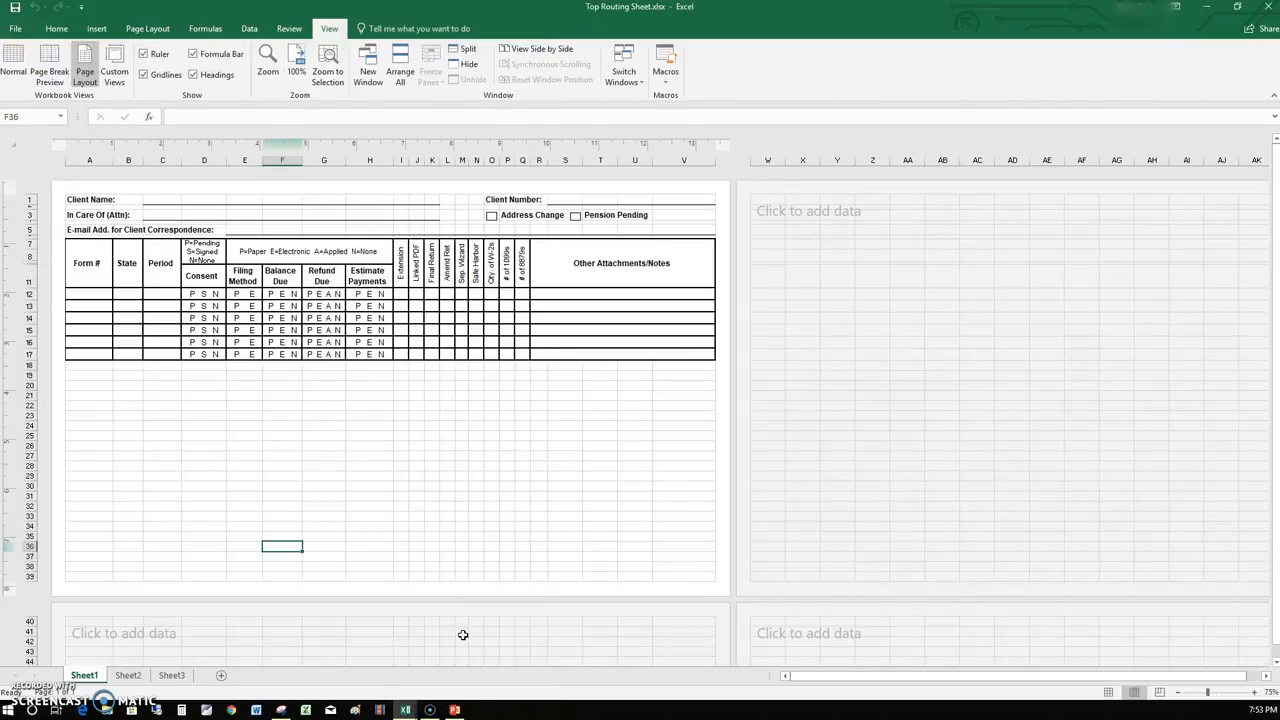
mouse_move(508, 404)
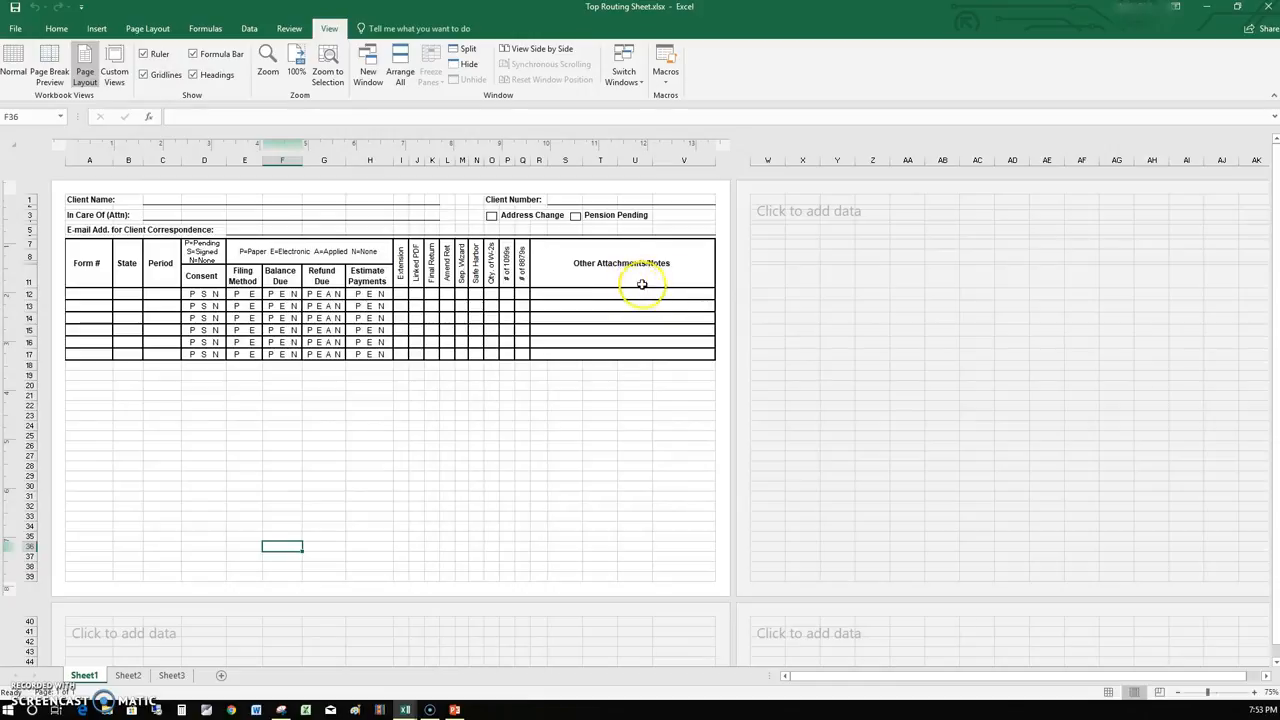
mouse_move(608, 312)
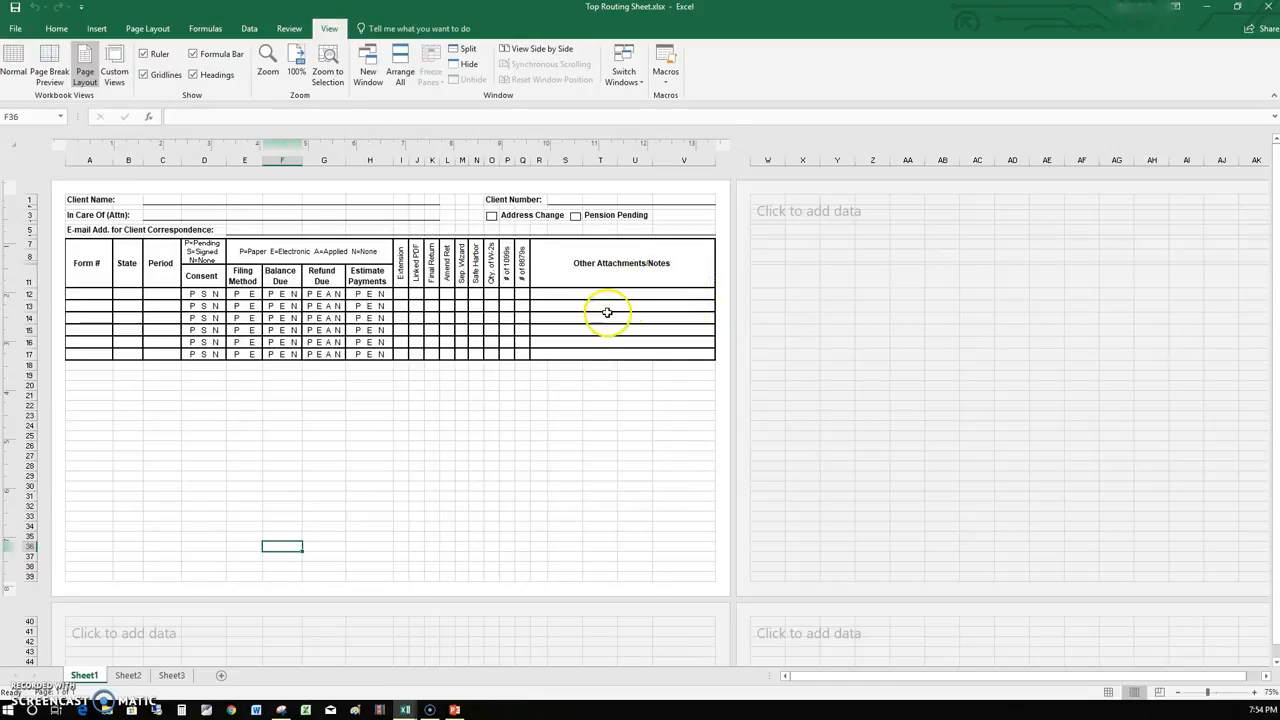
mouse_move(532, 252)
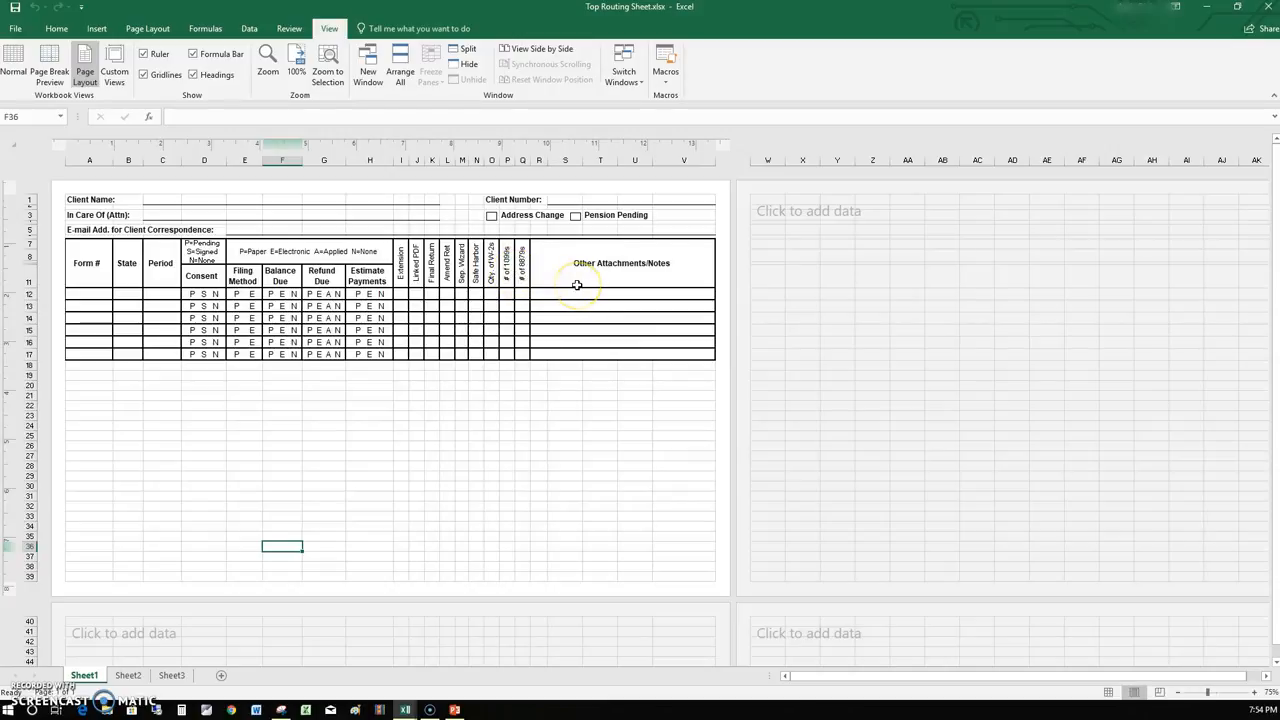
mouse_move(772, 308)
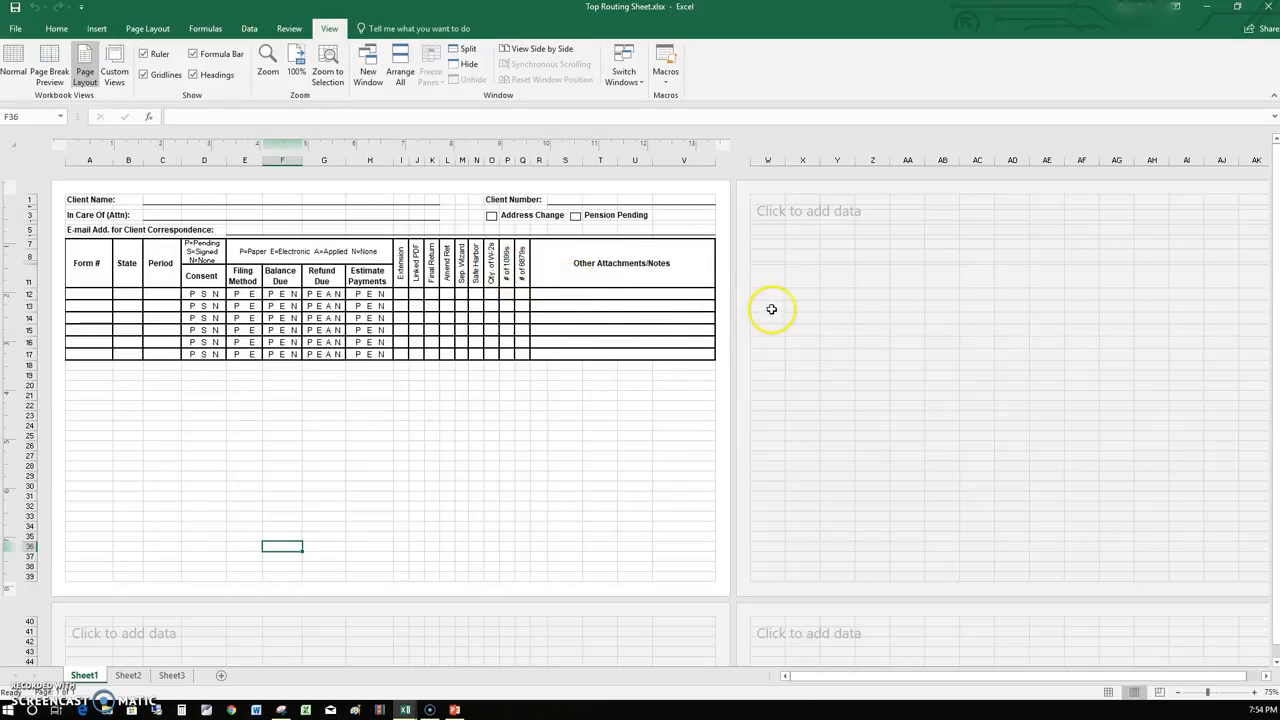
mouse_move(886, 390)
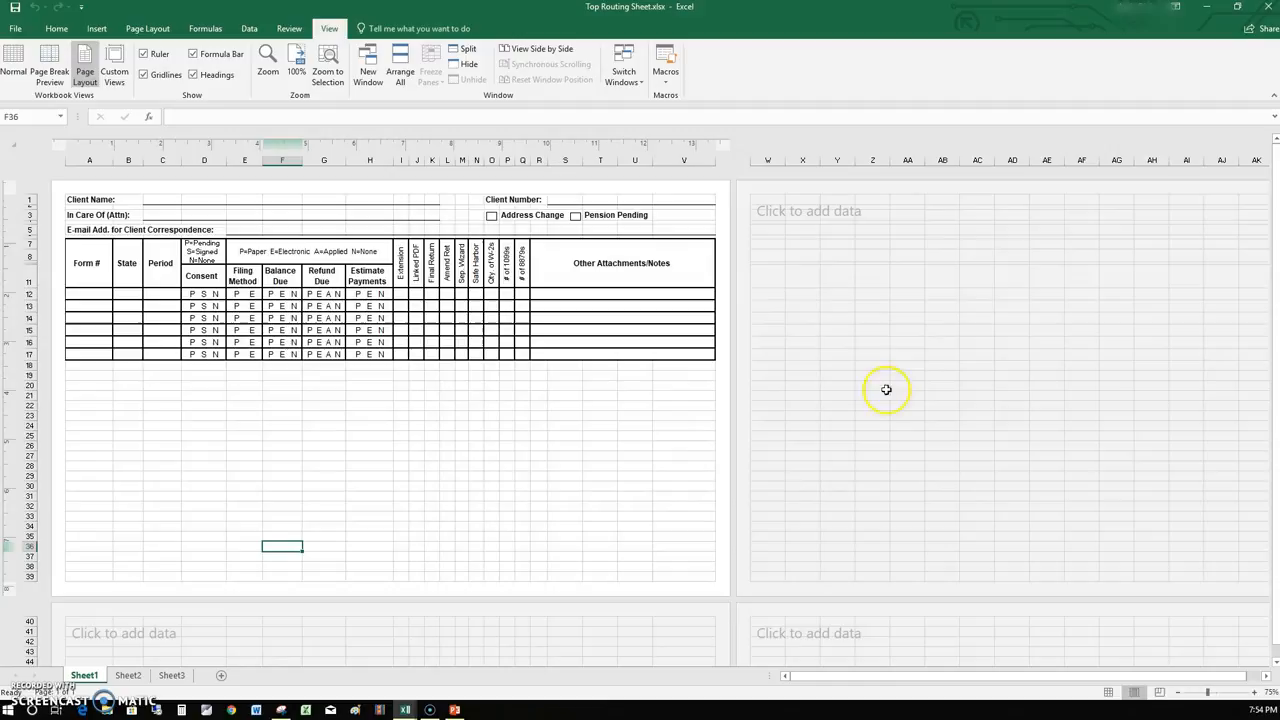
mouse_move(600, 614)
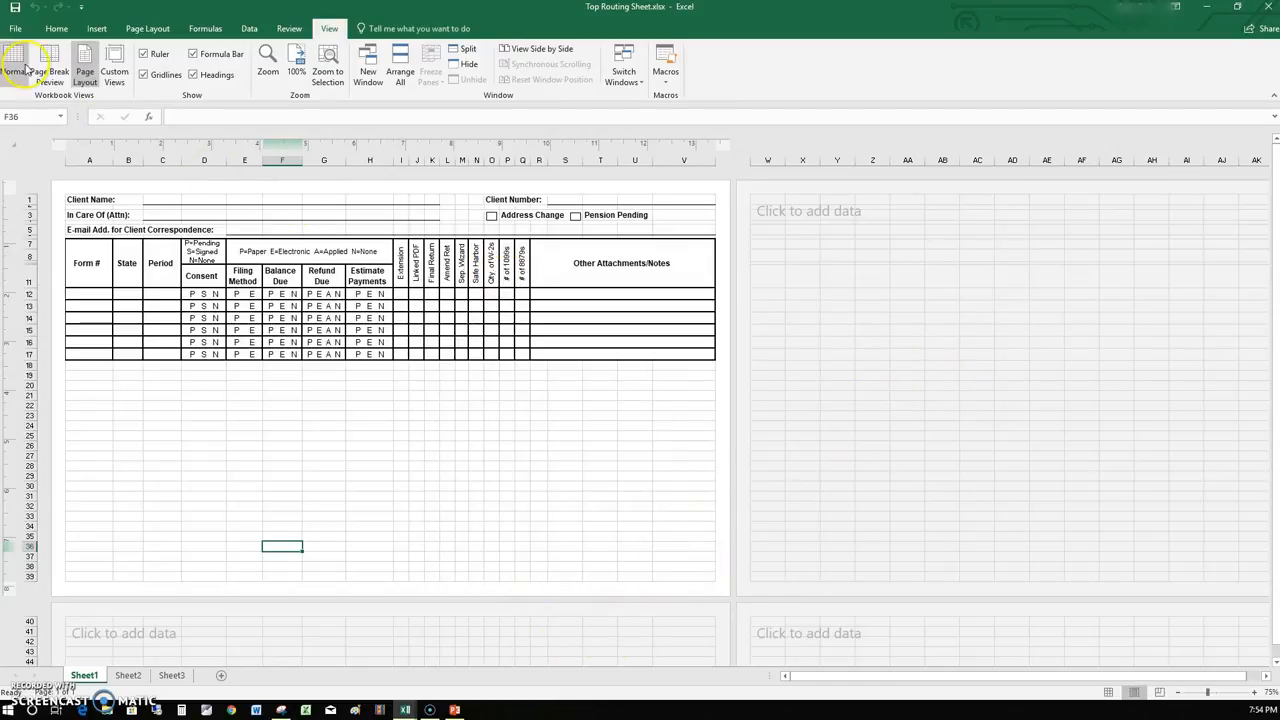
click(14, 58)
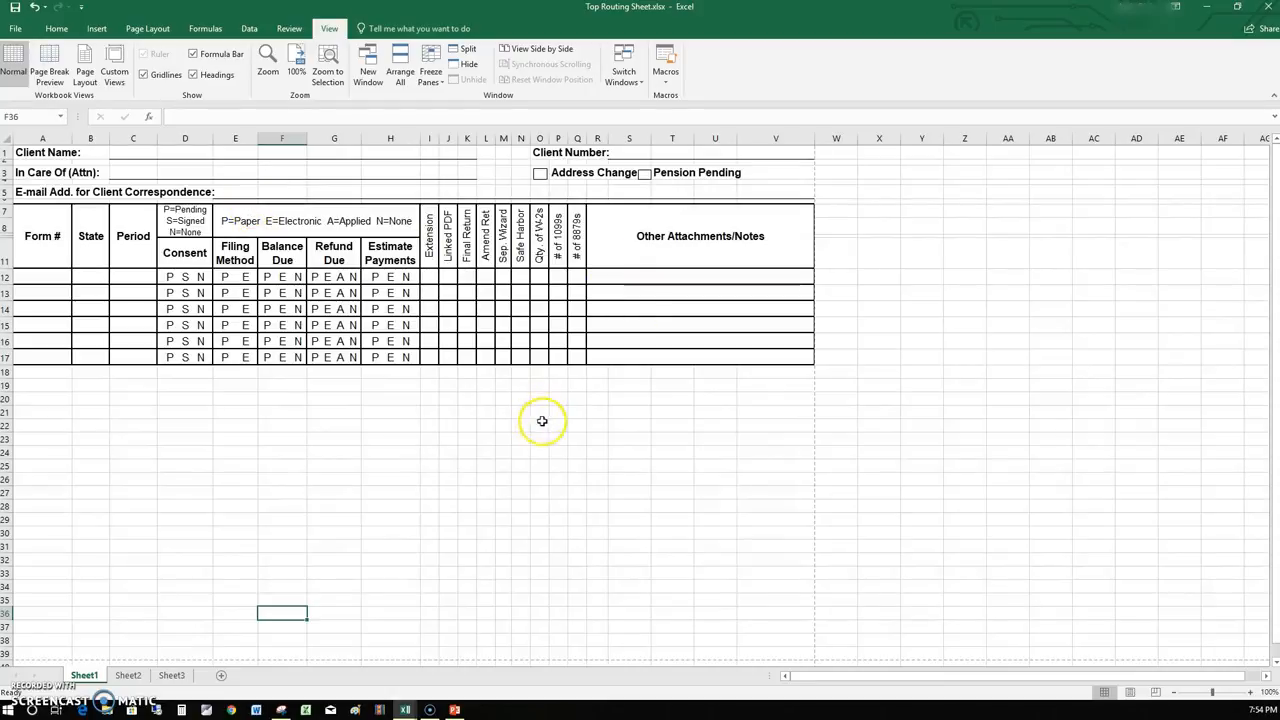
mouse_move(776, 180)
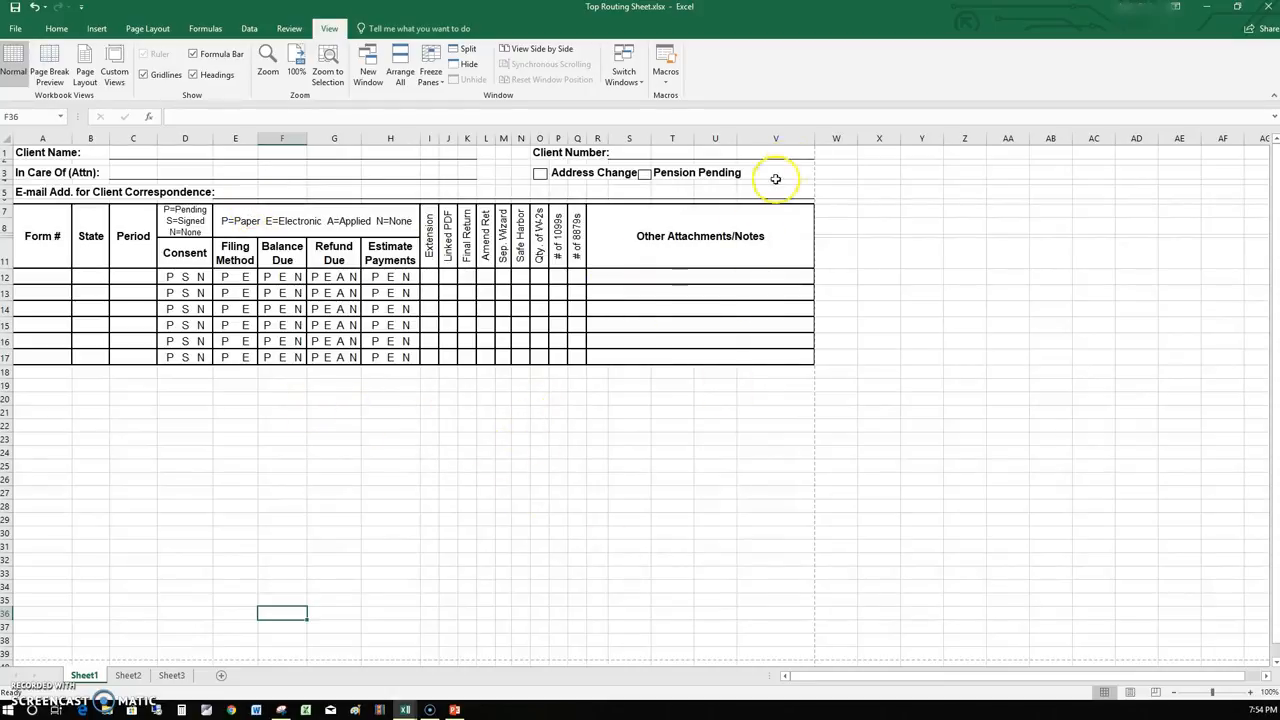
mouse_move(824, 390)
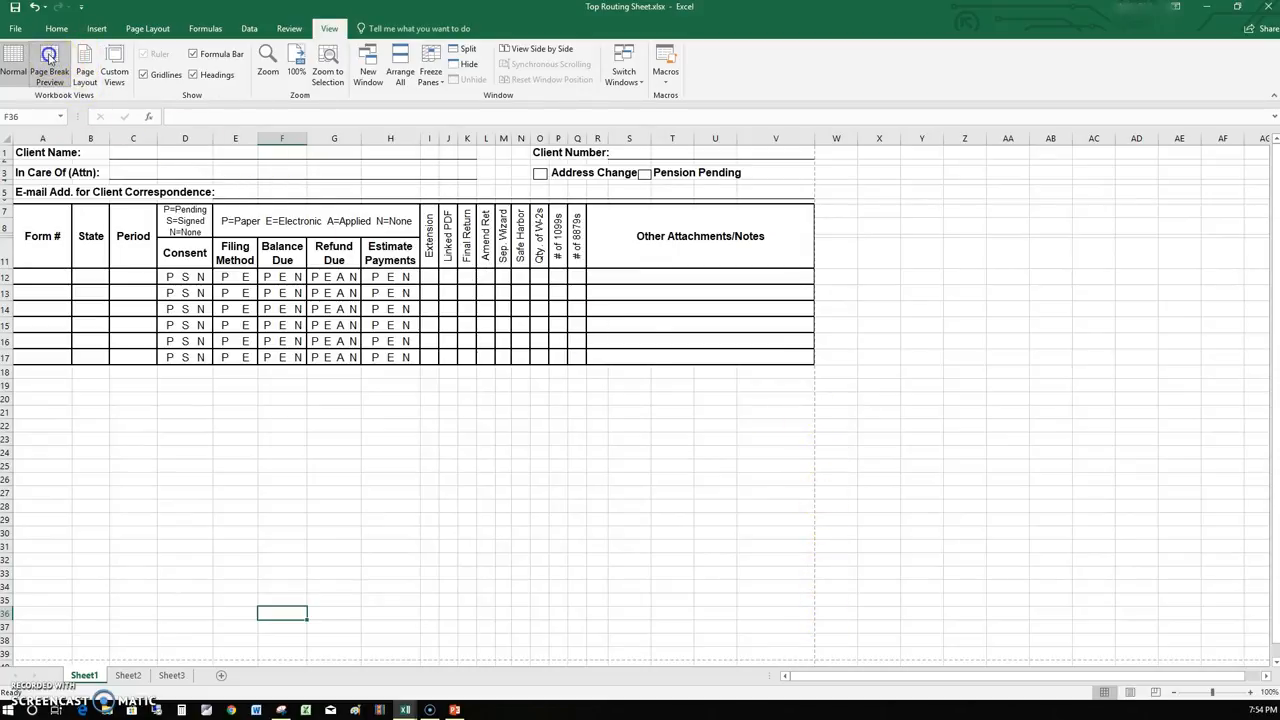
click(84, 62)
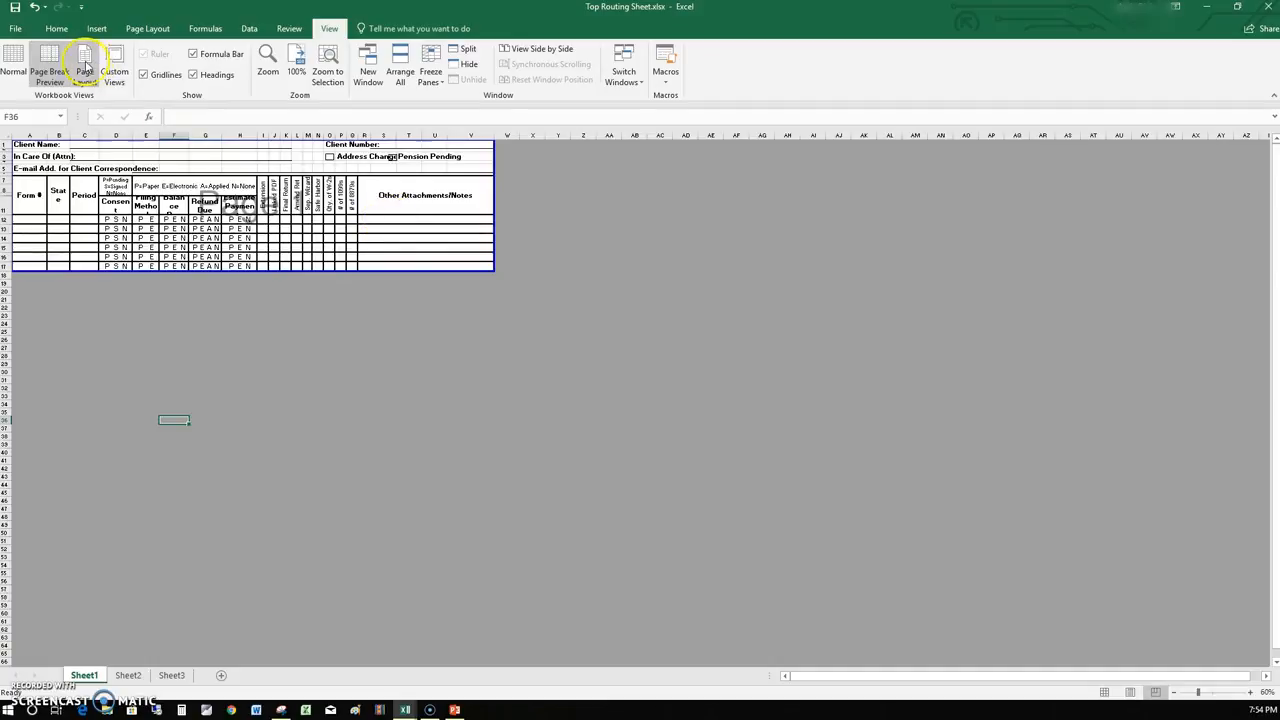
click(84, 60)
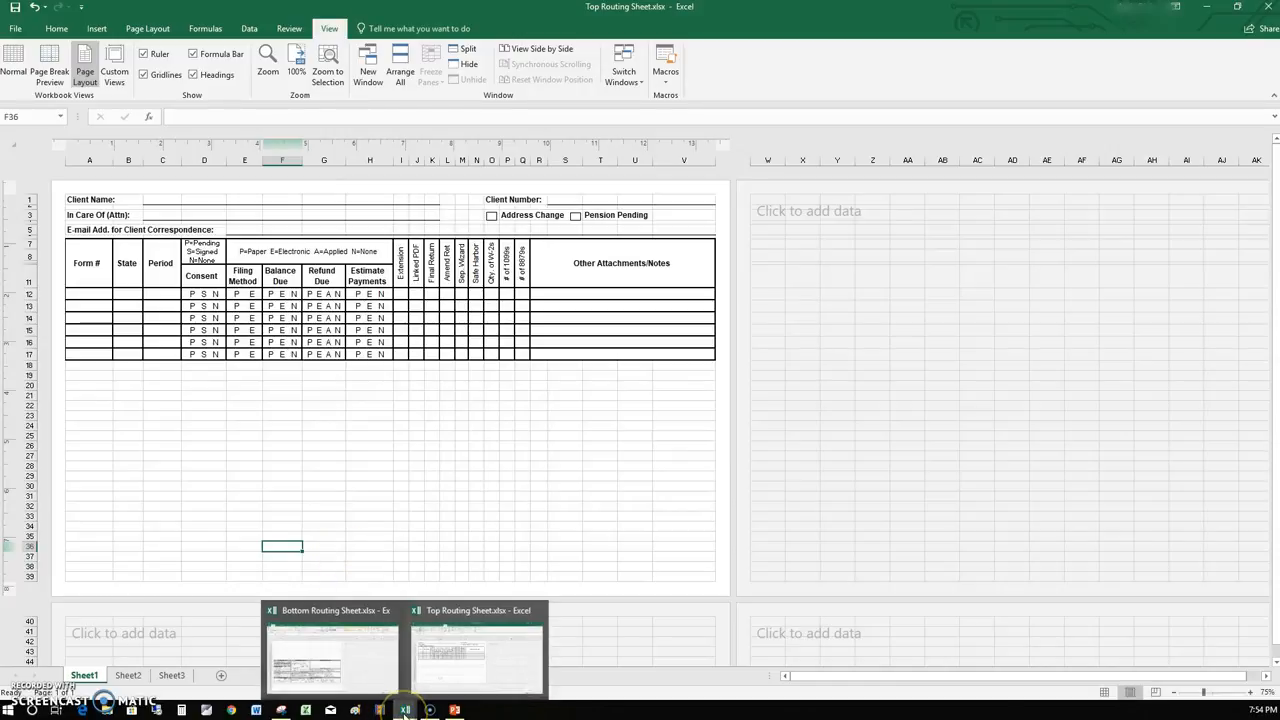
Copy the Tax Engagement Letter and sign-off rows from the Bottom Routing Sheet workbook
click(332, 650)
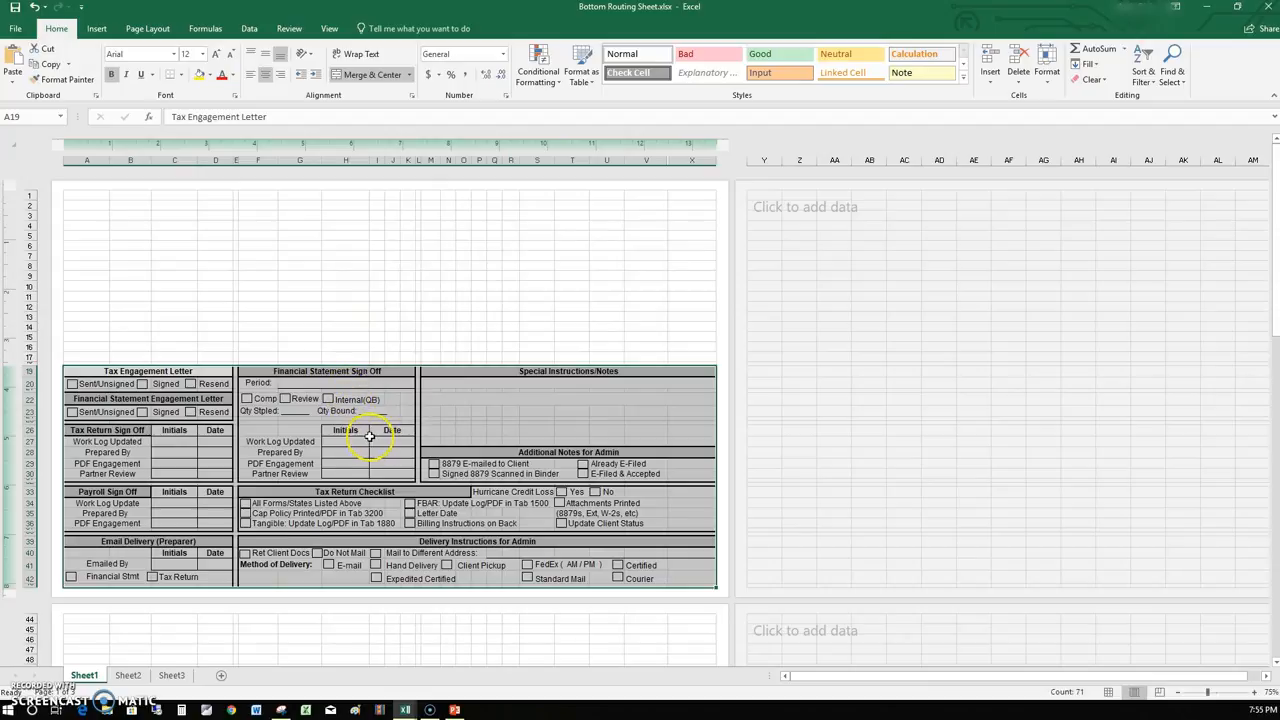
right_click(370, 436)
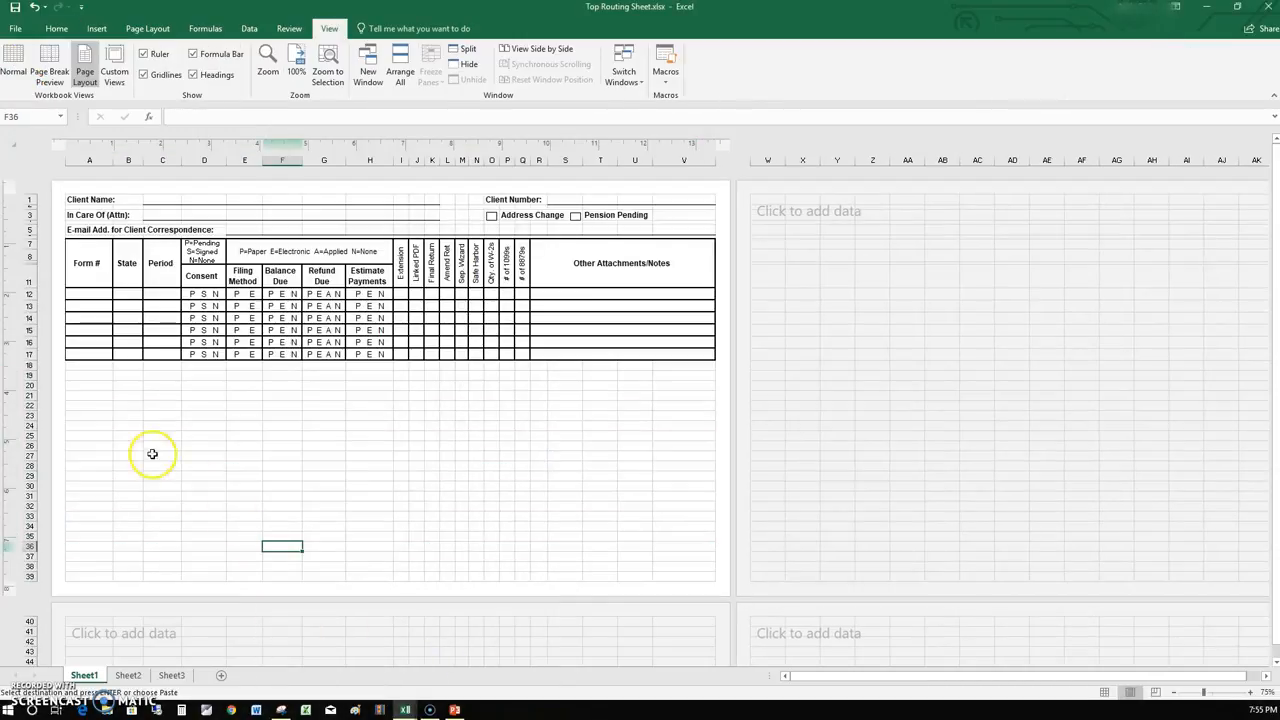
mouse_move(88, 368)
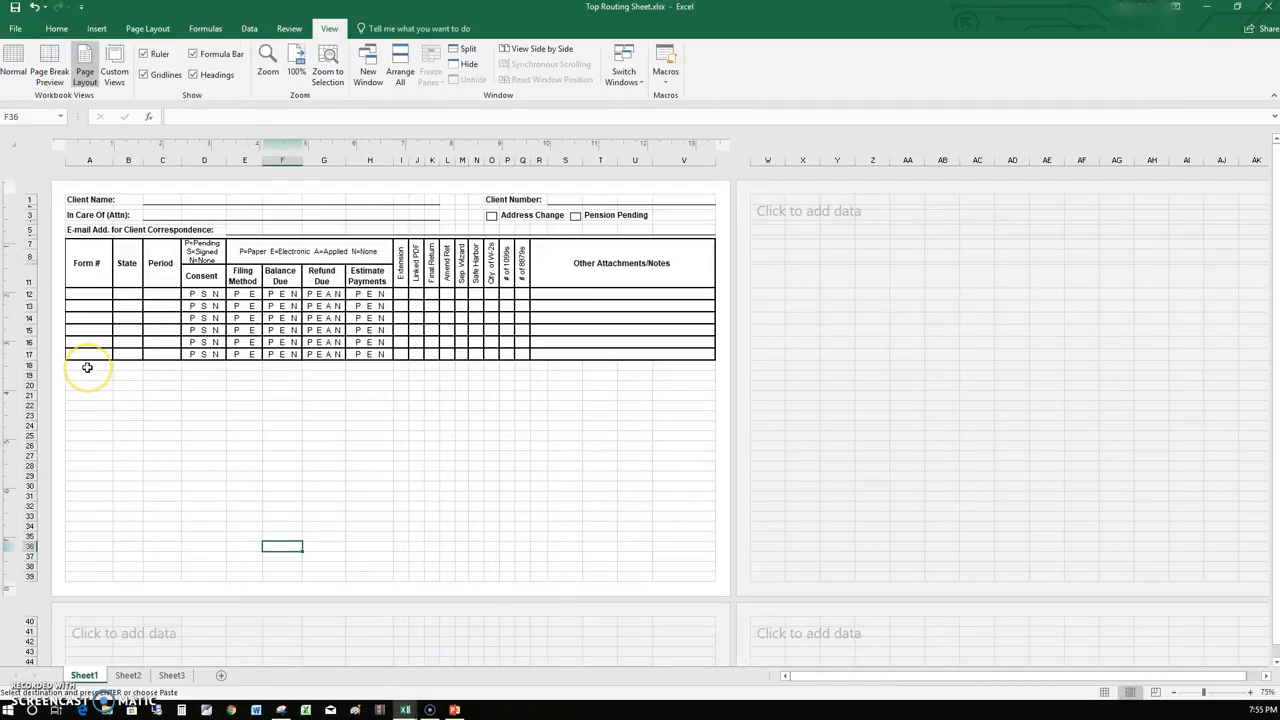
mouse_move(80, 376)
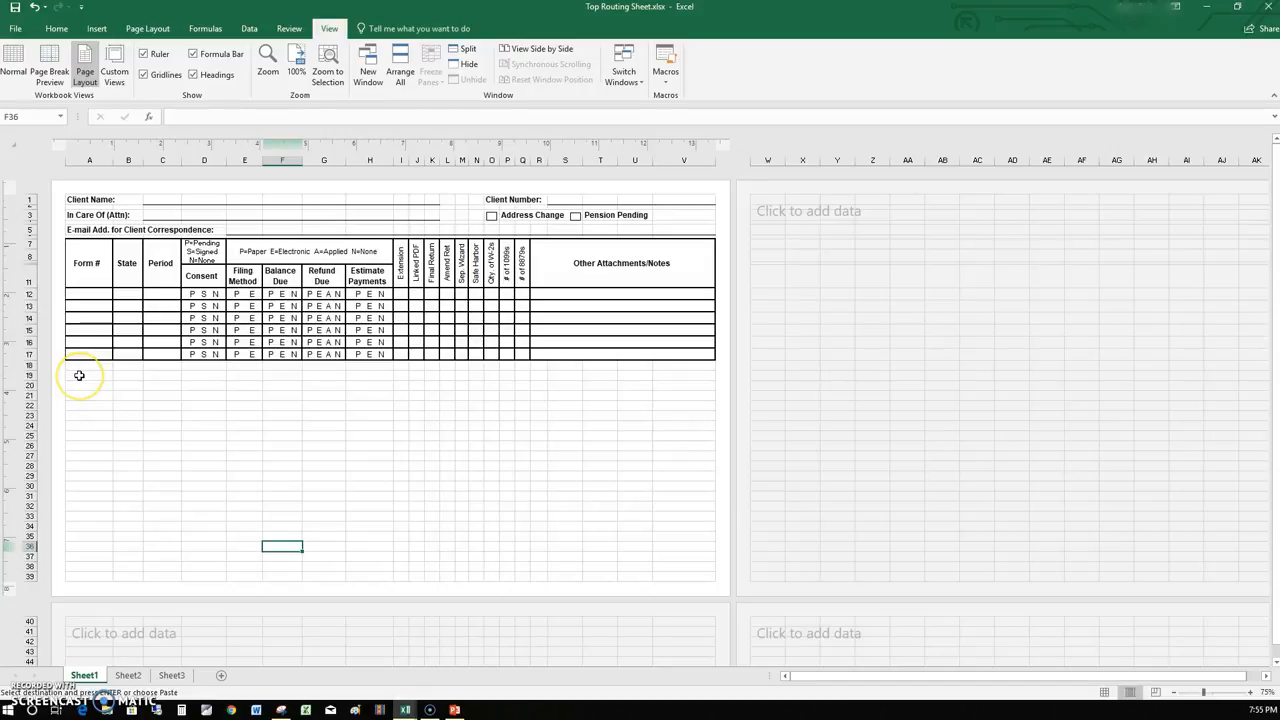
Paste the copied sign-off sections at cell A19 beneath the client table
click(88, 376)
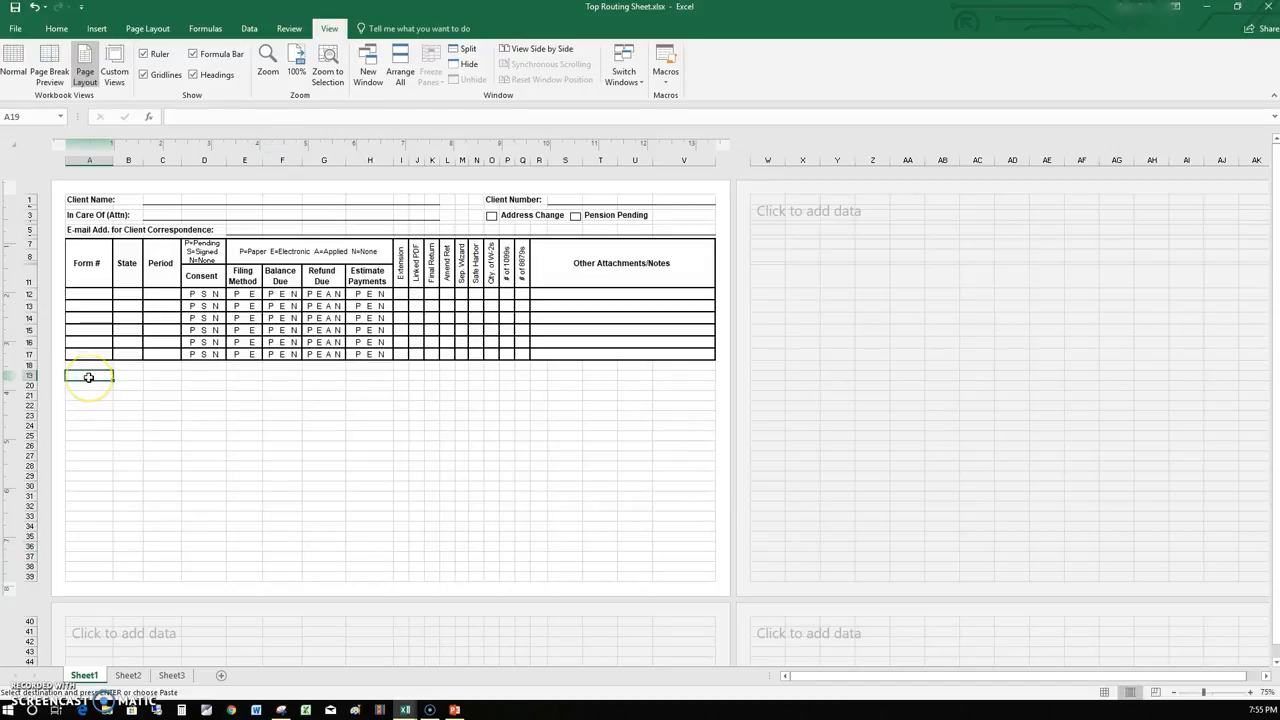
right_click(88, 376)
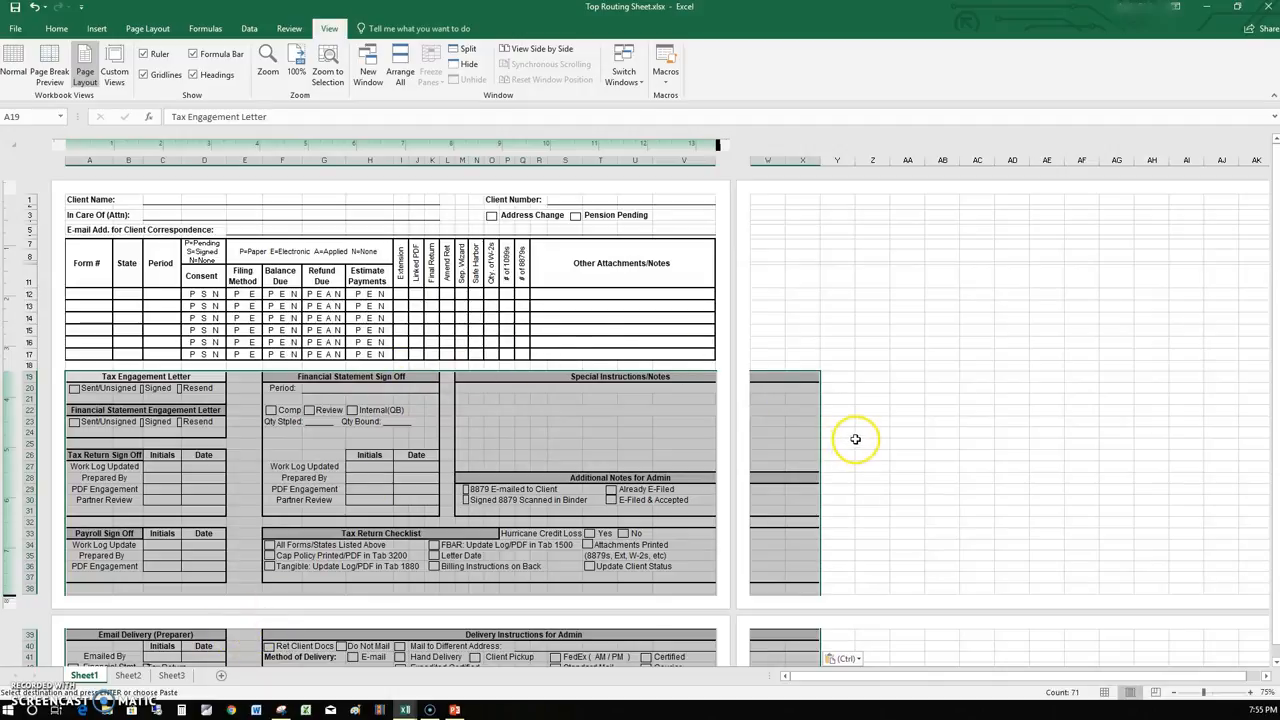
mouse_move(344, 192)
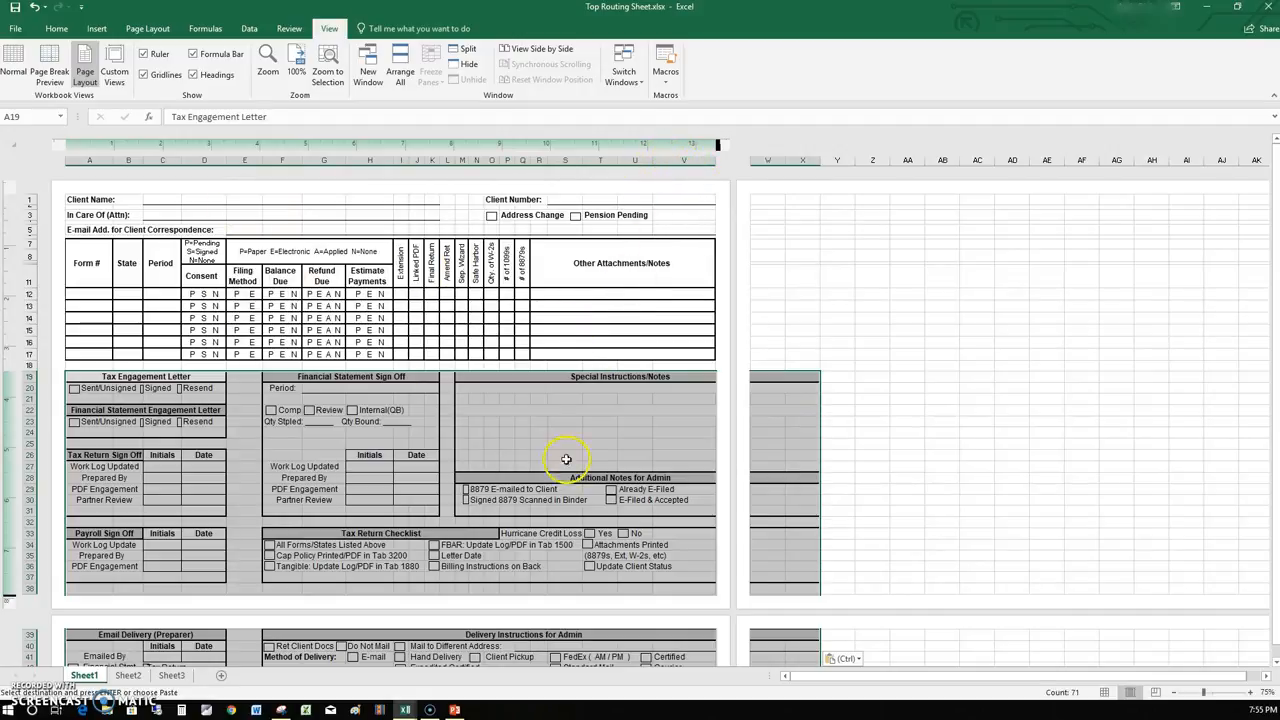
mouse_move(786, 322)
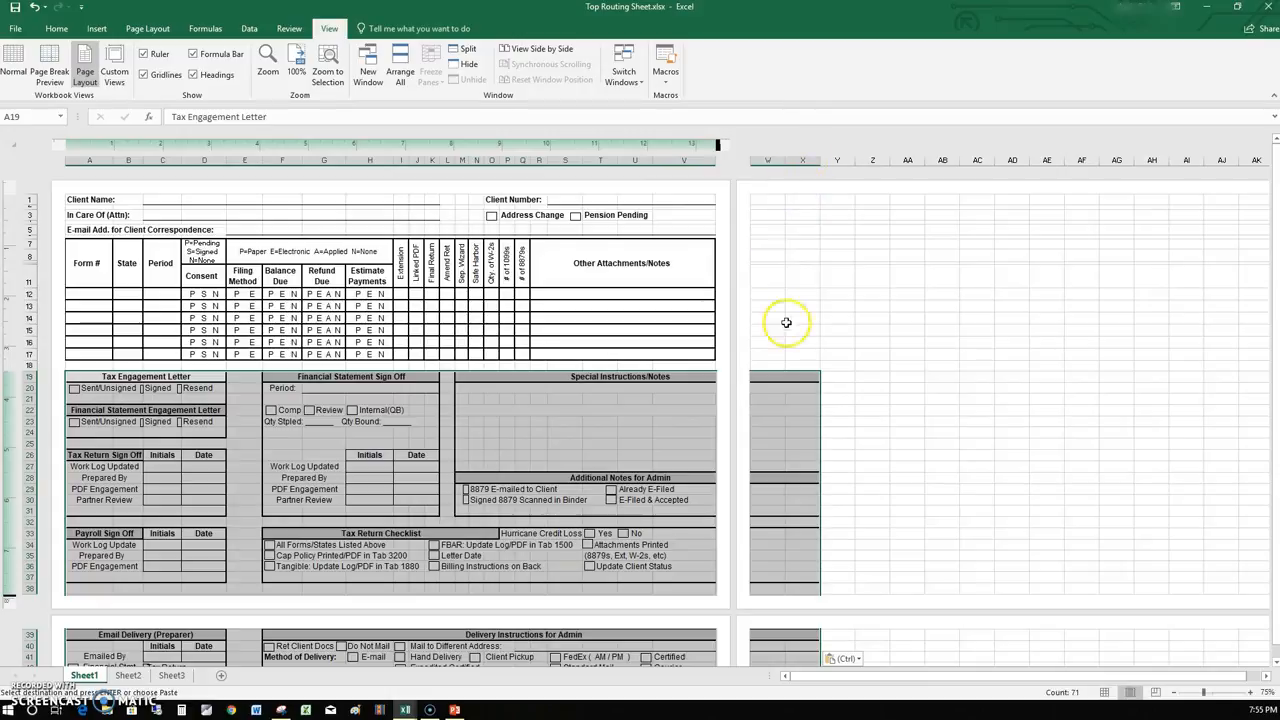
click(768, 330)
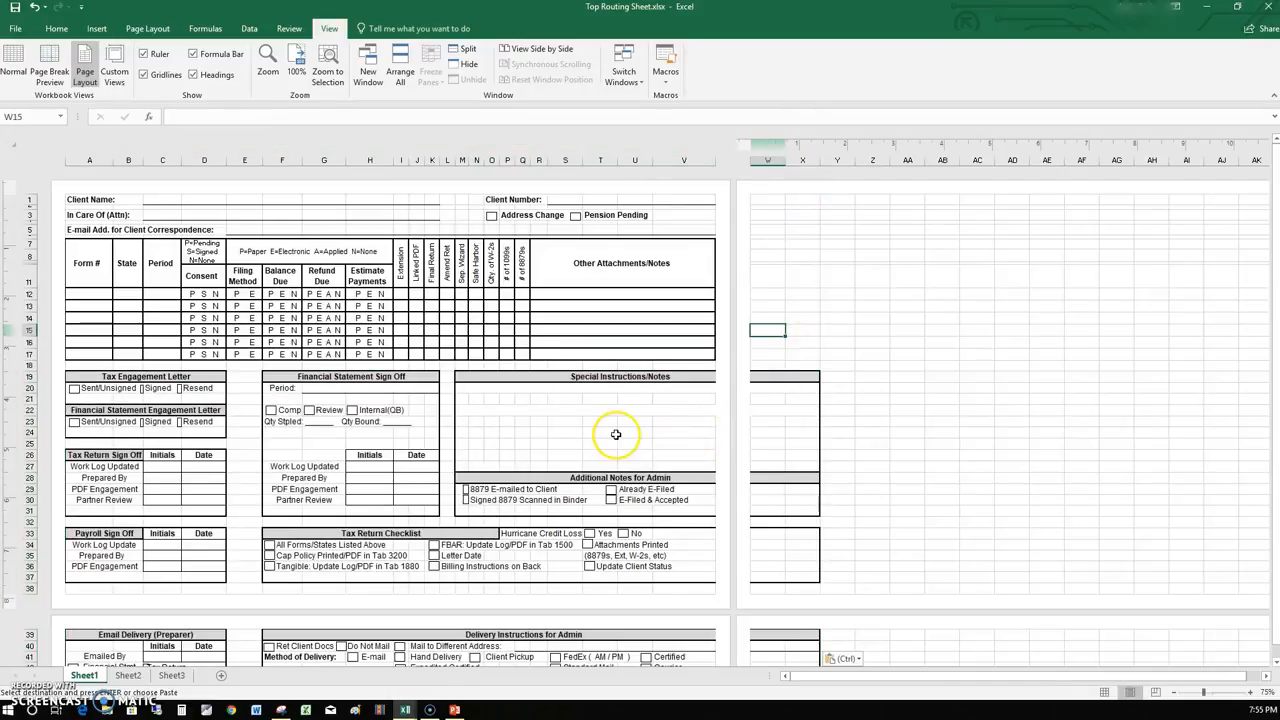
mouse_move(472, 390)
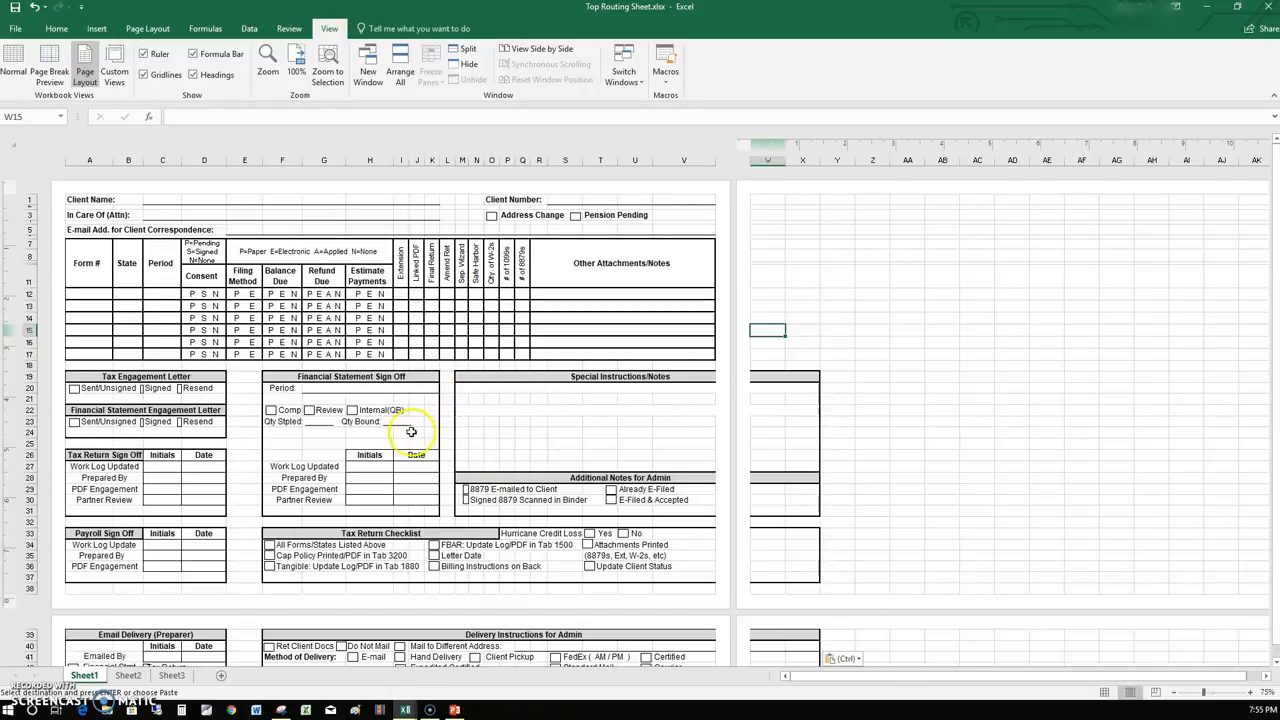
mouse_move(530, 428)
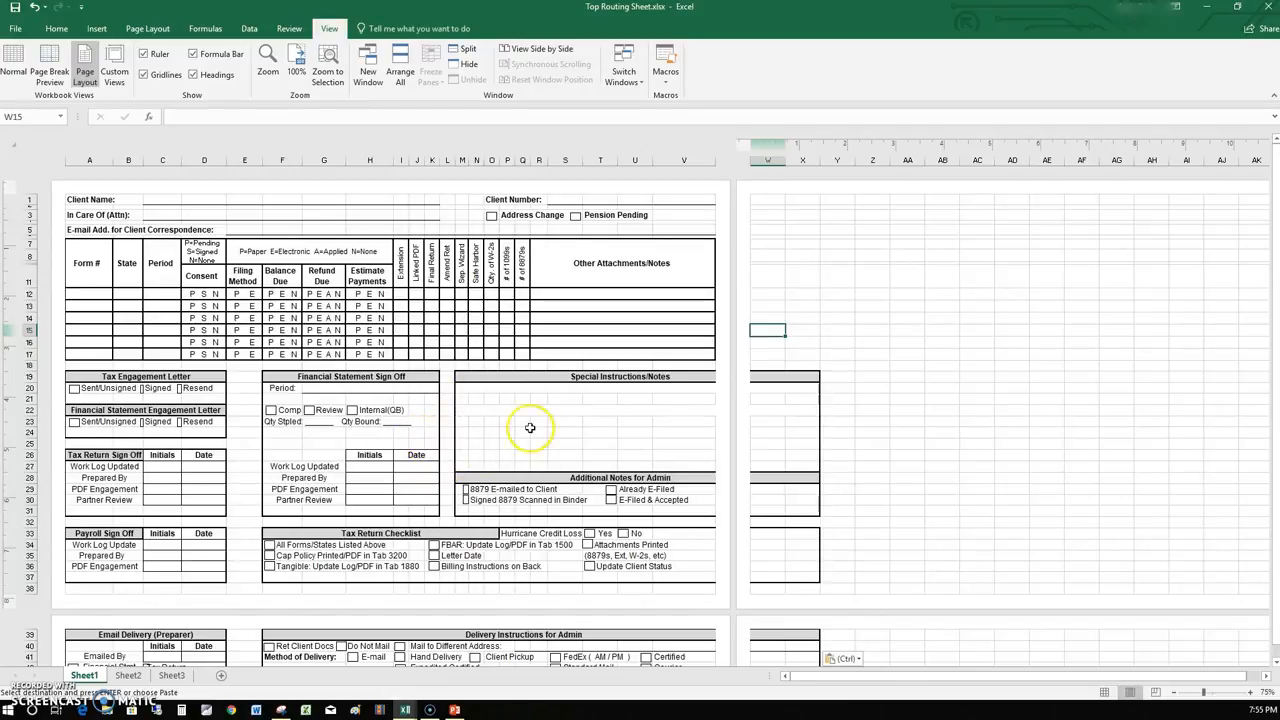
mouse_move(490, 348)
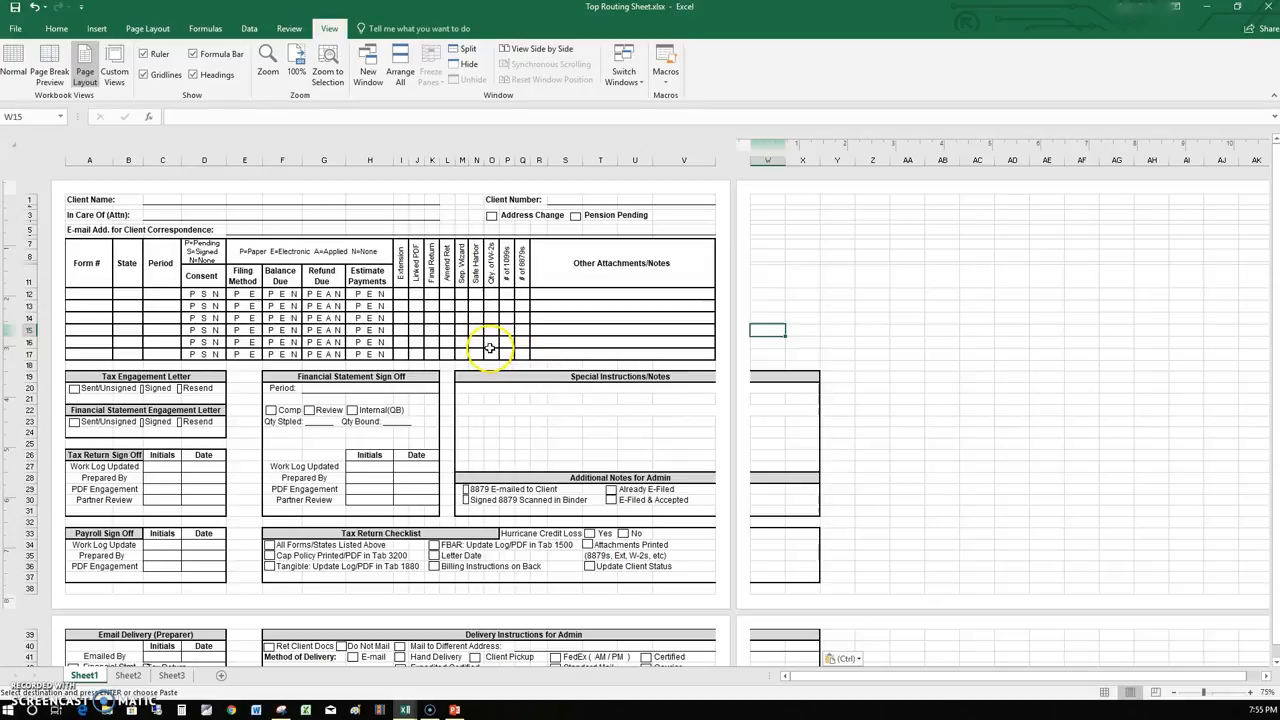
mouse_move(532, 402)
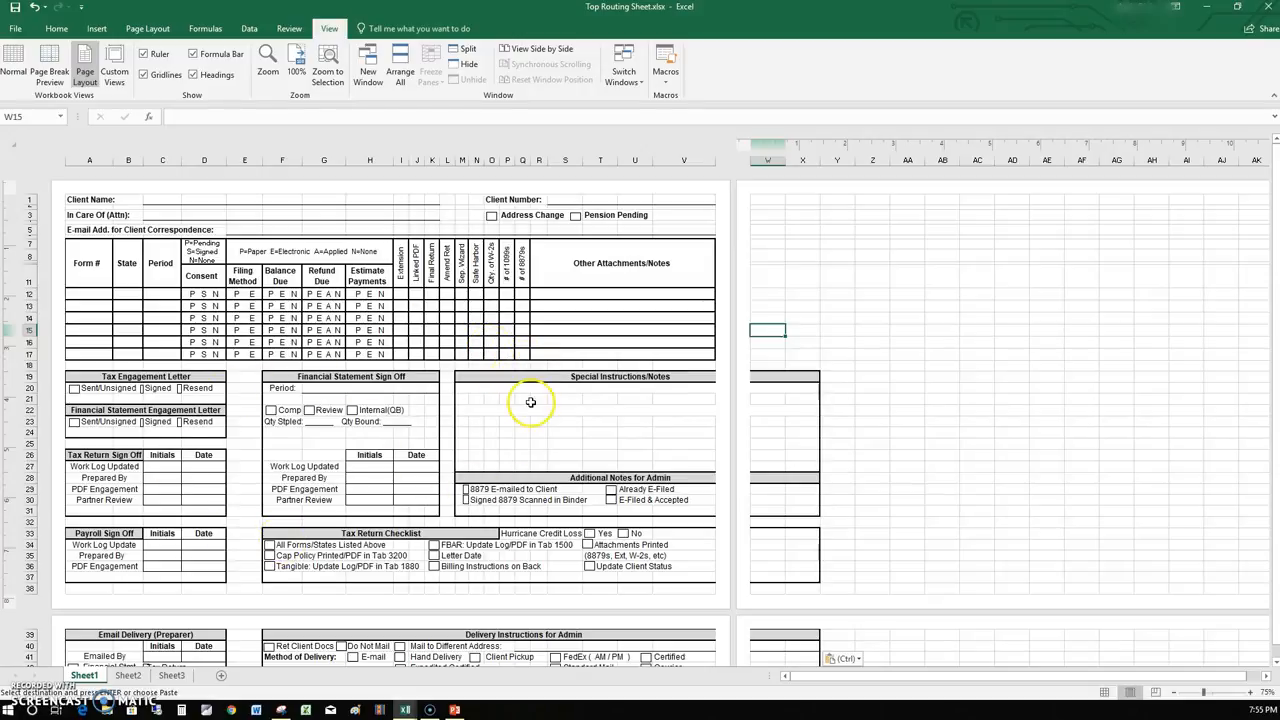
mouse_move(604, 420)
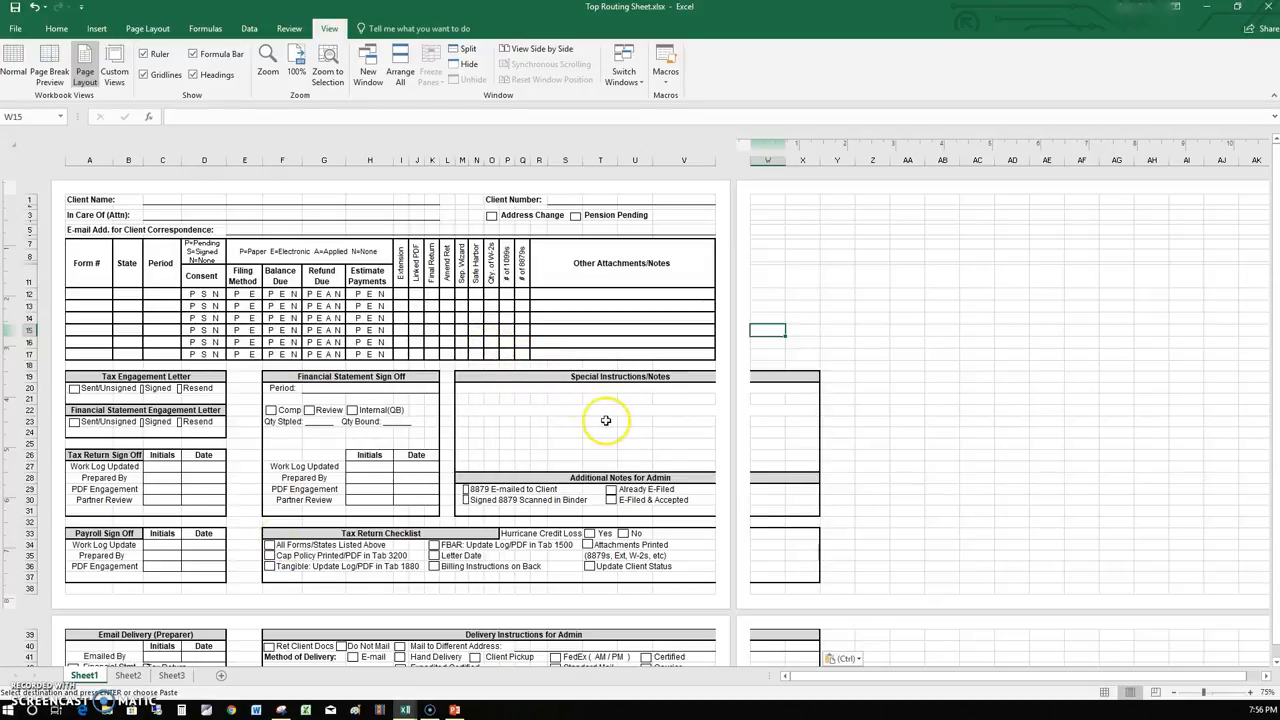
mouse_move(718, 358)
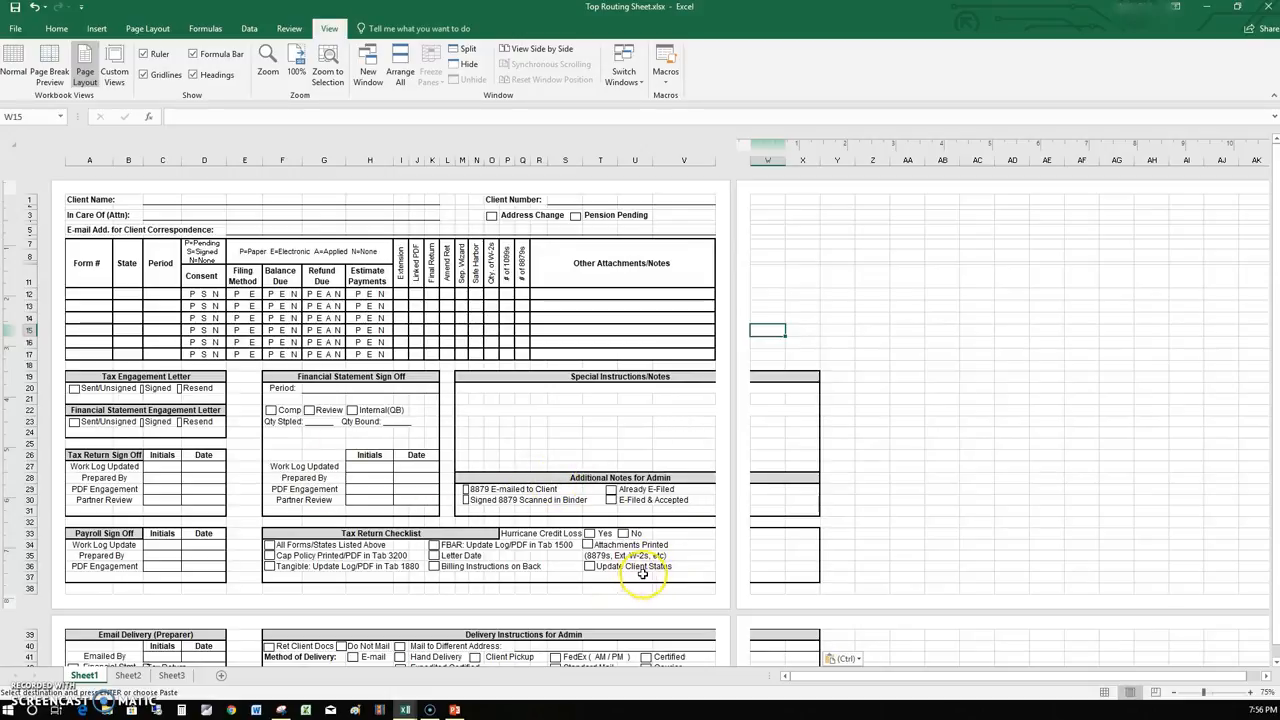
scroll(down, 3)
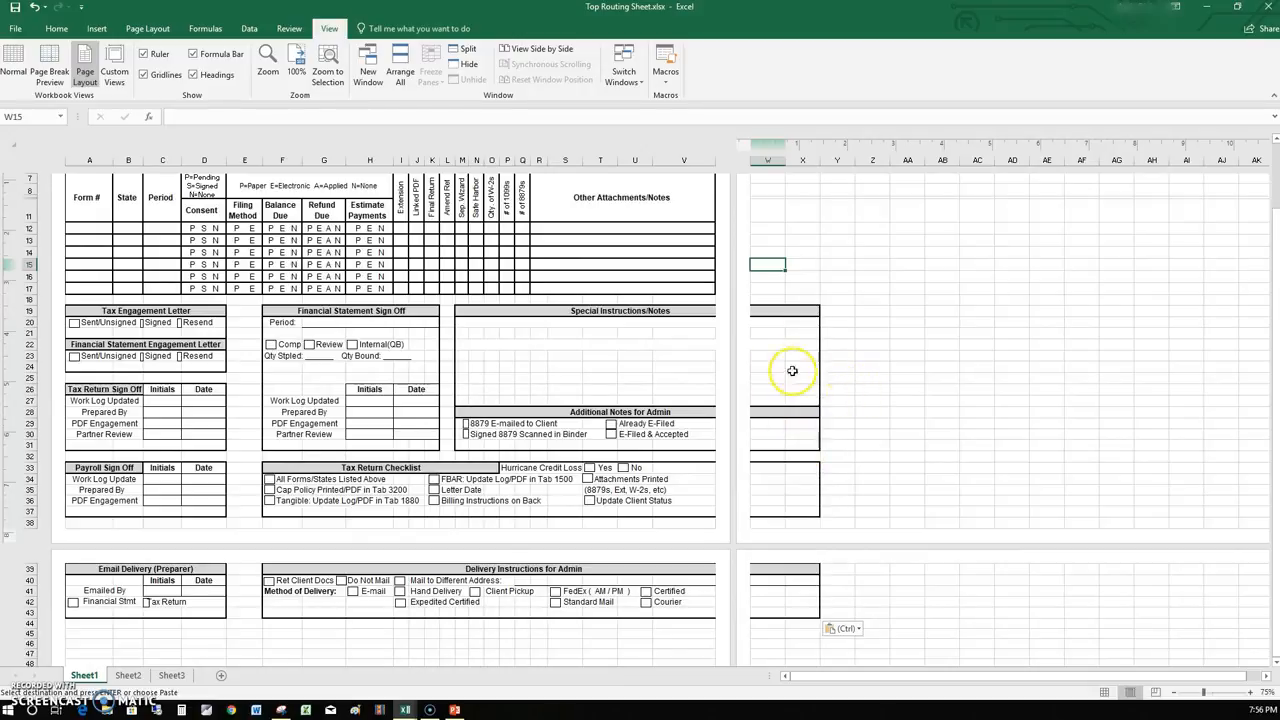
mouse_move(692, 308)
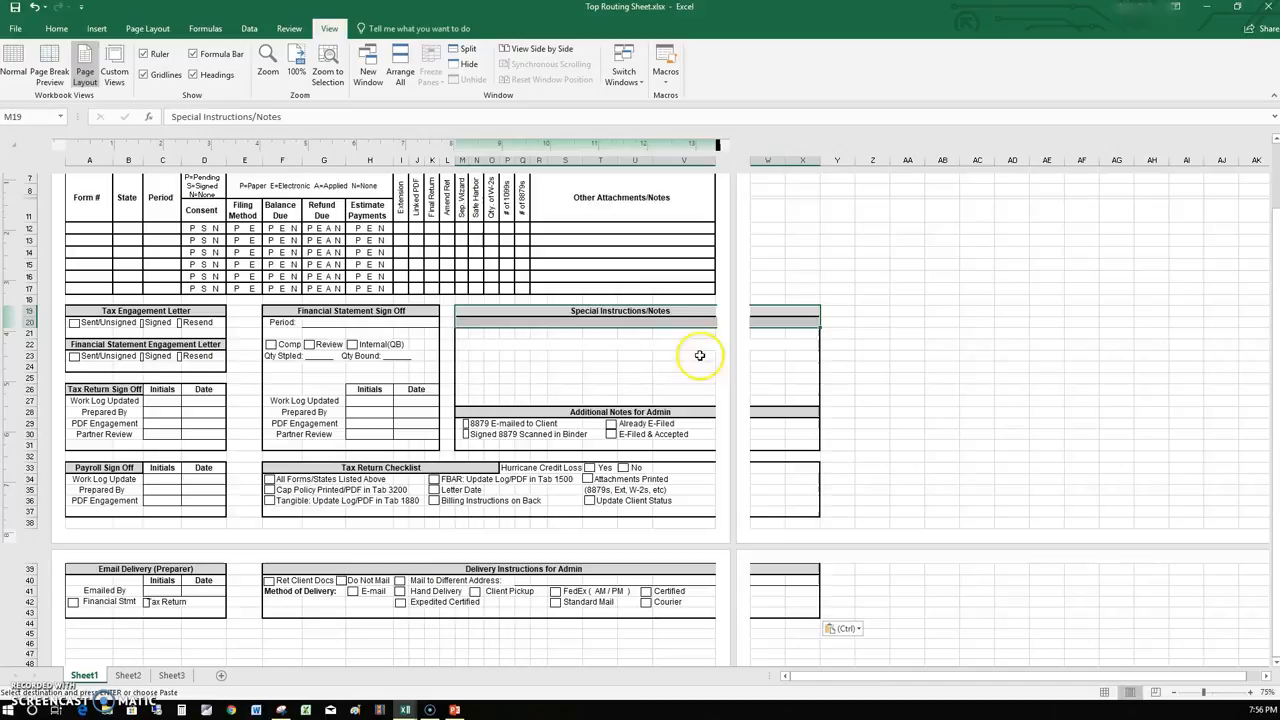
mouse_move(720, 352)
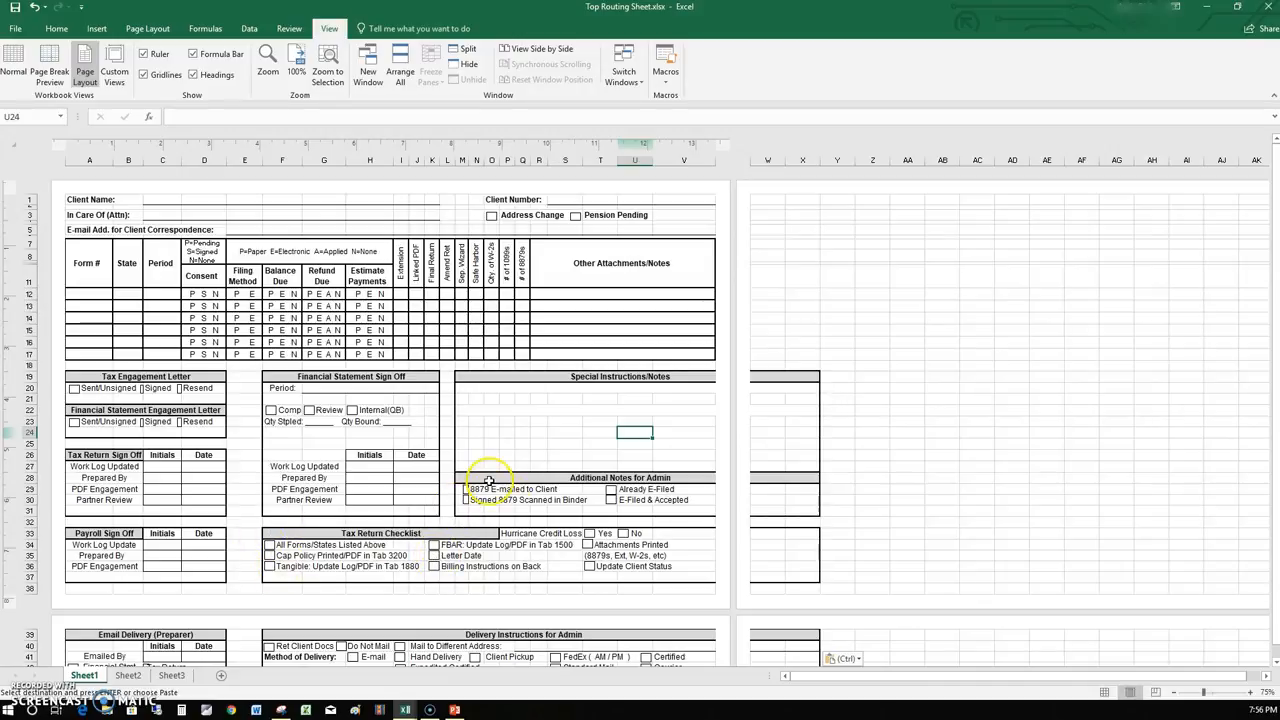
mouse_move(460, 322)
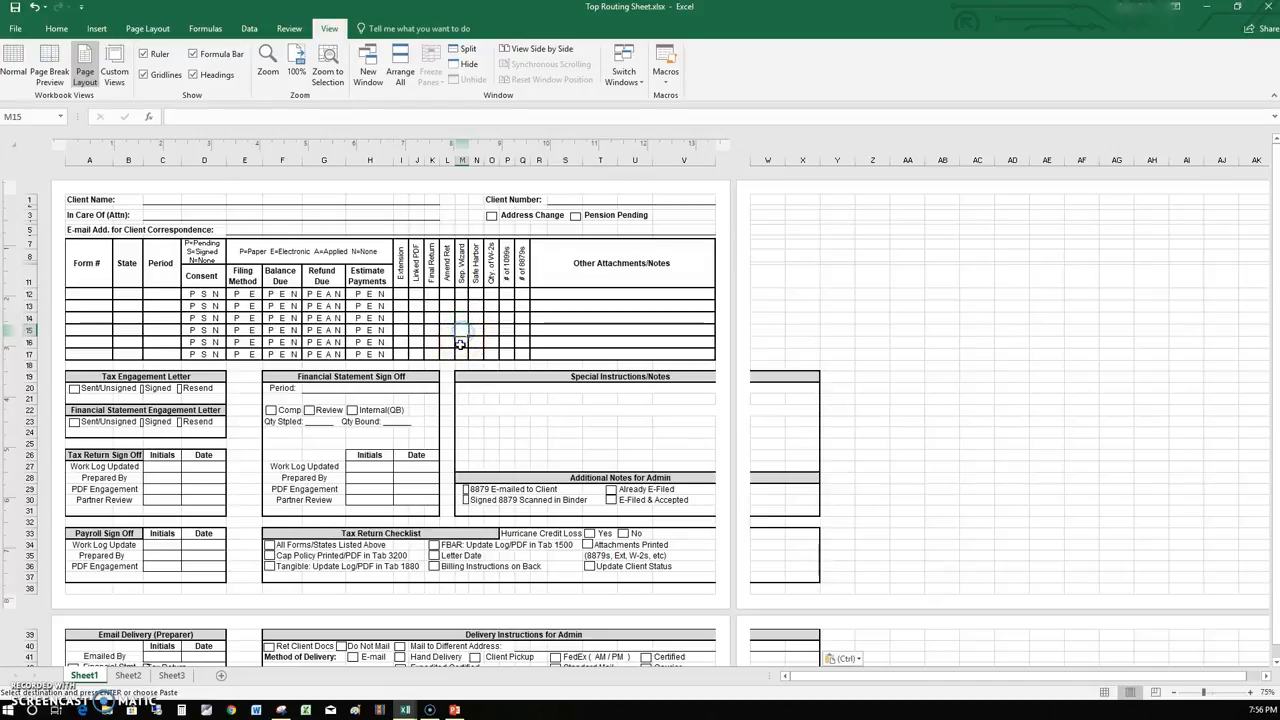
click(644, 412)
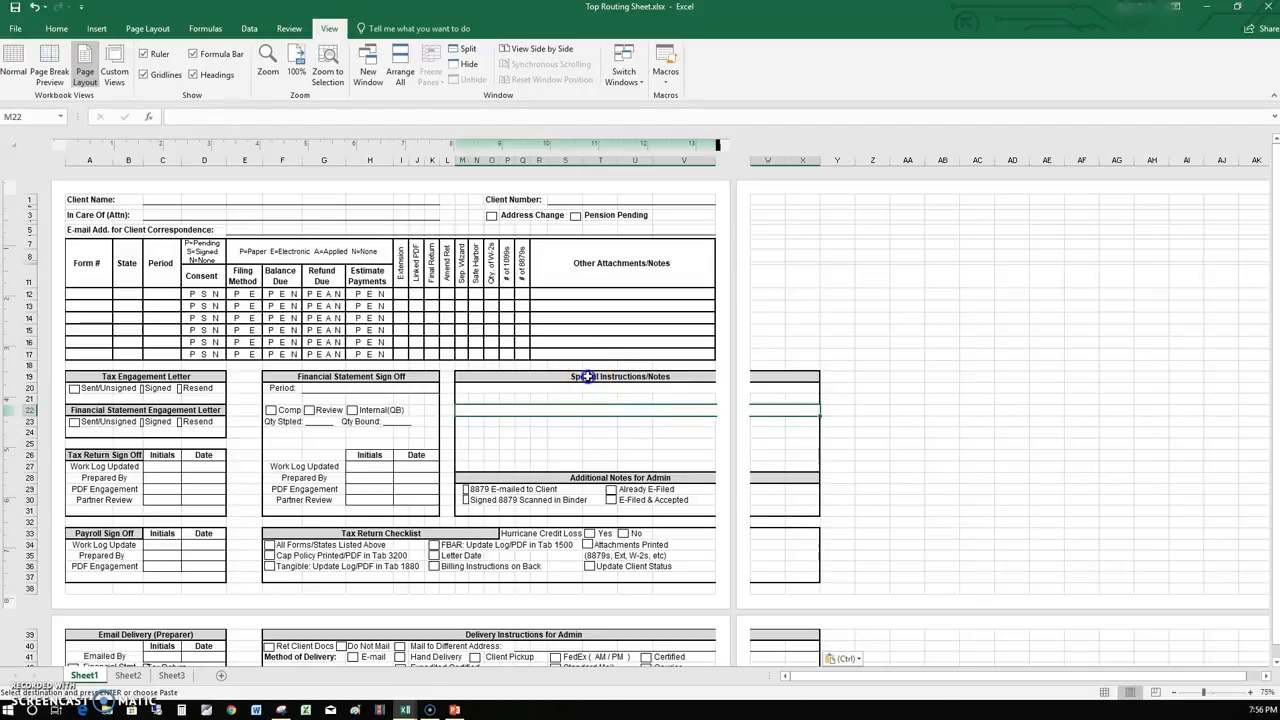
click(584, 376)
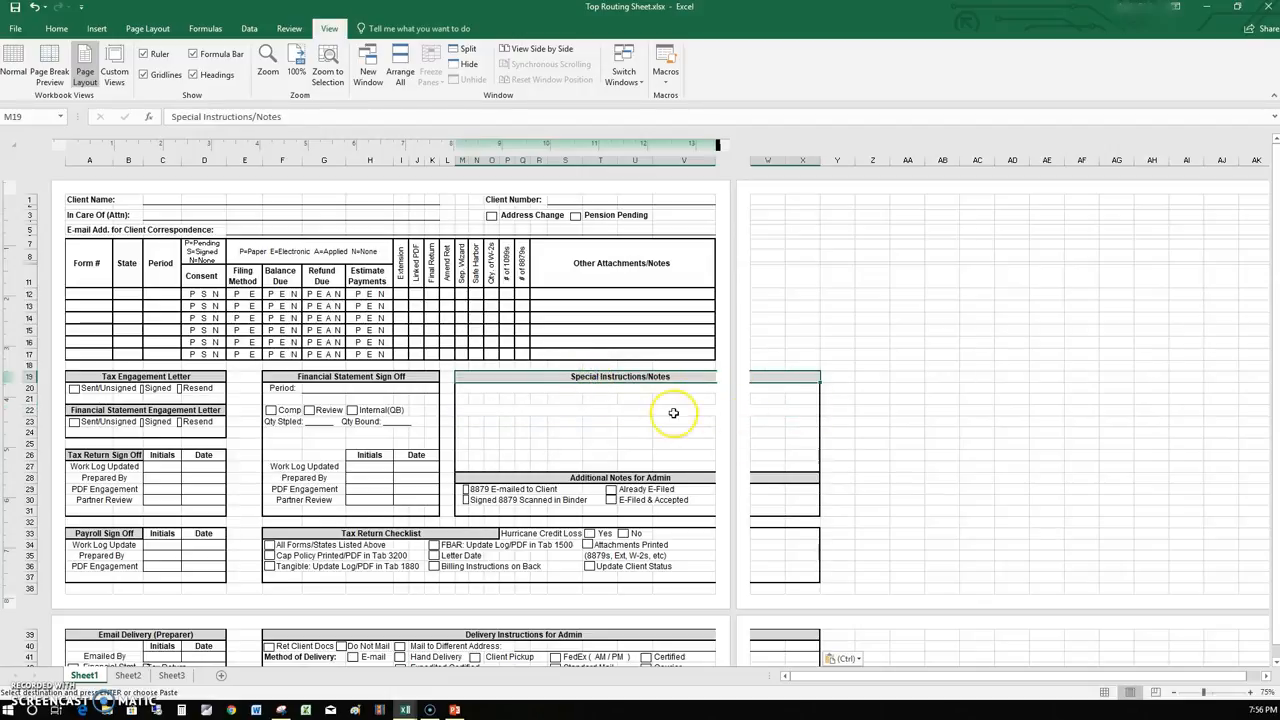
mouse_move(548, 376)
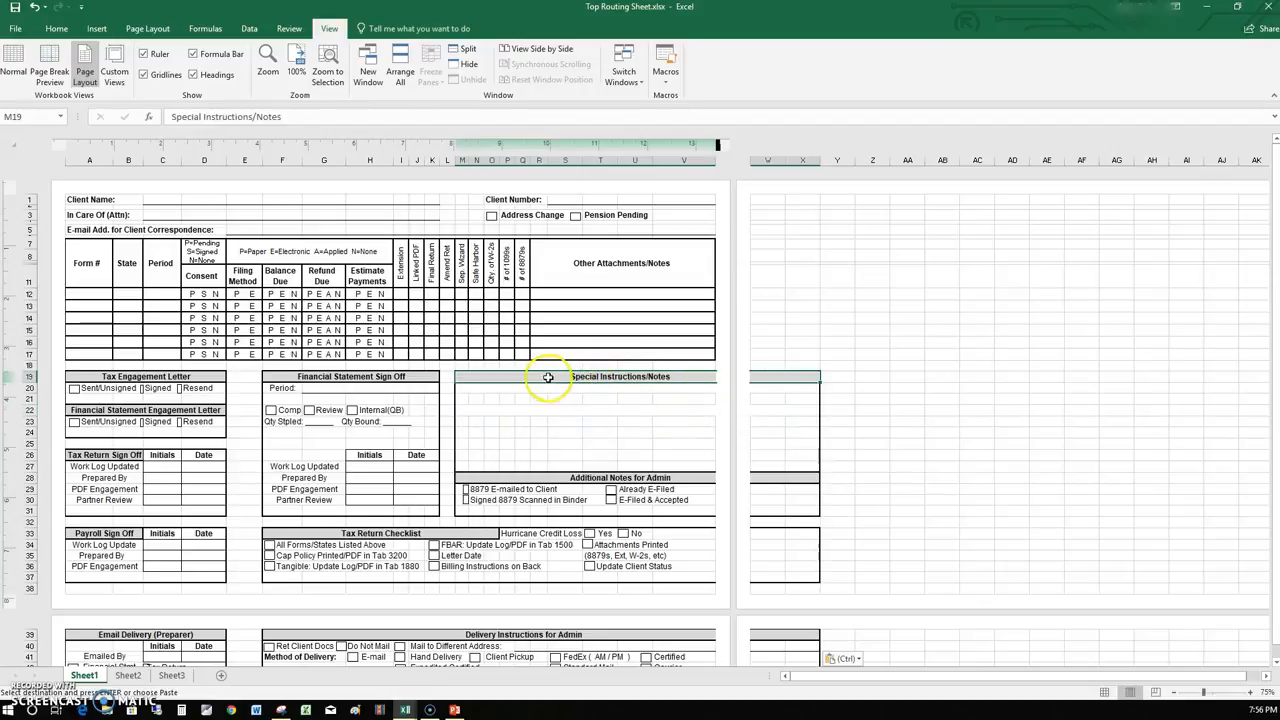
mouse_move(622, 376)
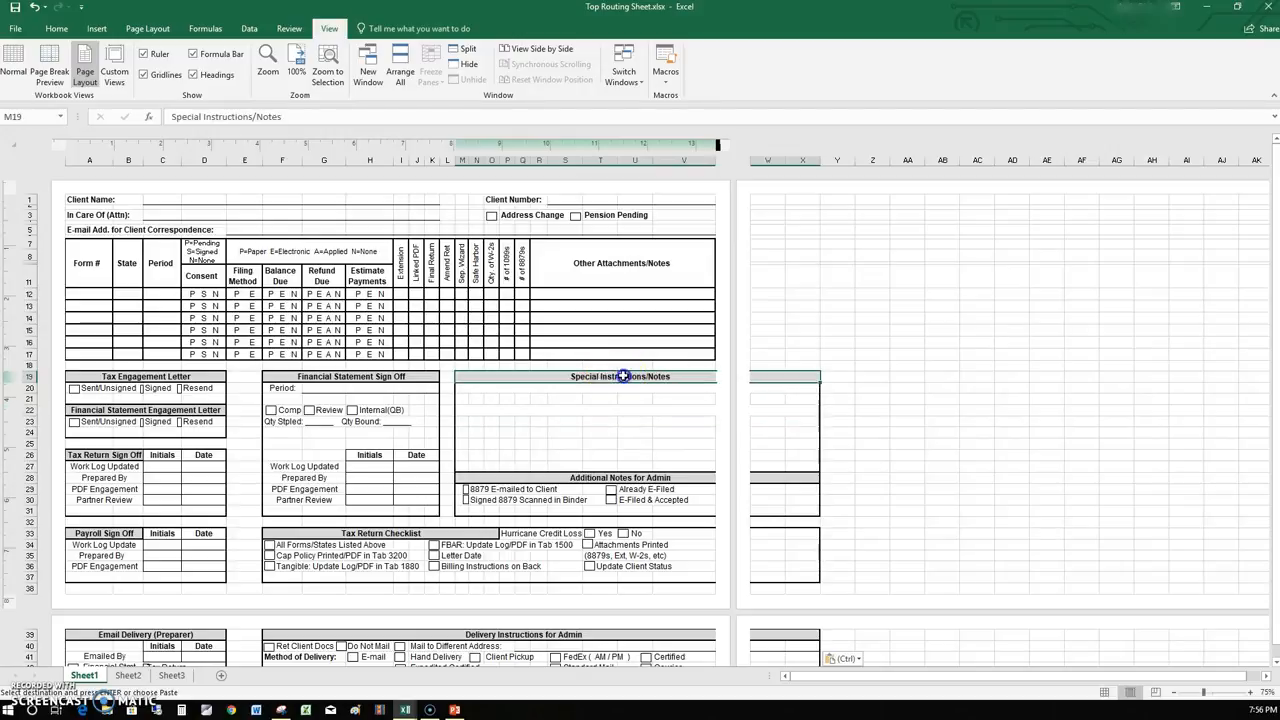
mouse_move(688, 336)
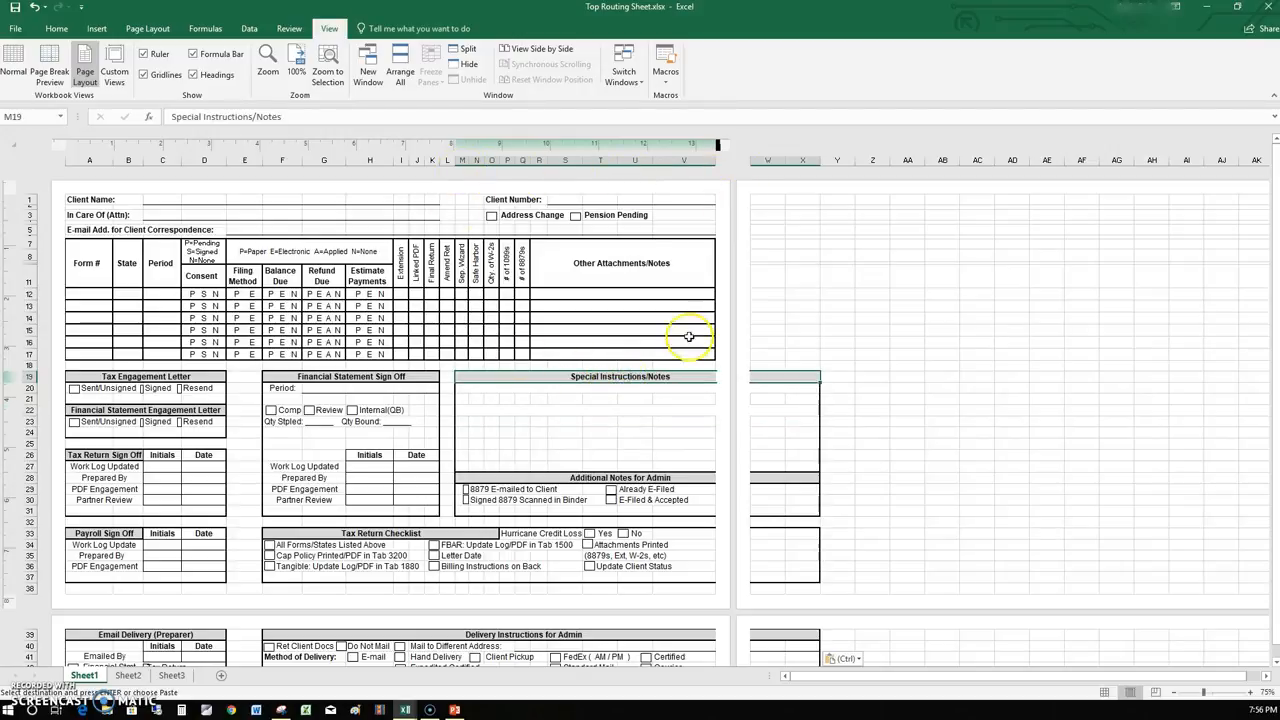
click(644, 394)
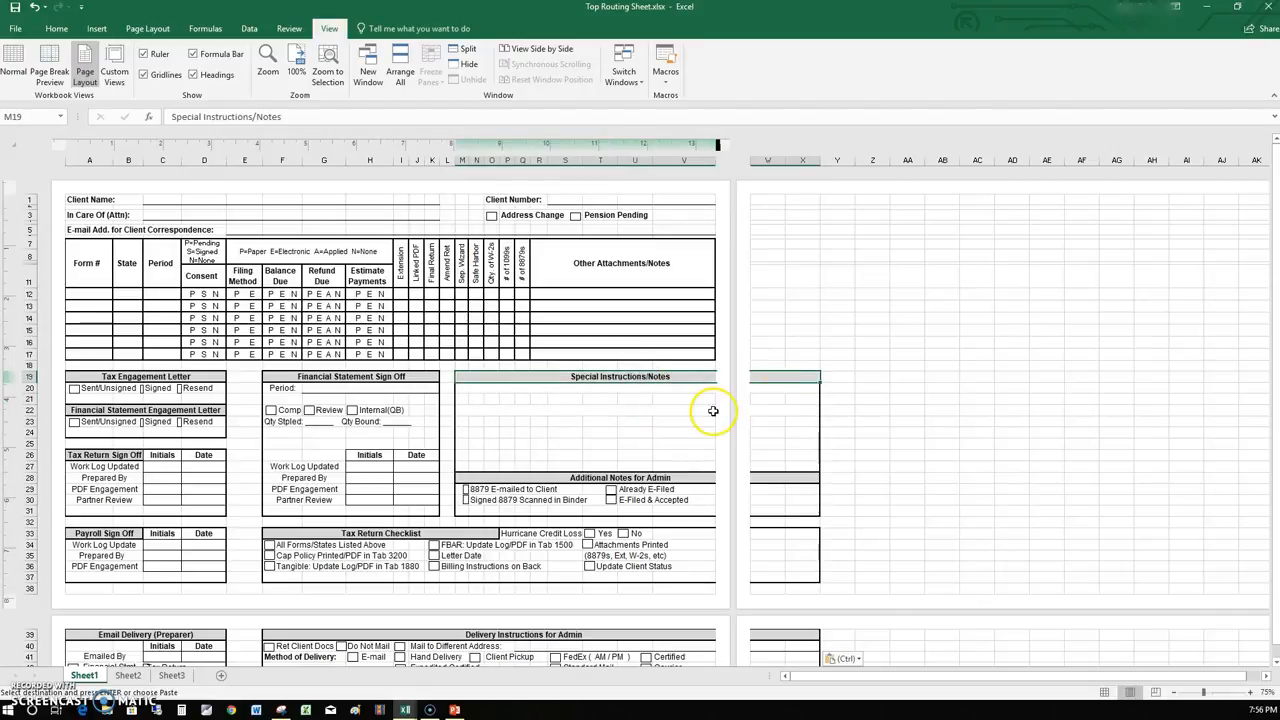
mouse_move(656, 404)
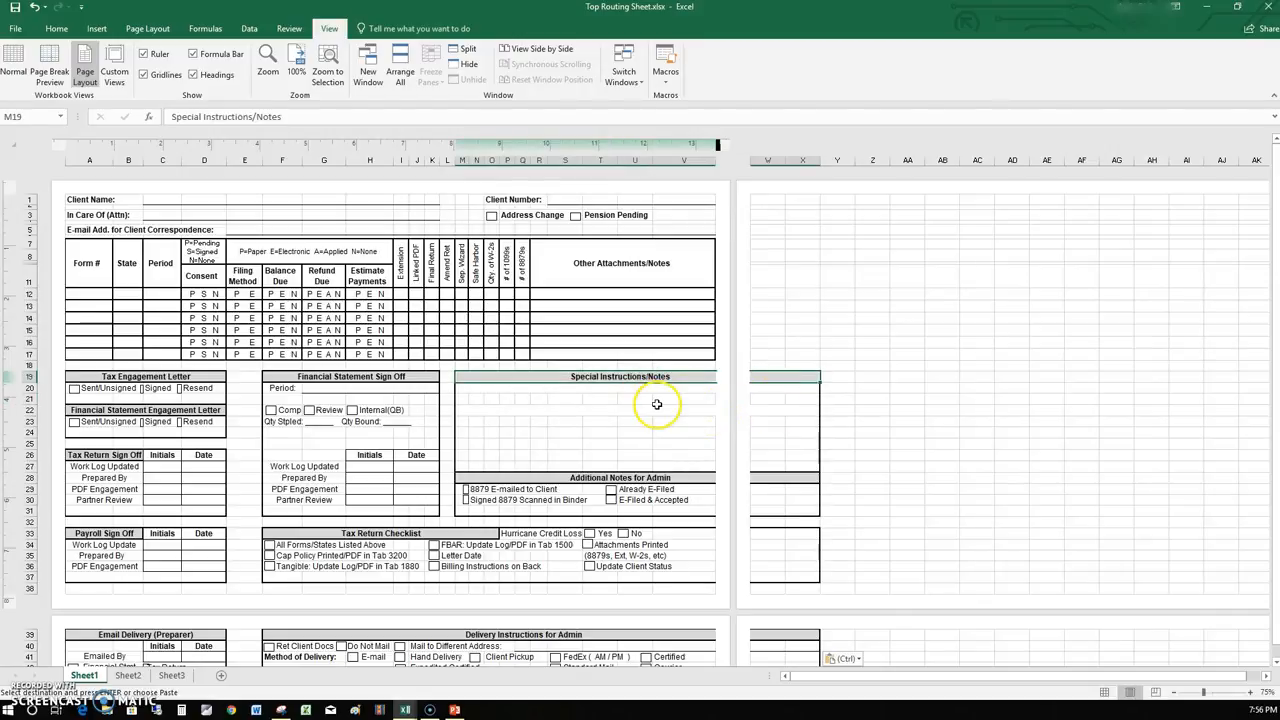
click(624, 398)
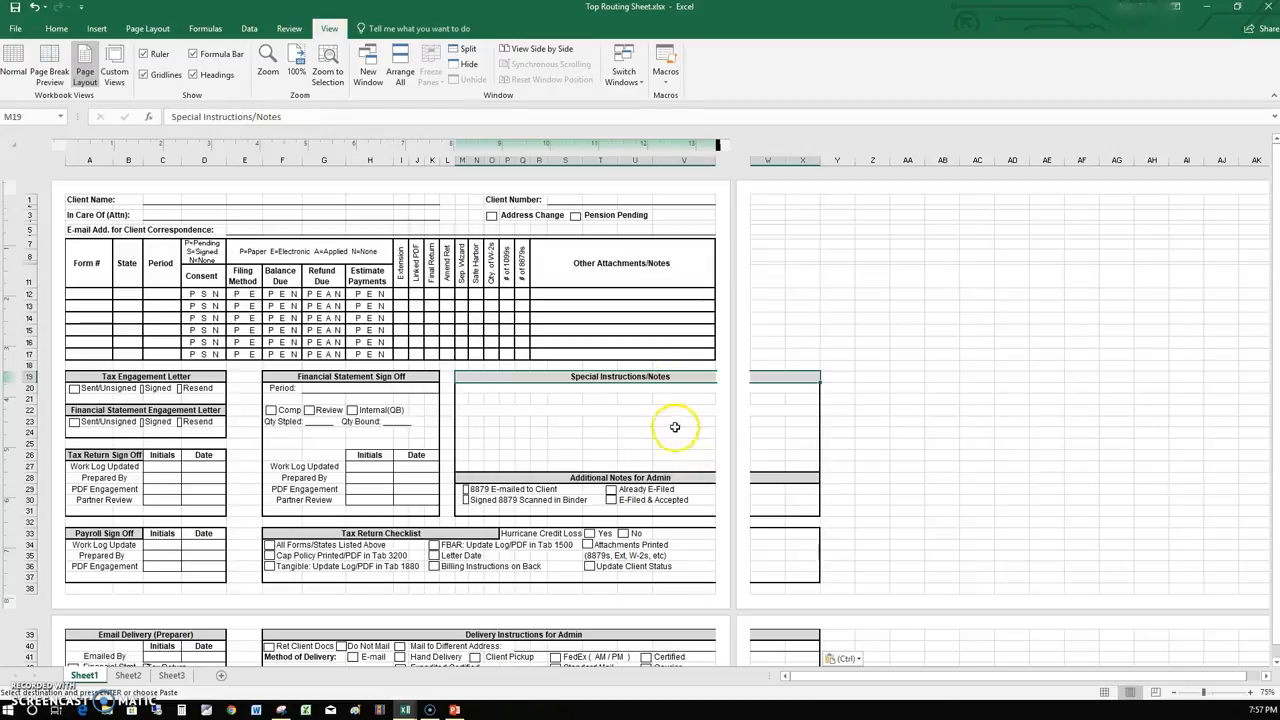
mouse_move(684, 432)
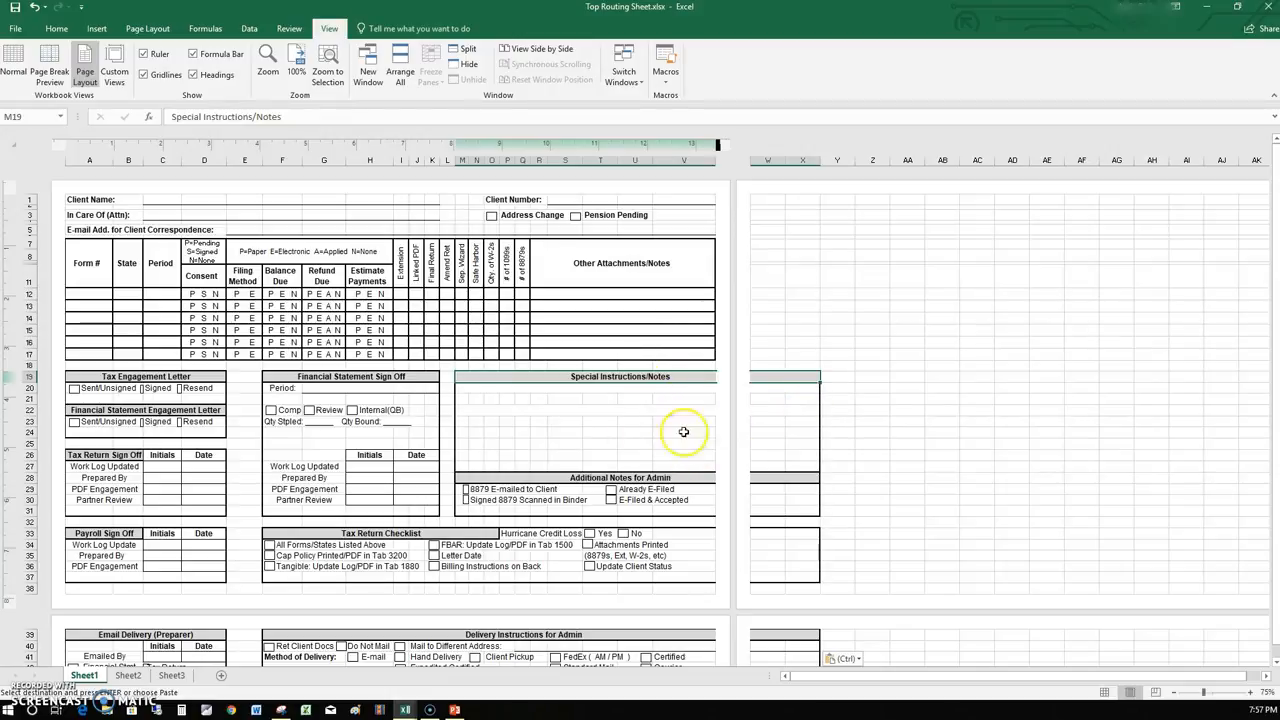
mouse_move(476, 304)
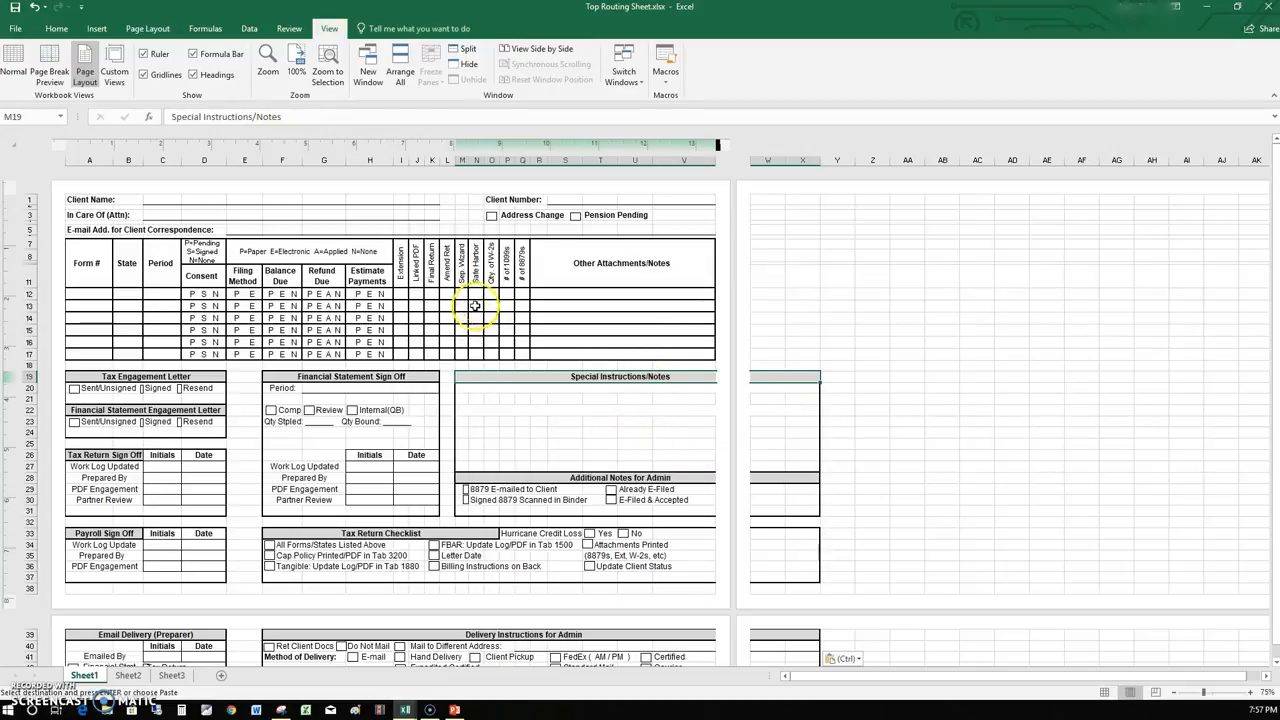
mouse_move(56, 28)
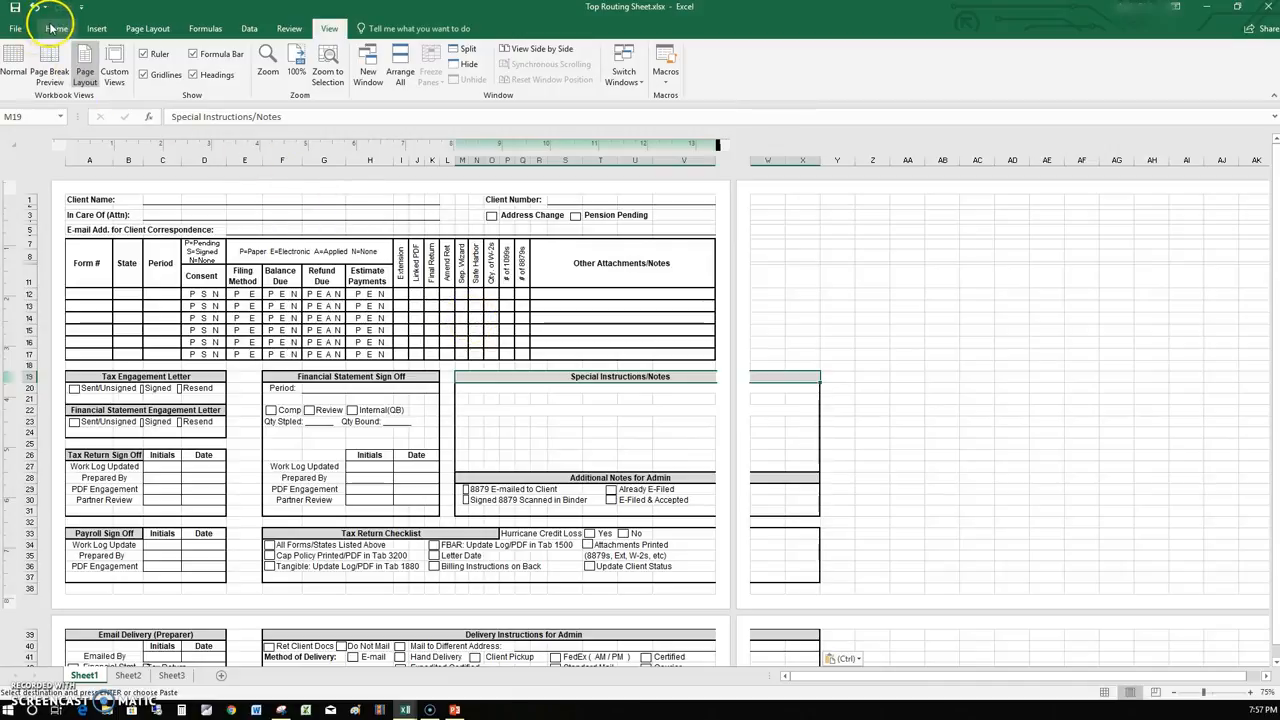
Unmerge the Special Instructions/Notes heading cell using Merge & Center on Home
click(56, 28)
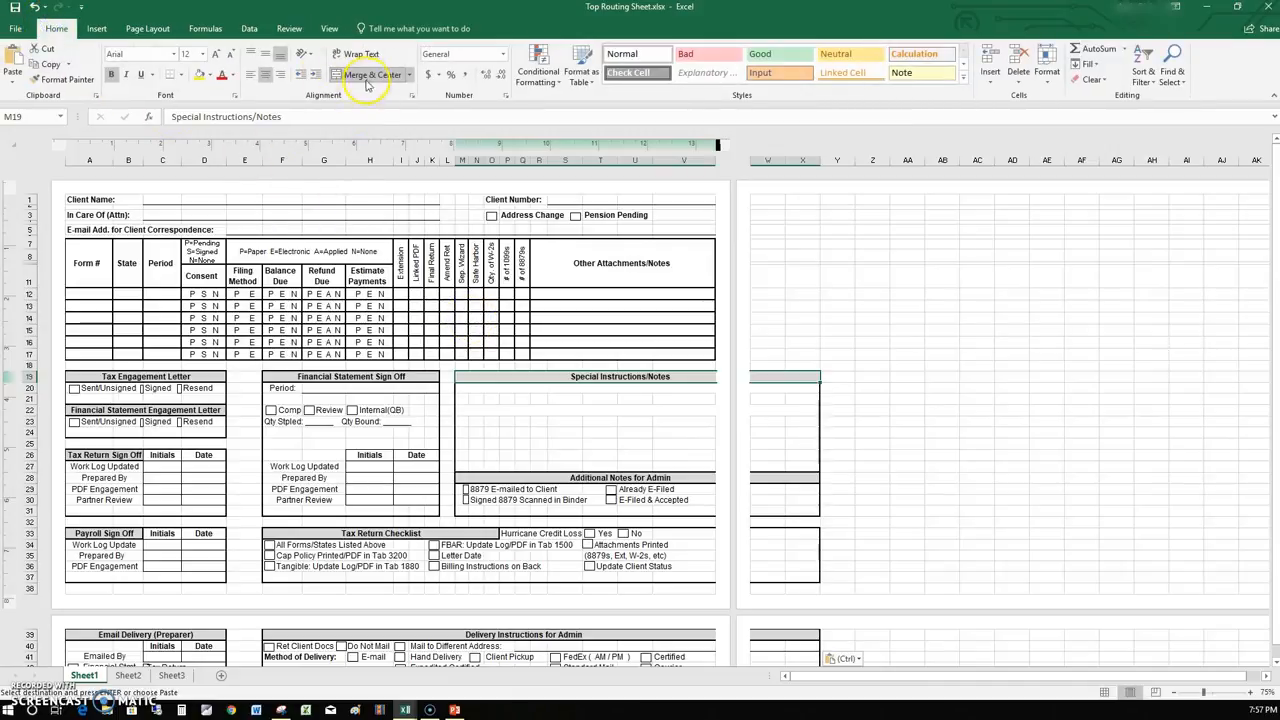
mouse_move(654, 400)
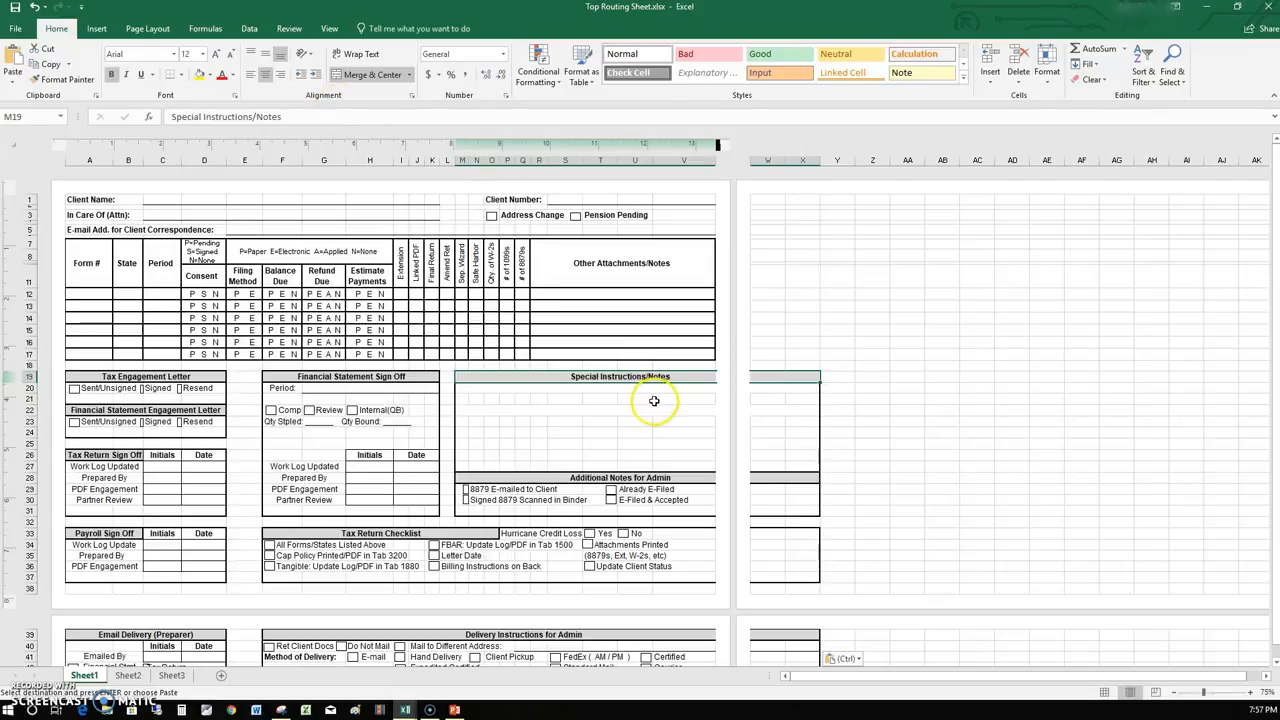
click(684, 400)
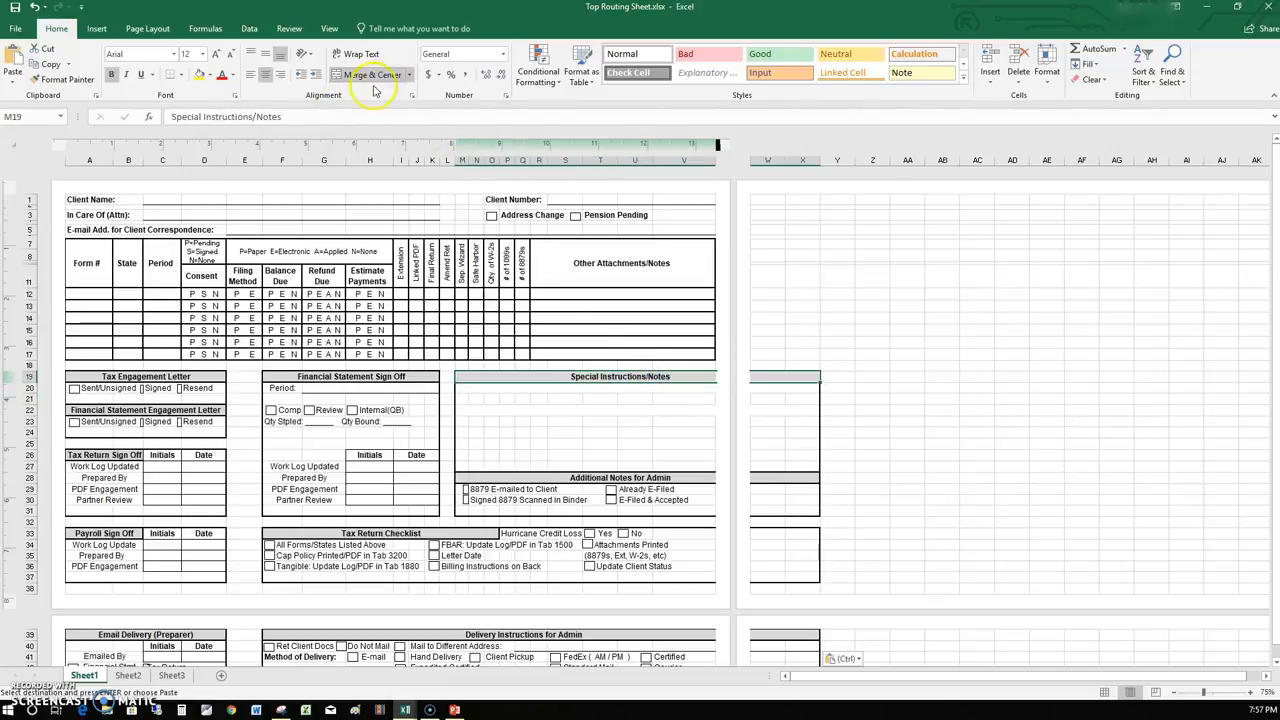
mouse_move(436, 232)
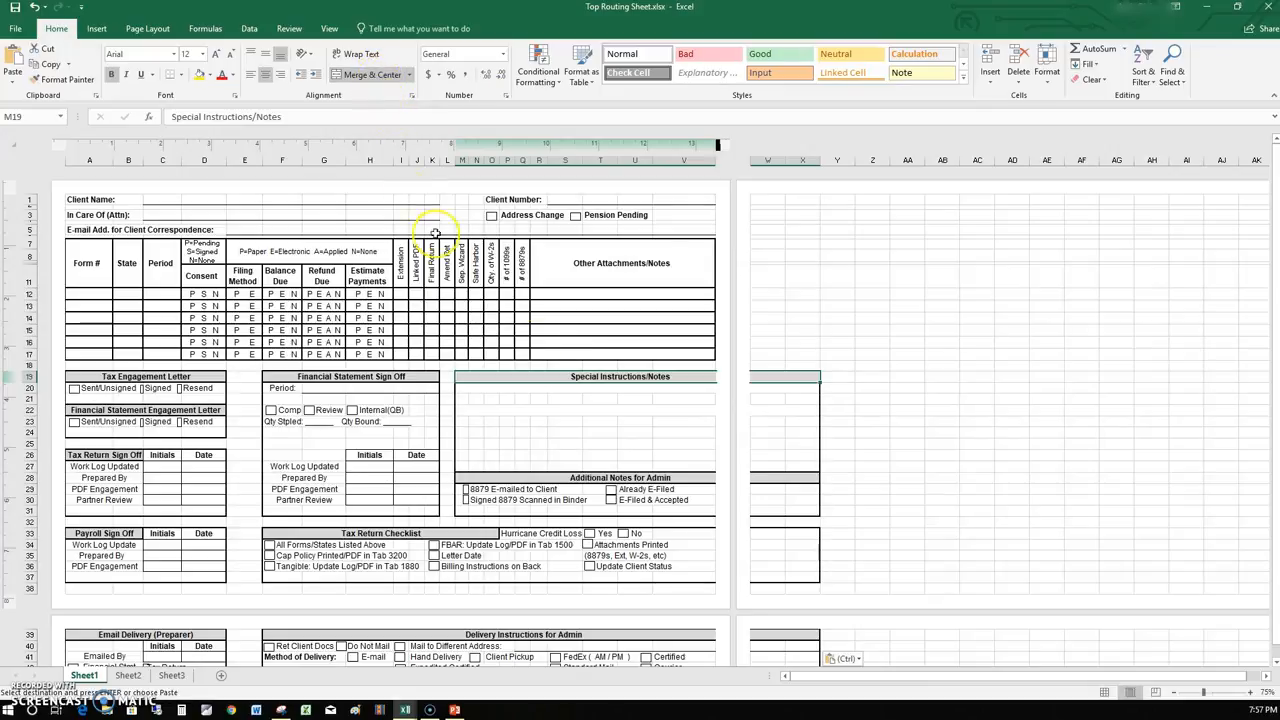
mouse_move(464, 194)
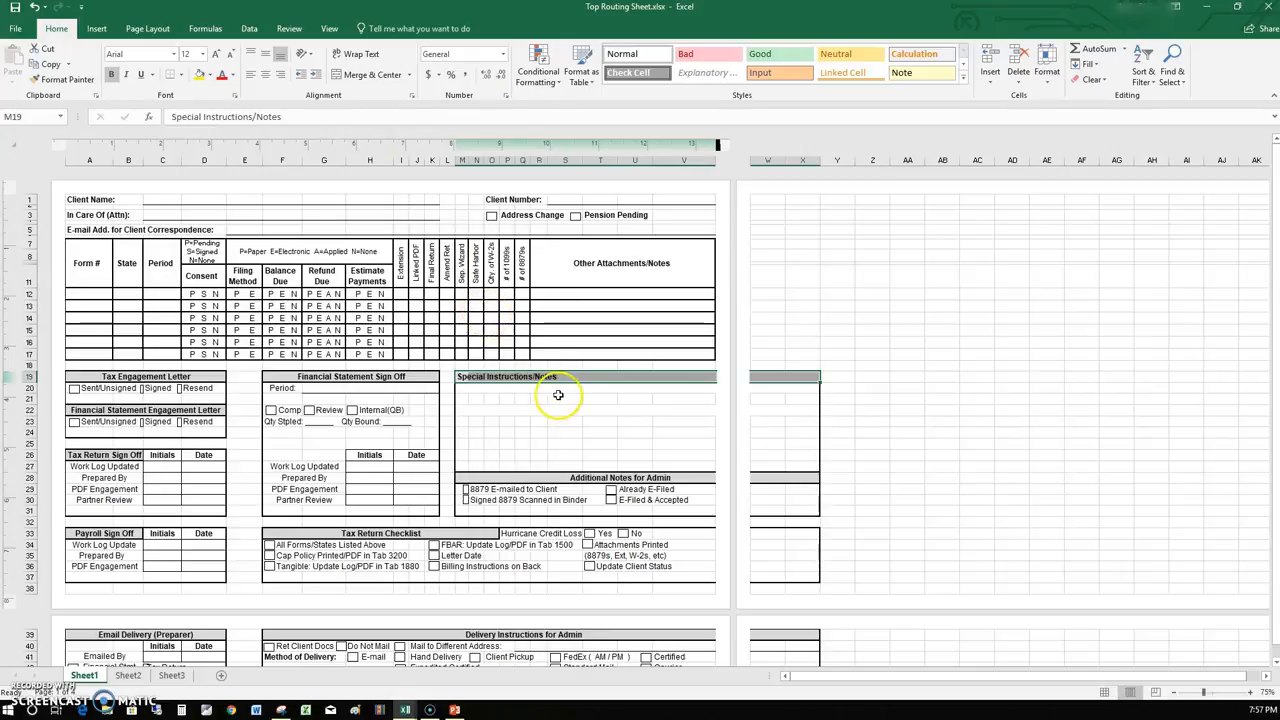
click(564, 400)
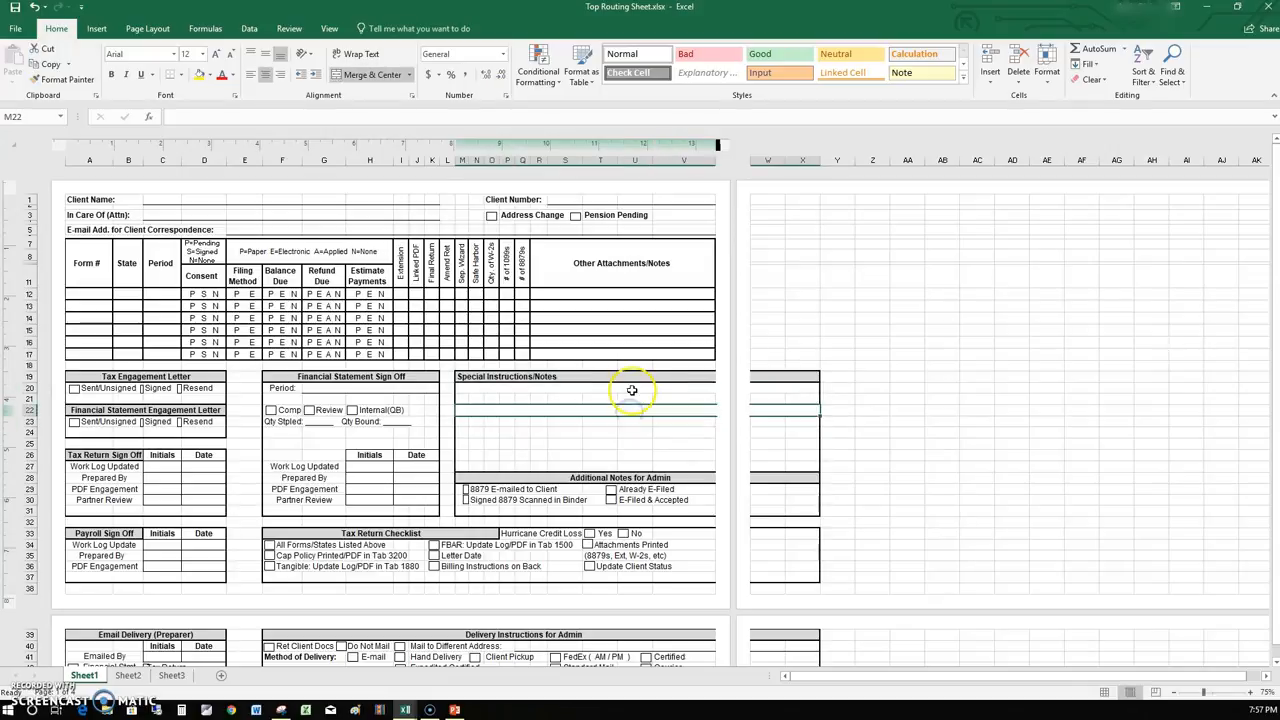
click(620, 396)
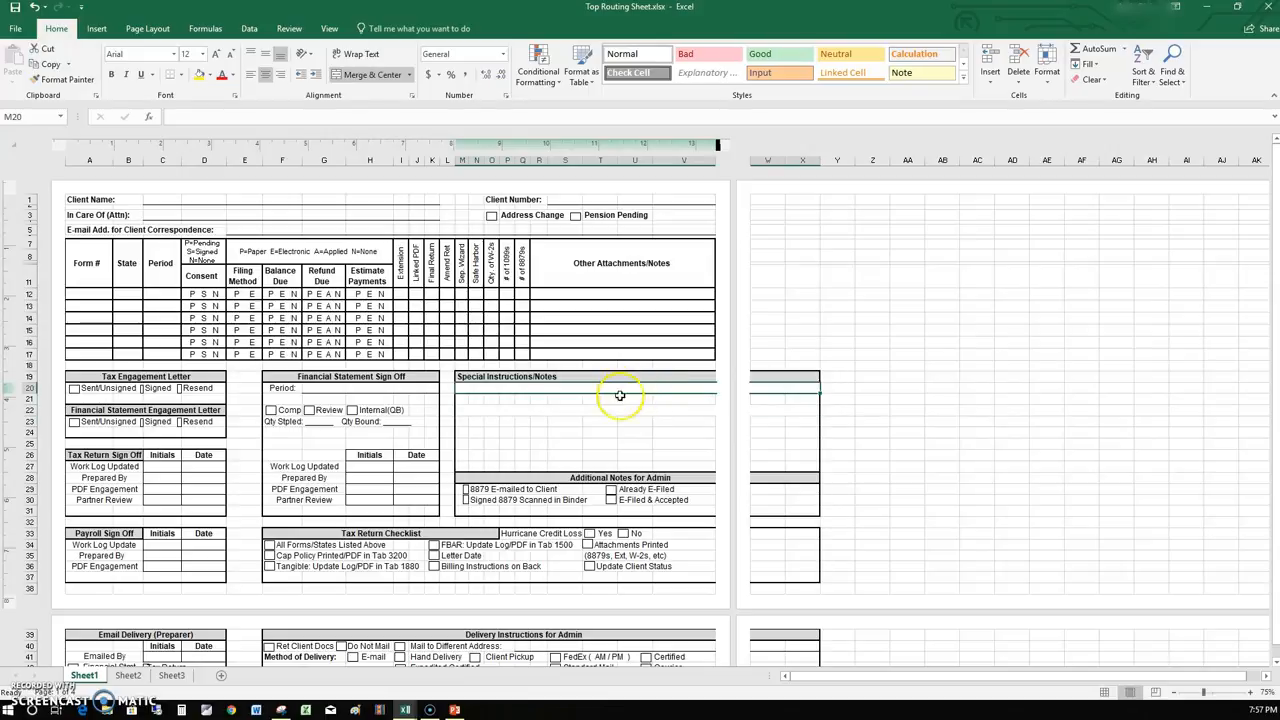
mouse_move(404, 156)
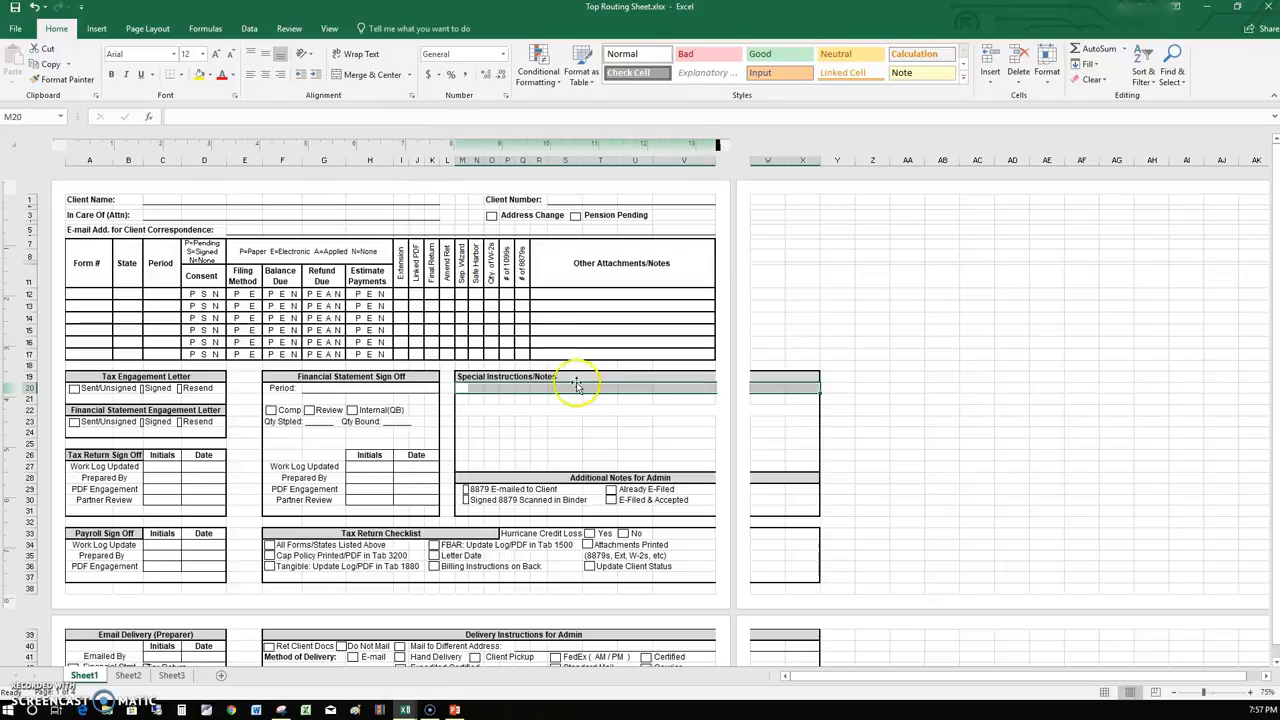
click(564, 398)
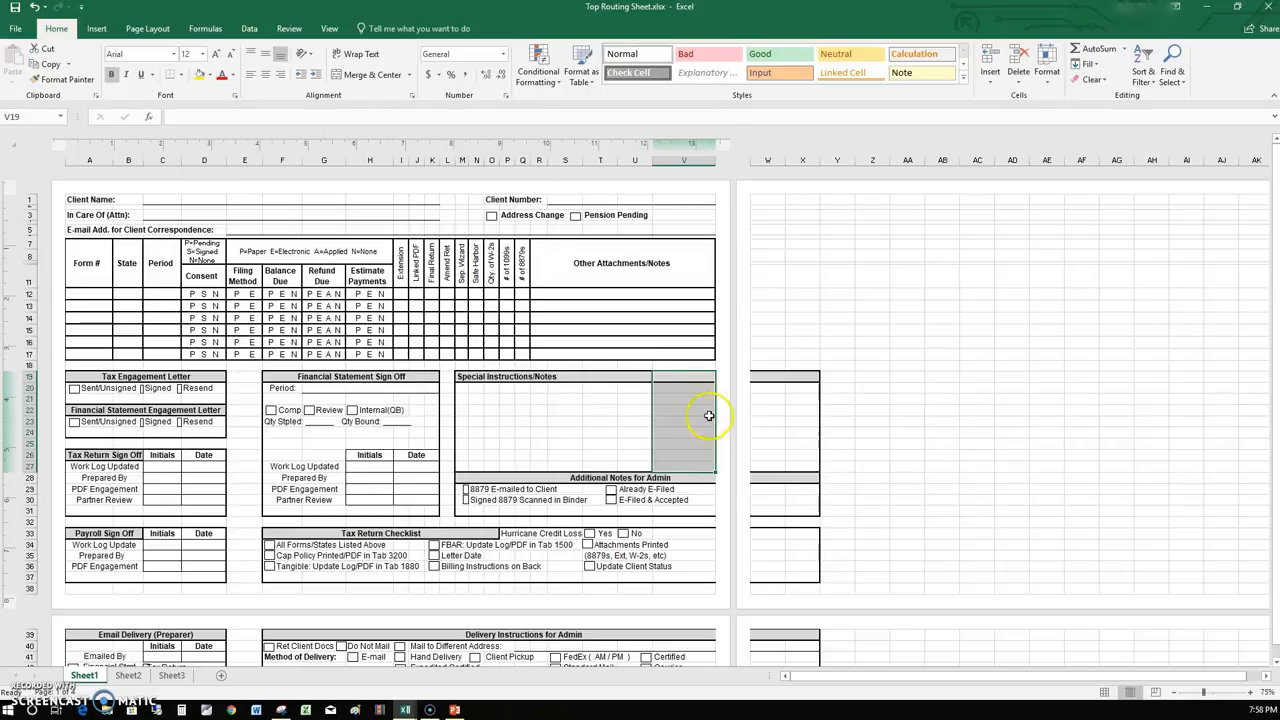
Unmerge the Special Instructions box range so Additional Notes for Admin is no longer centered
click(684, 428)
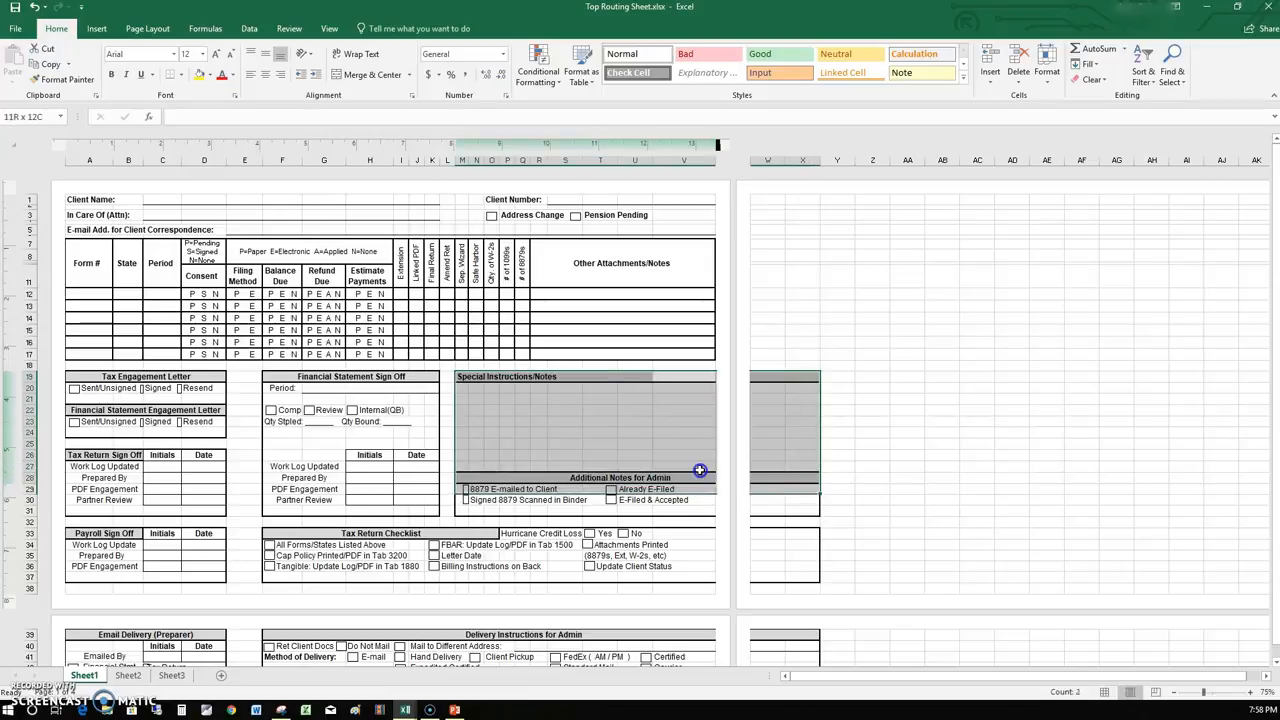
click(536, 468)
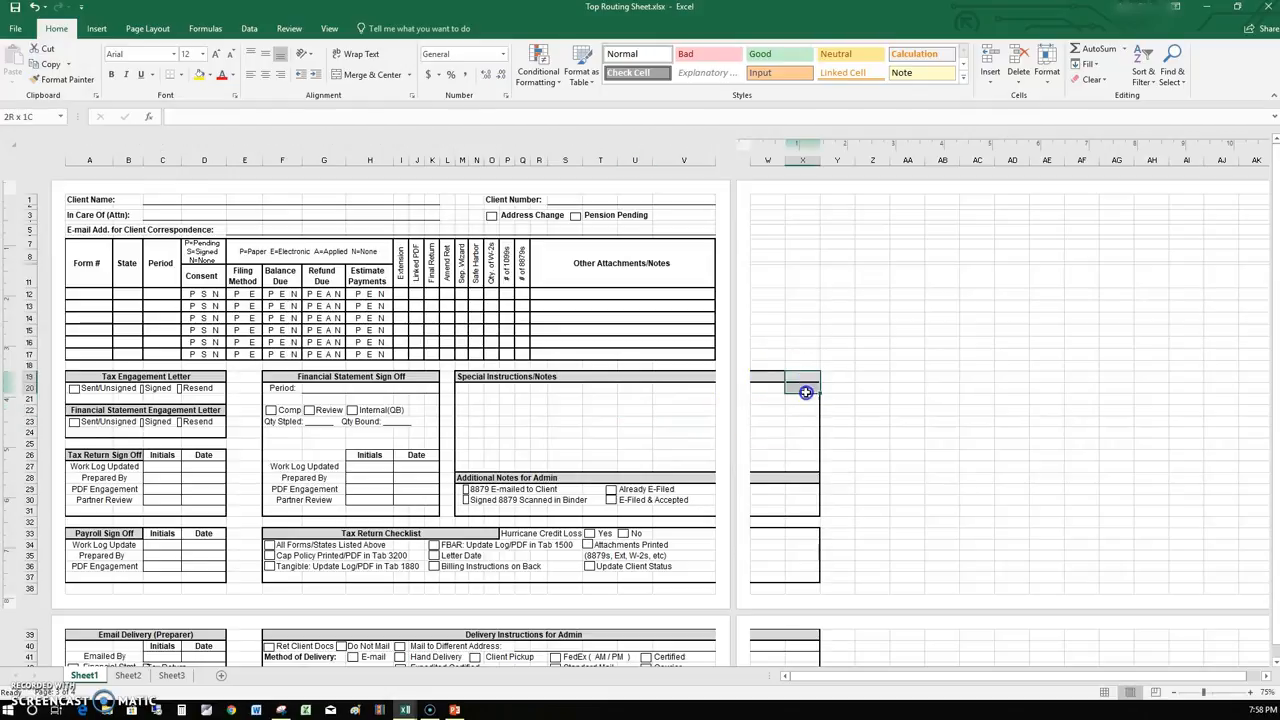
drag(804, 390, 810, 494)
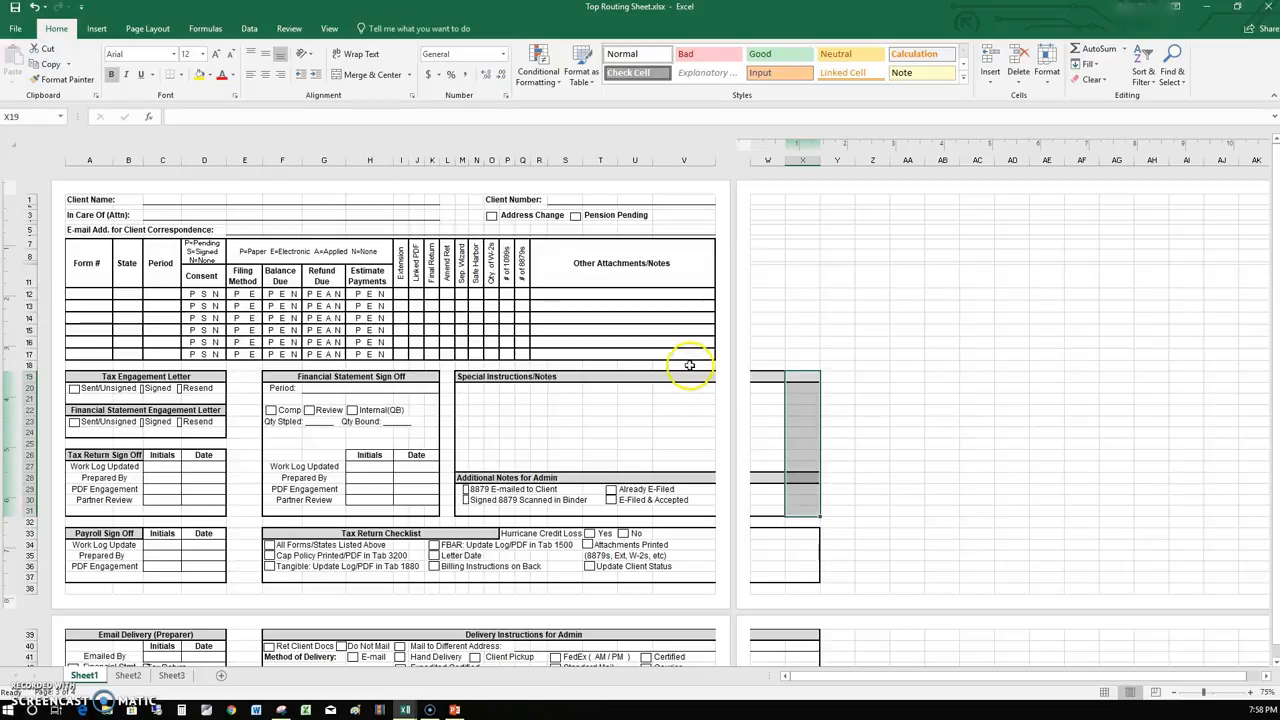
mouse_move(716, 368)
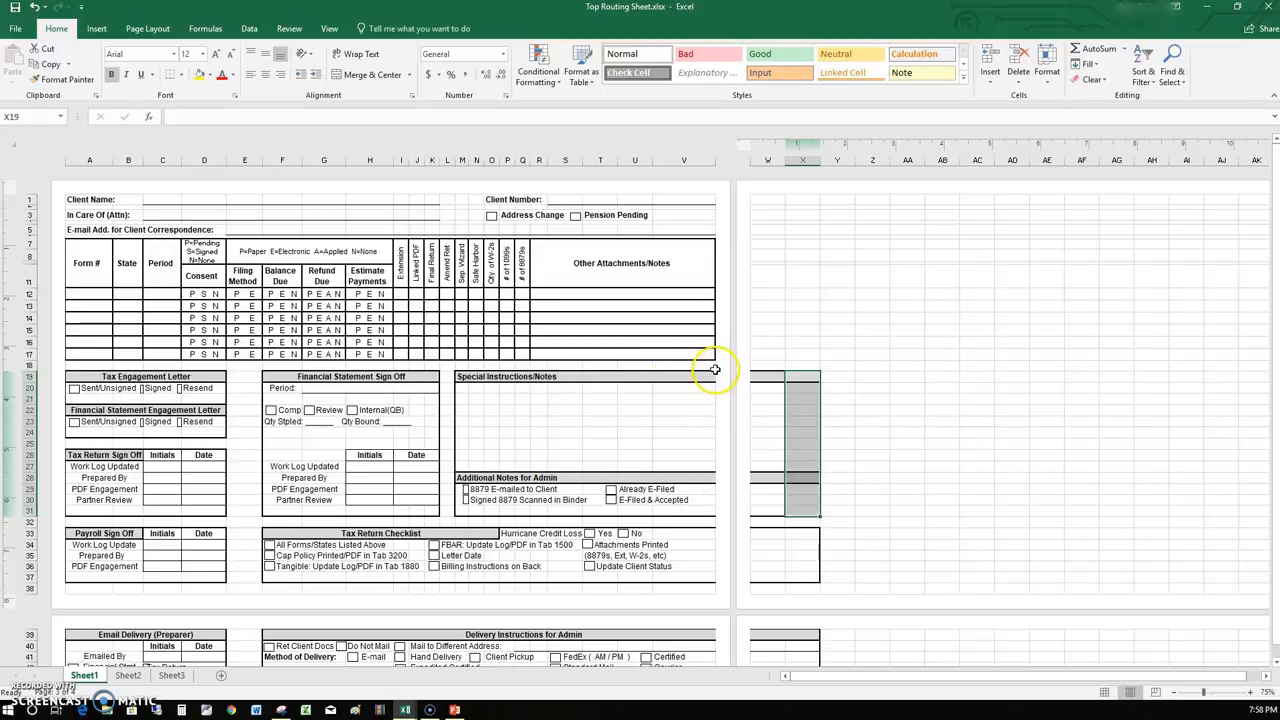
mouse_move(636, 380)
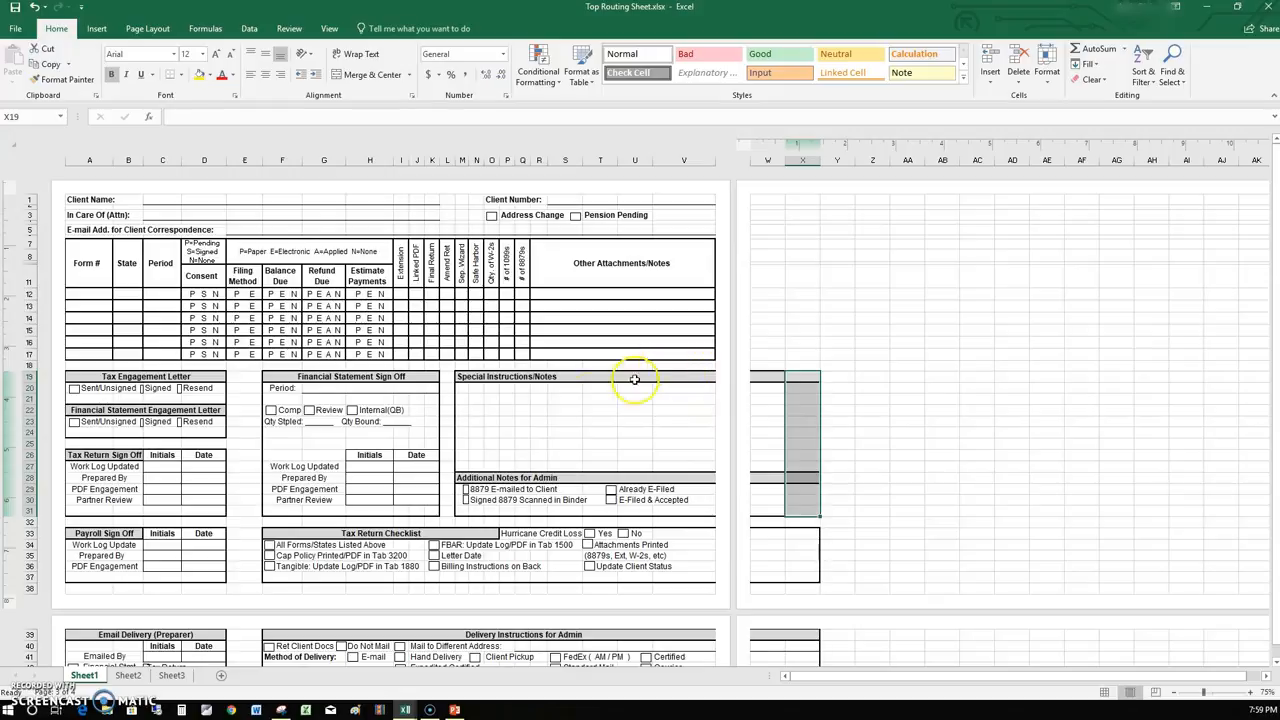
click(768, 398)
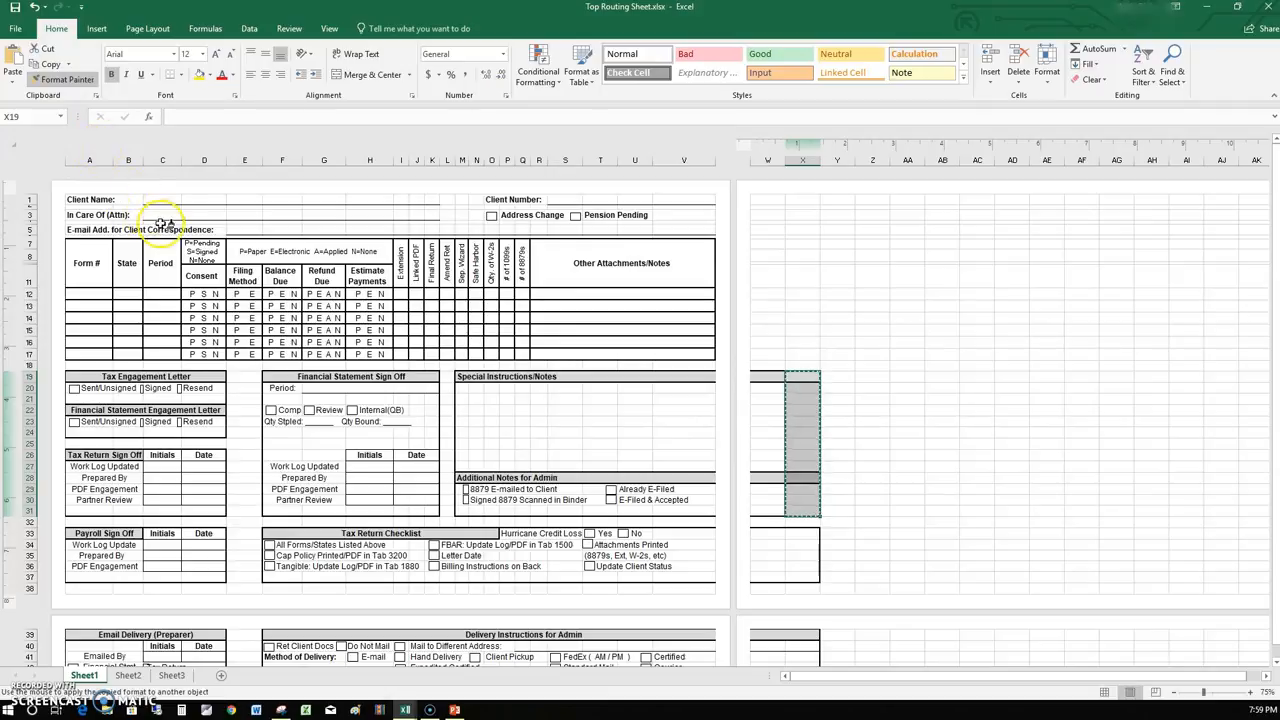
mouse_move(496, 416)
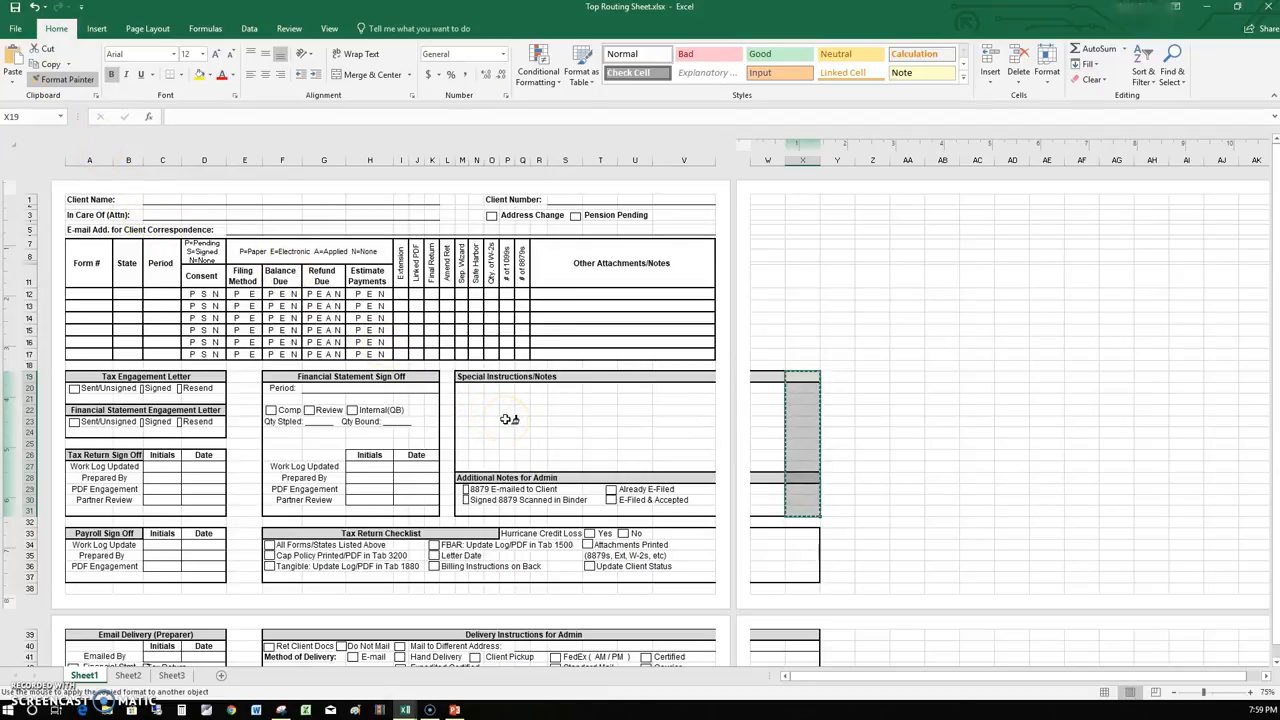
mouse_move(688, 378)
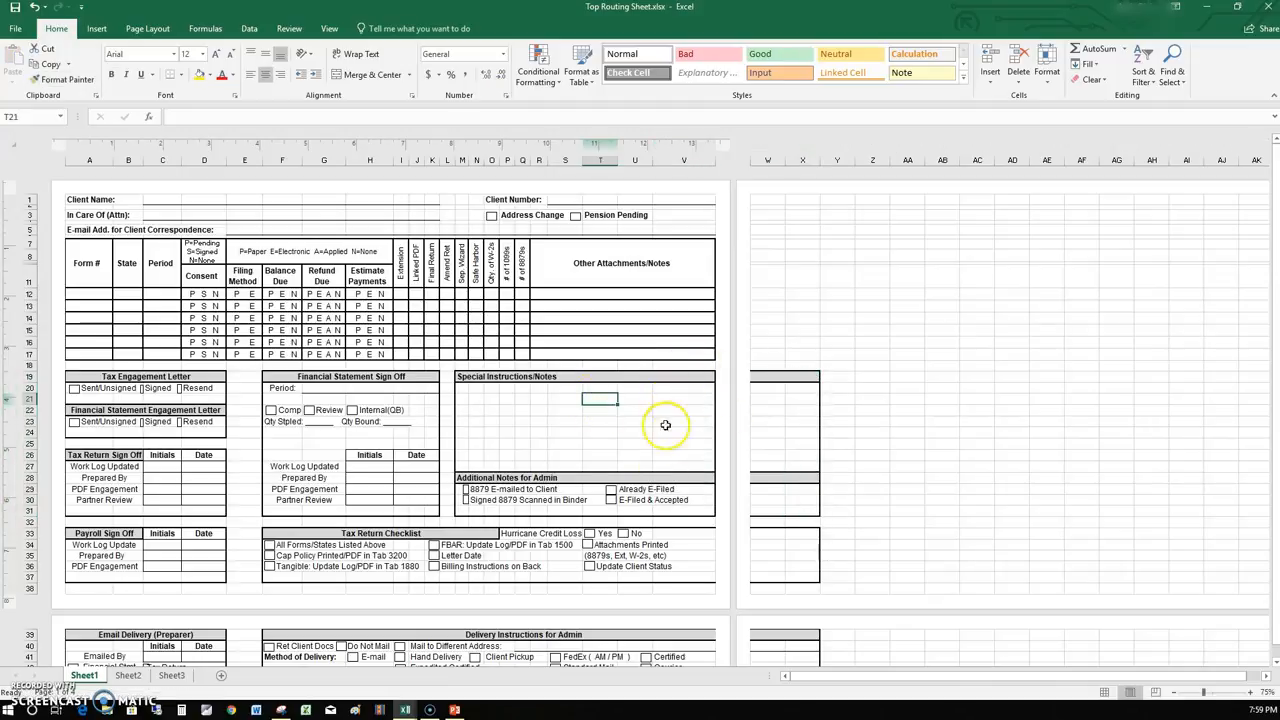
mouse_move(780, 348)
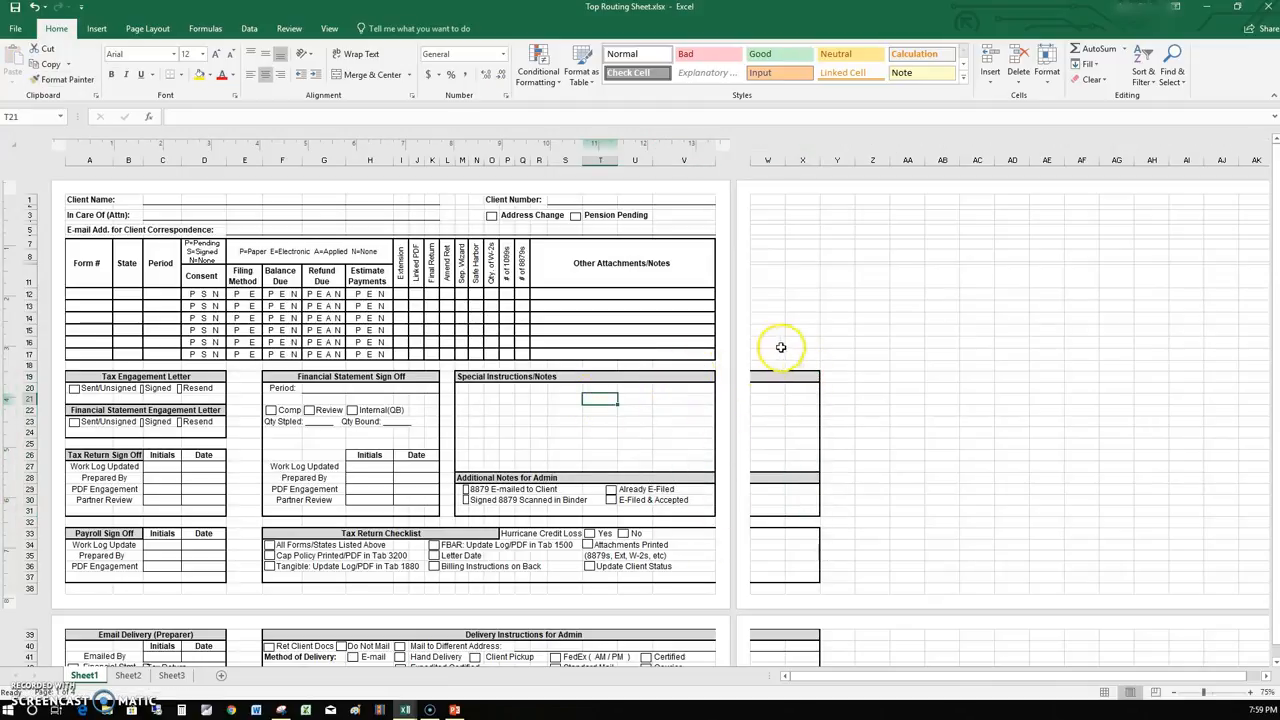
mouse_move(788, 528)
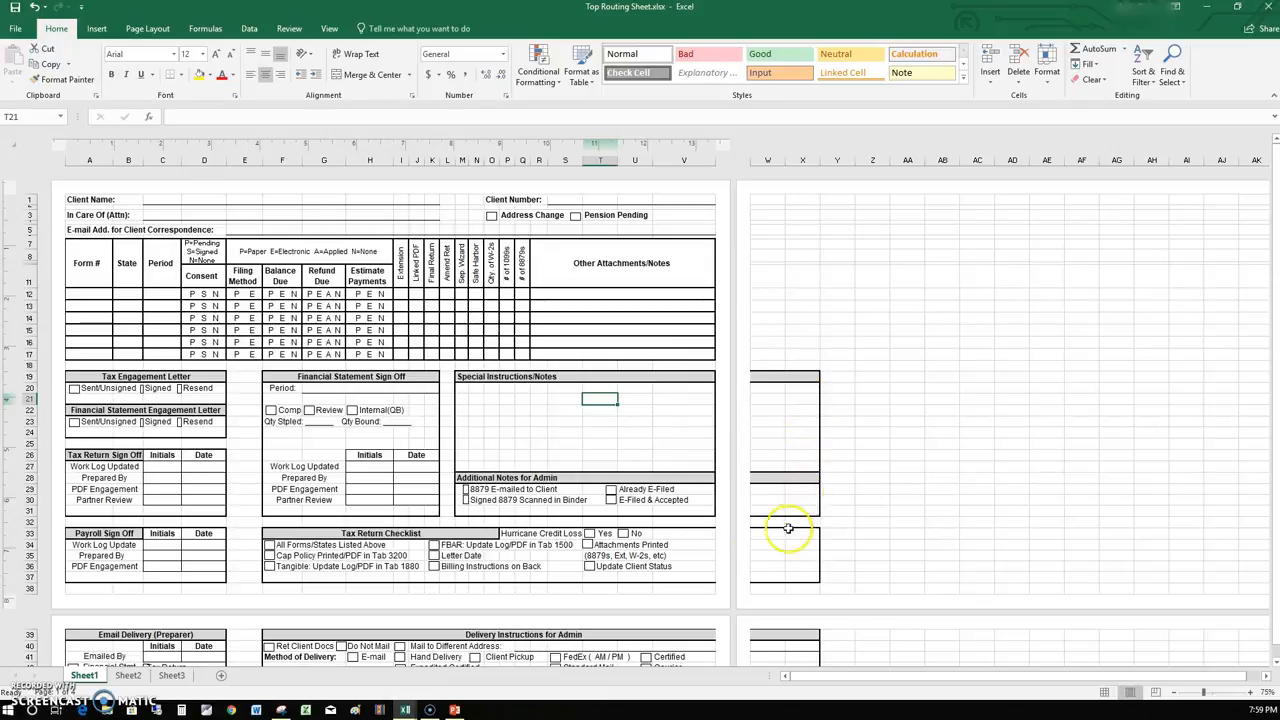
scroll(down, 3)
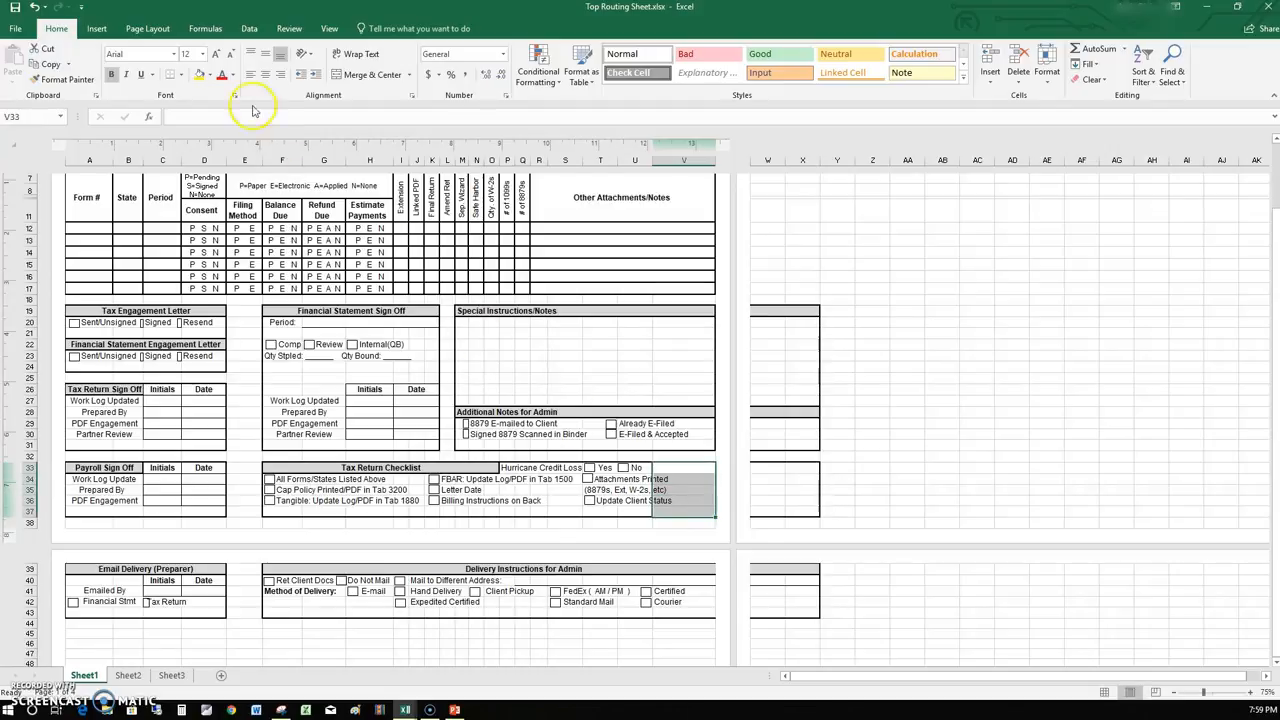
click(184, 76)
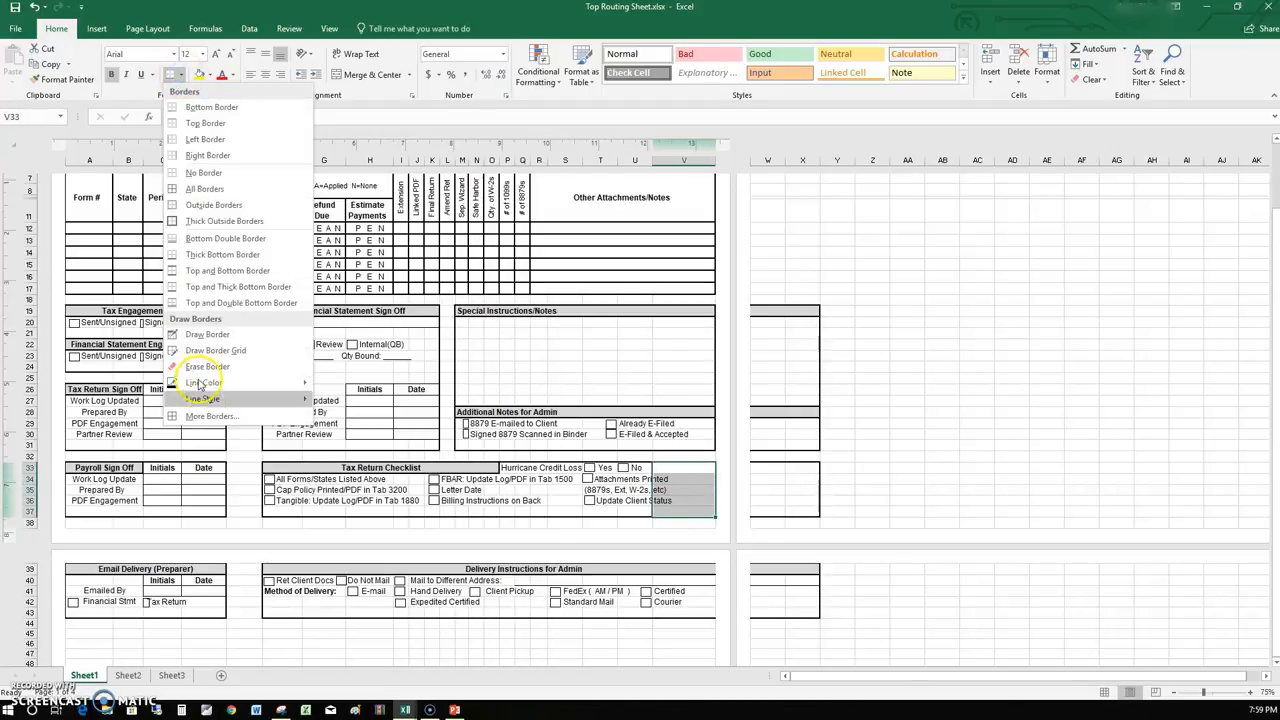
click(212, 416)
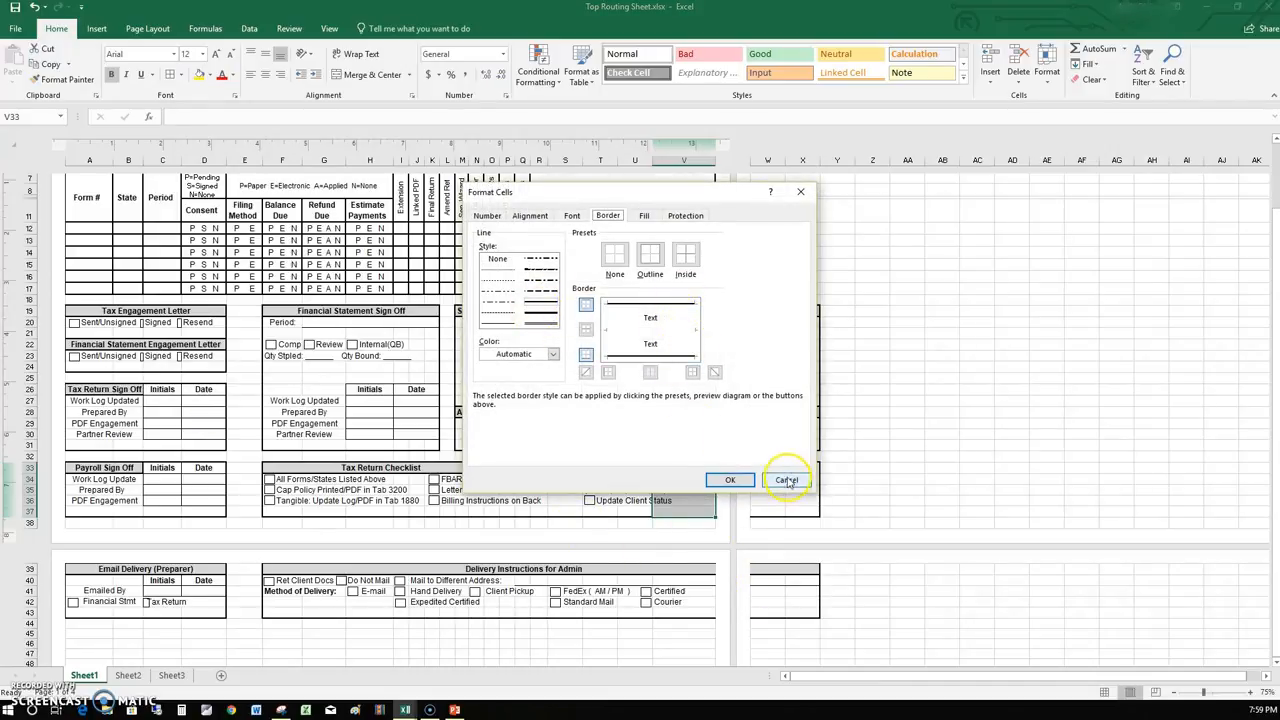
click(788, 480)
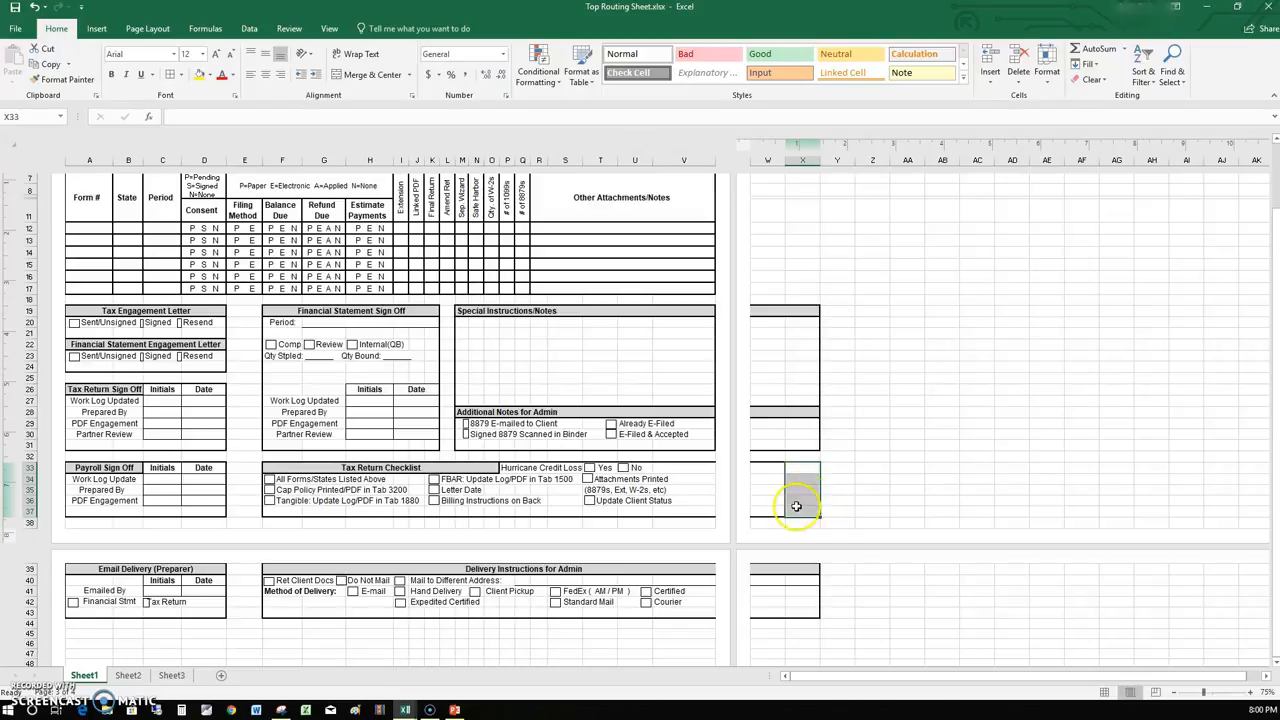
click(64, 80)
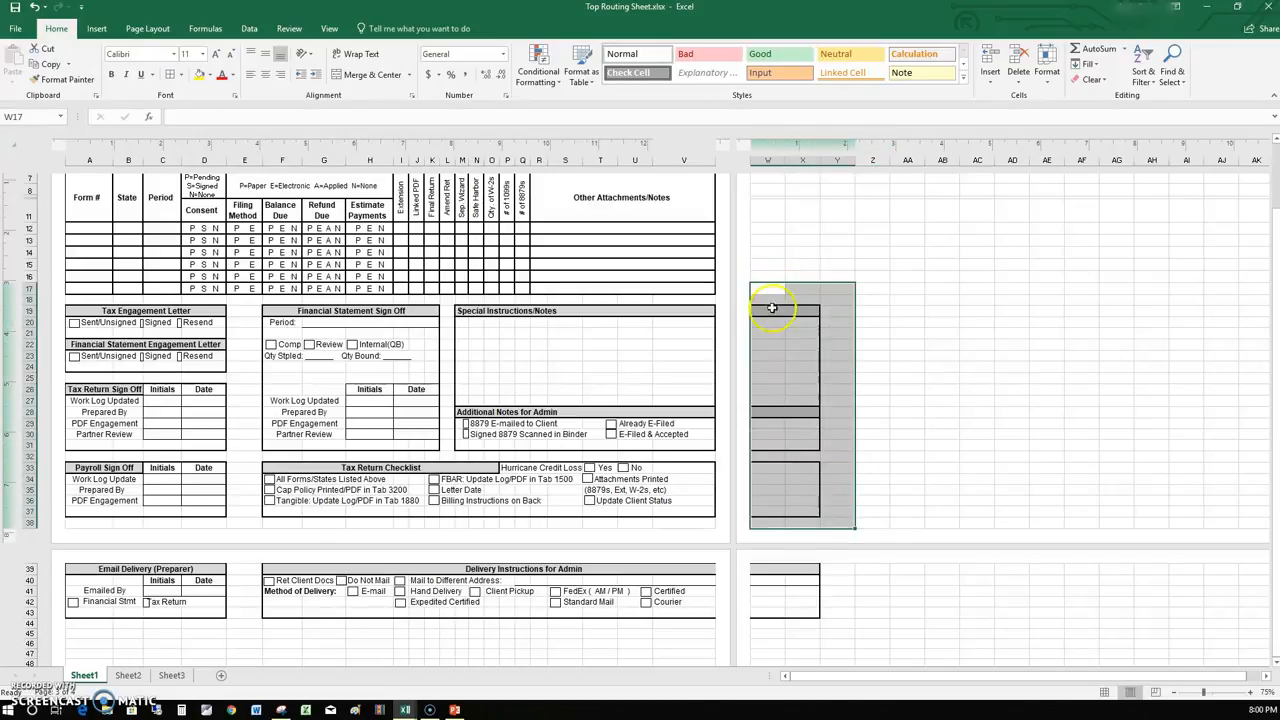
Clear formats from the leftover bordered cells in columns X–Y beside the form
click(768, 276)
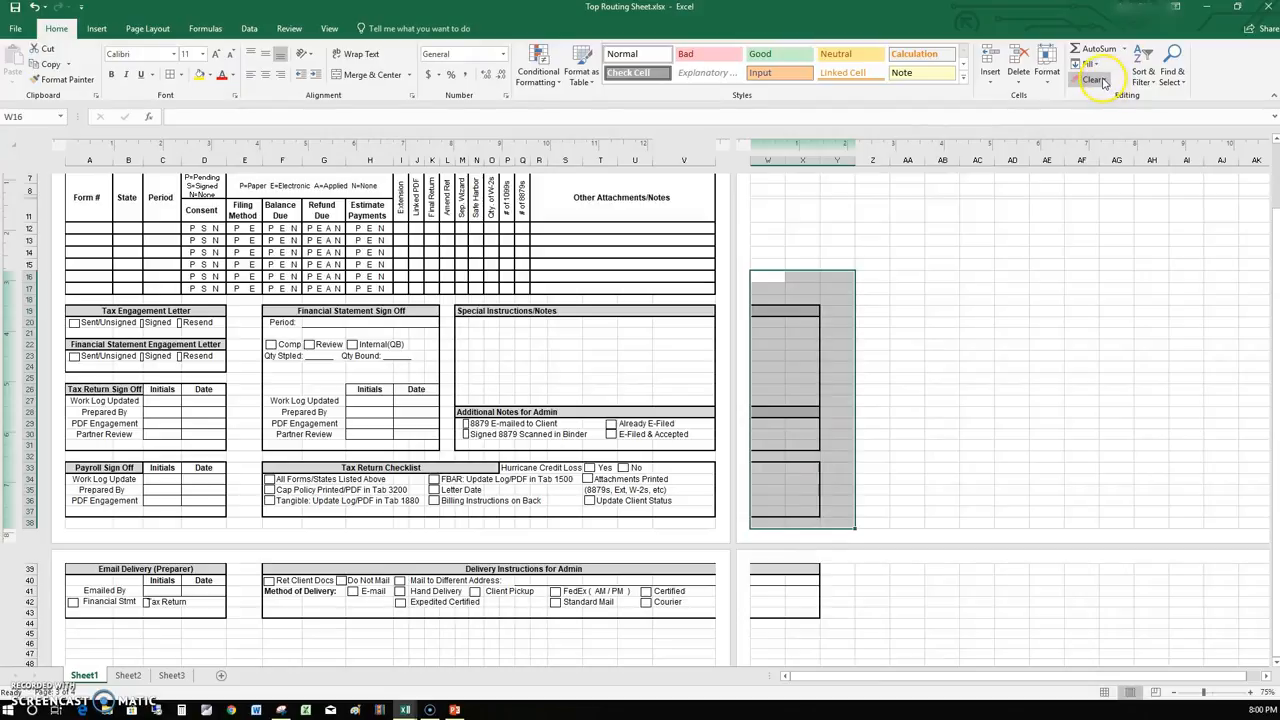
click(1092, 80)
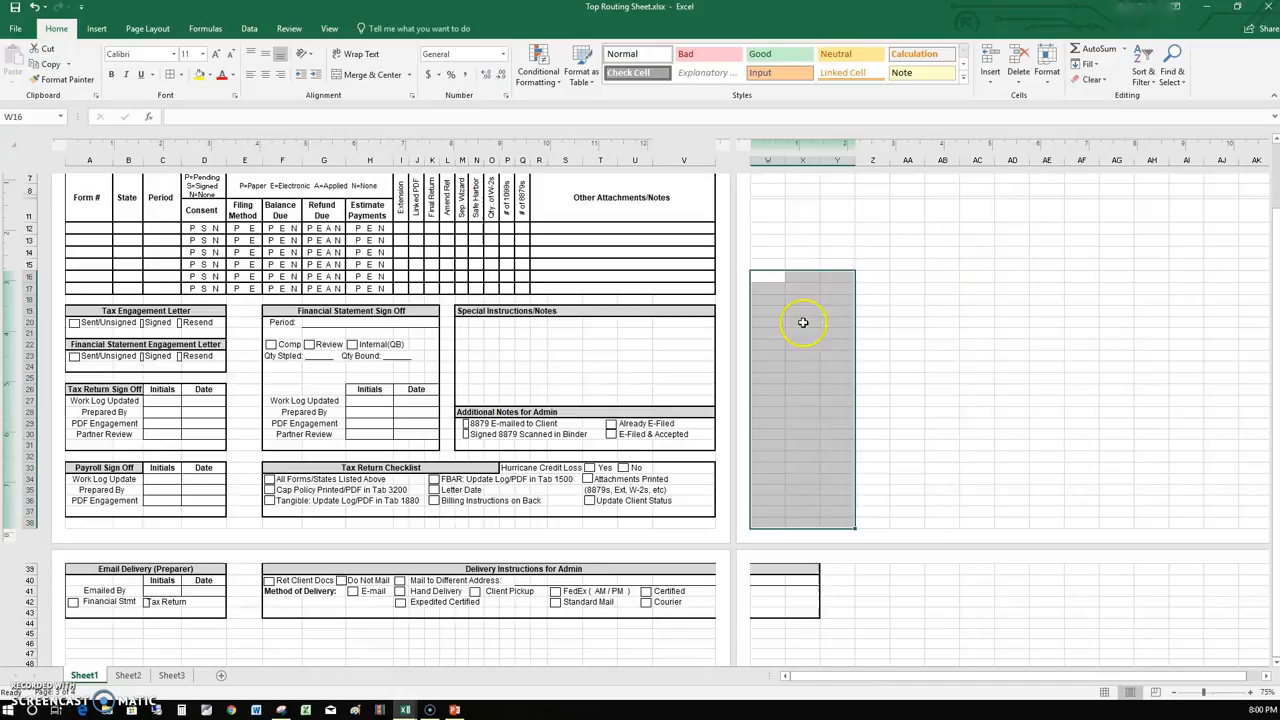
click(872, 356)
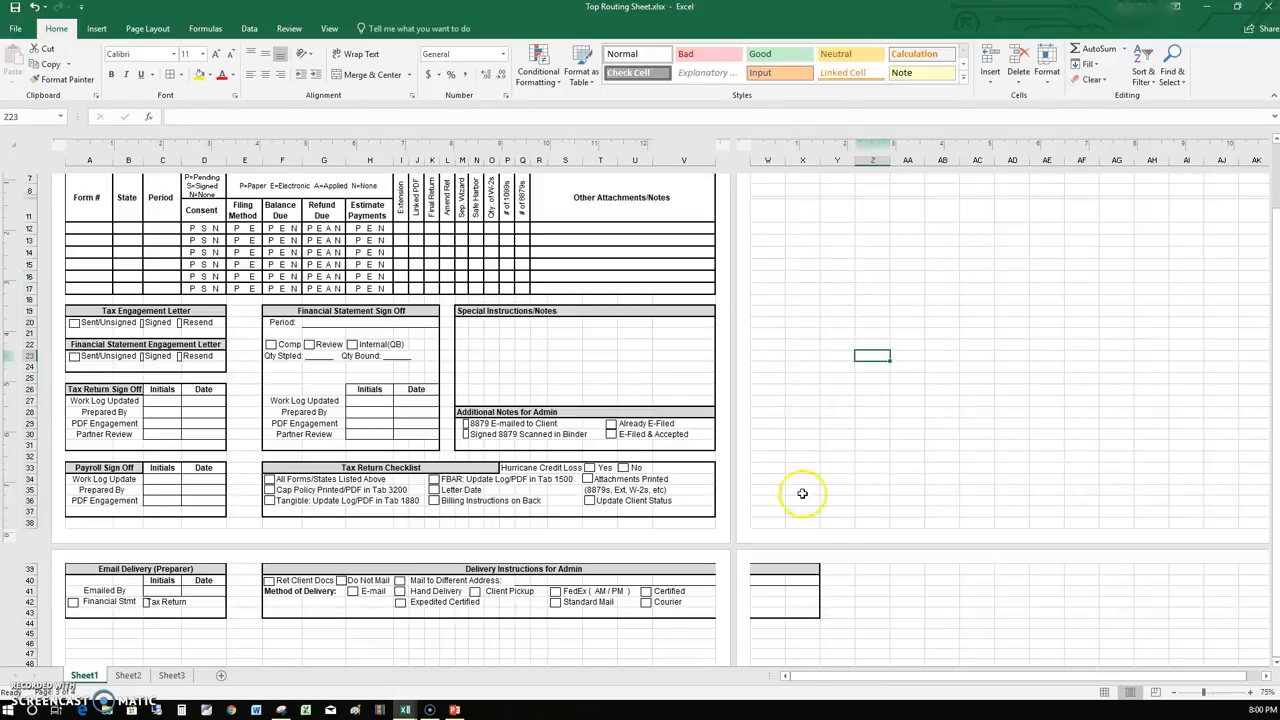
mouse_move(800, 440)
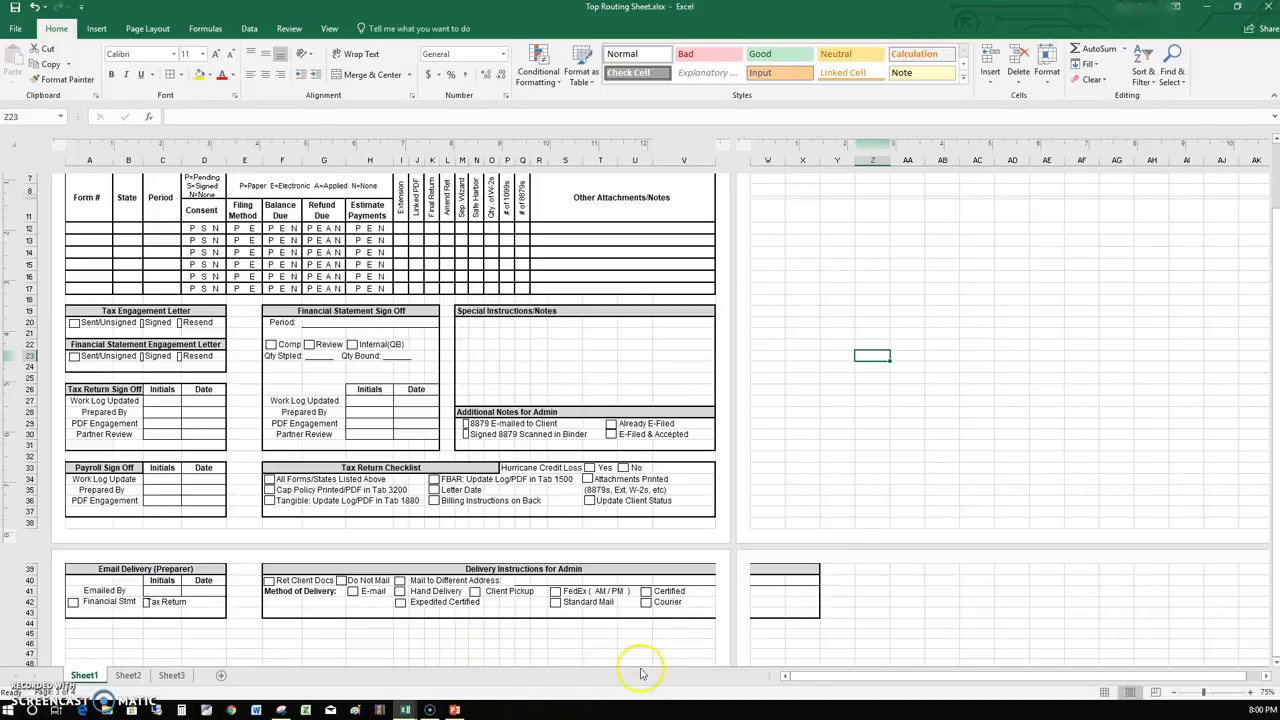
mouse_move(696, 572)
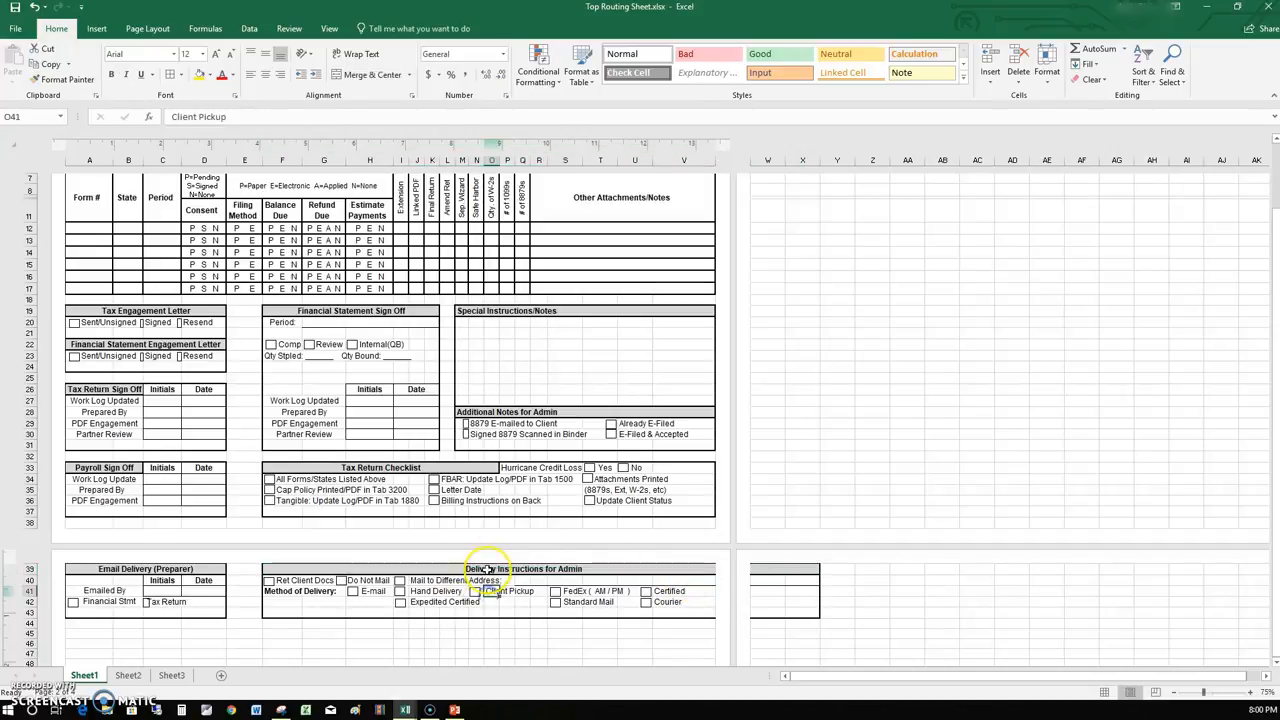
click(500, 568)
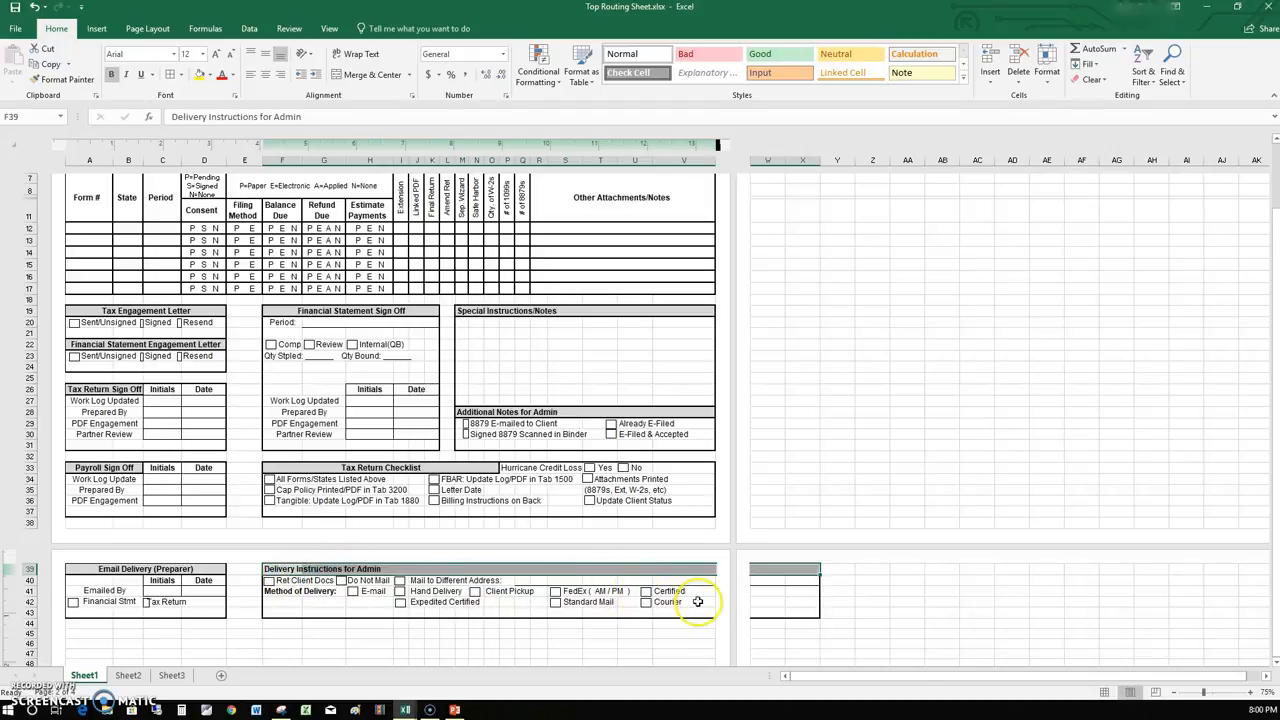
click(688, 598)
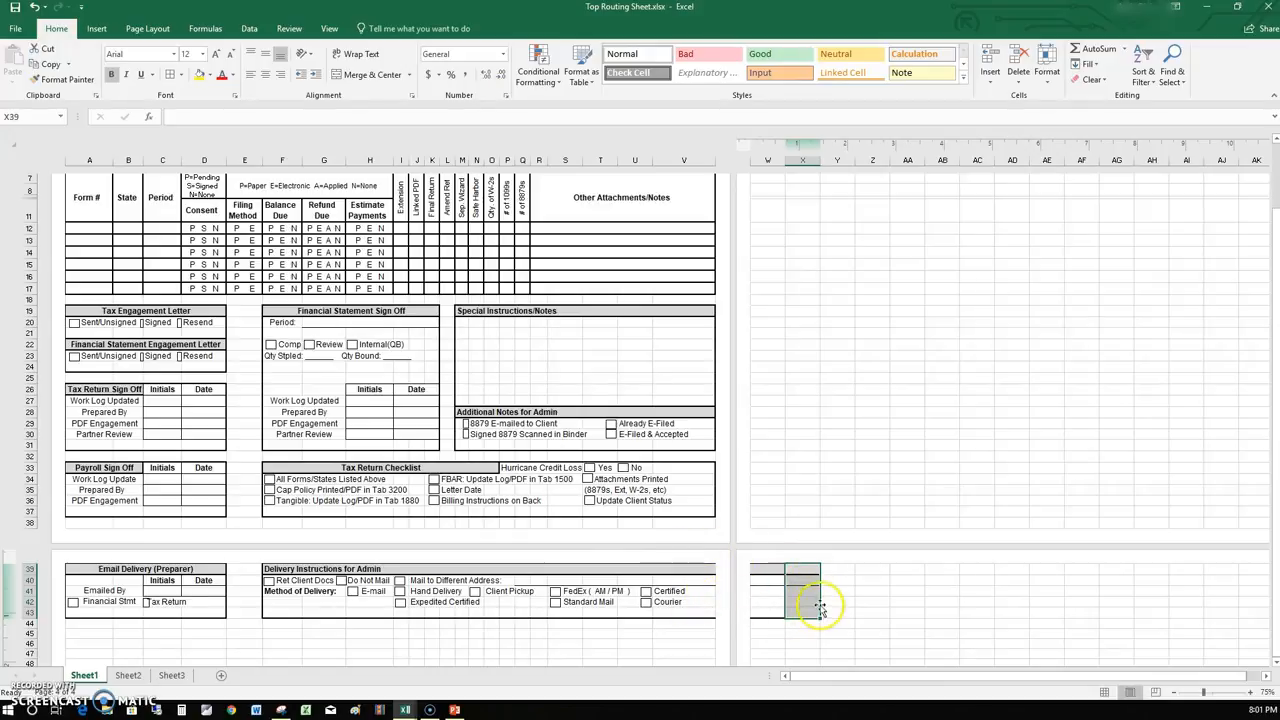
click(66, 80)
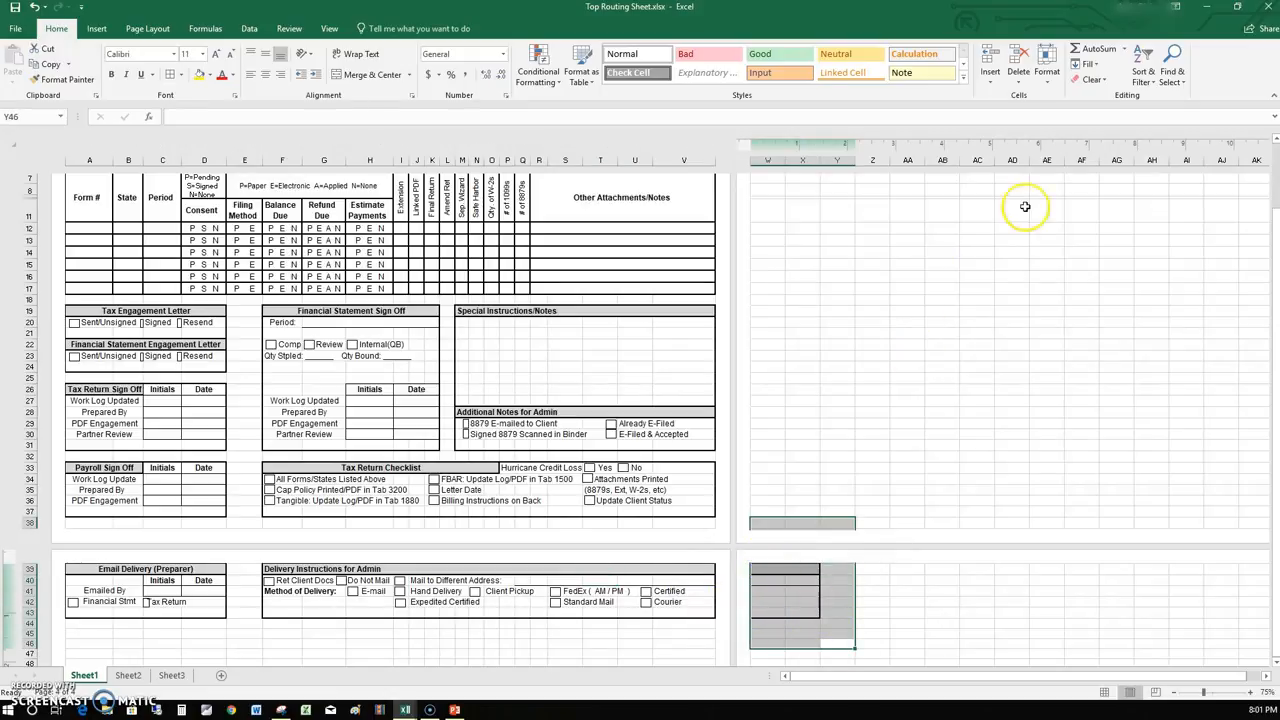
Clear formats from the leftover bordered block beside row 39 and view the result
click(1088, 80)
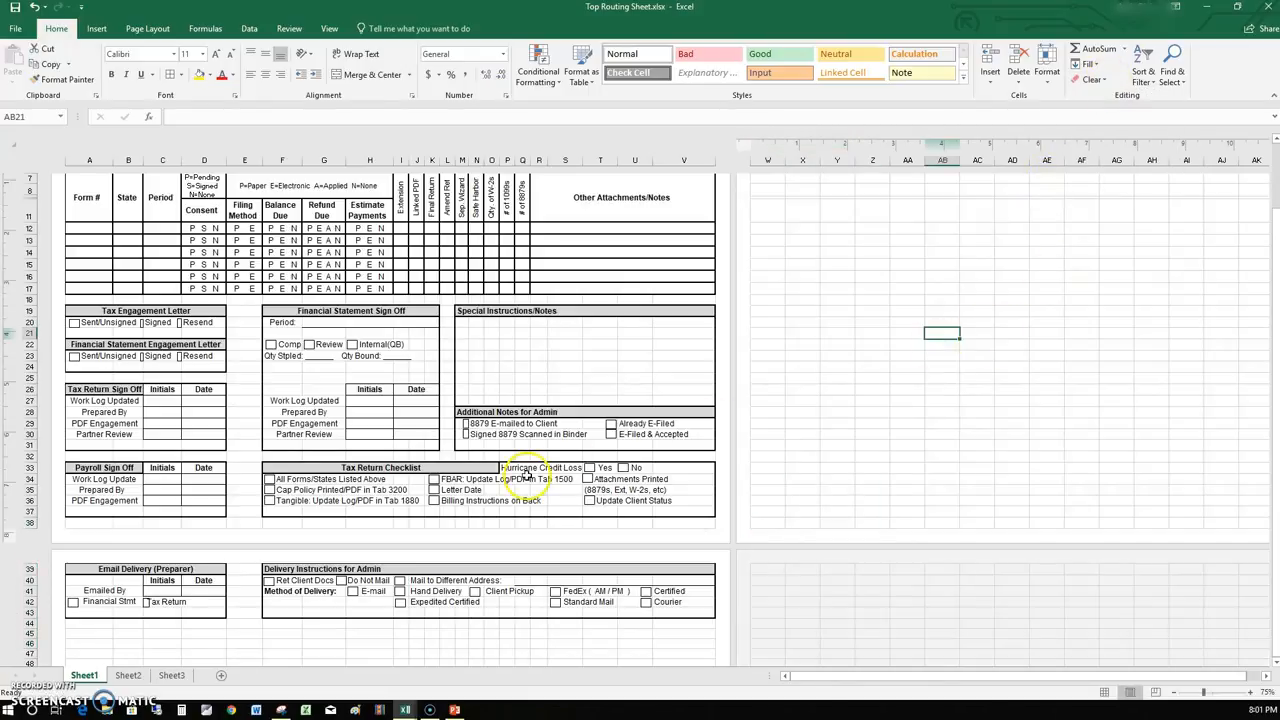
scroll(down, 3)
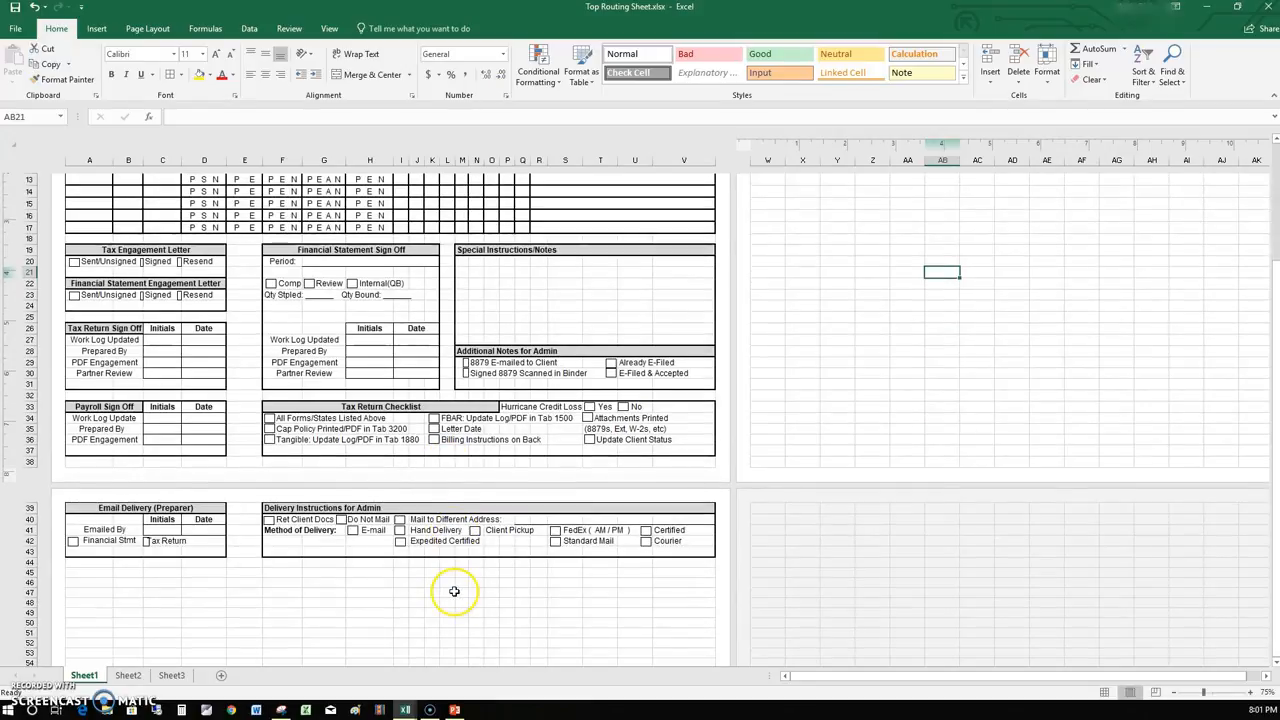
mouse_move(212, 552)
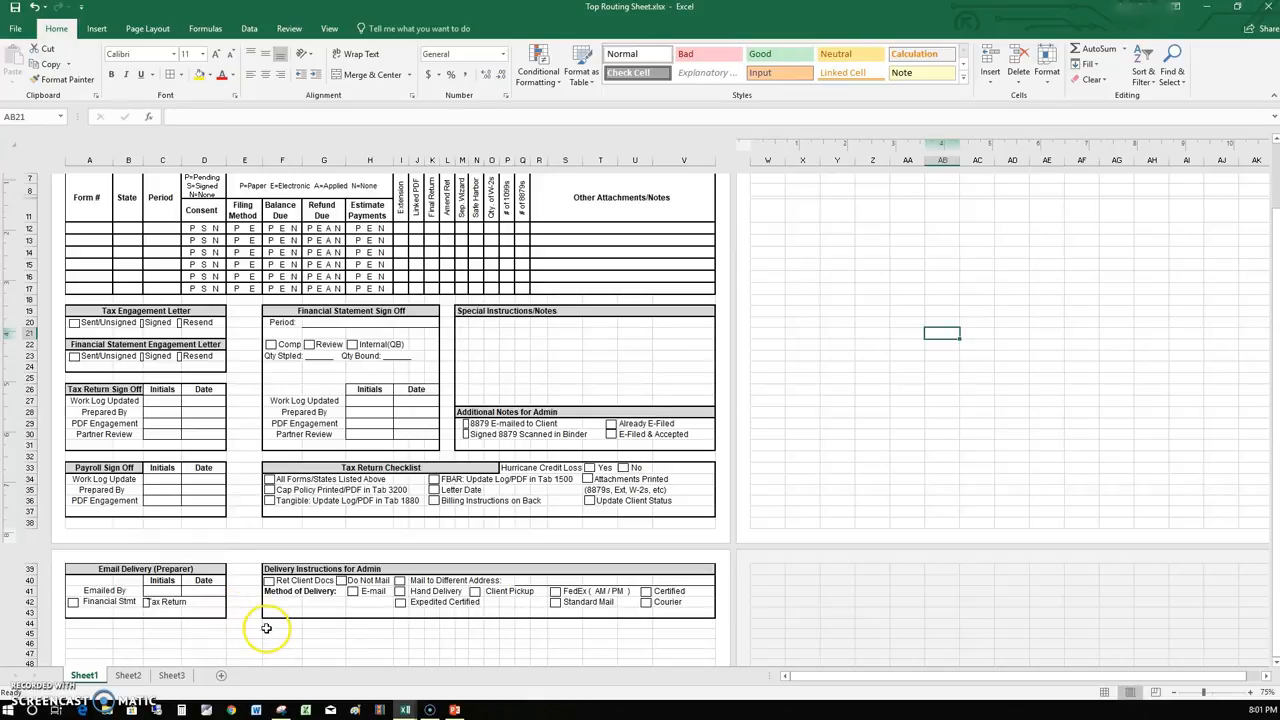
mouse_move(128, 384)
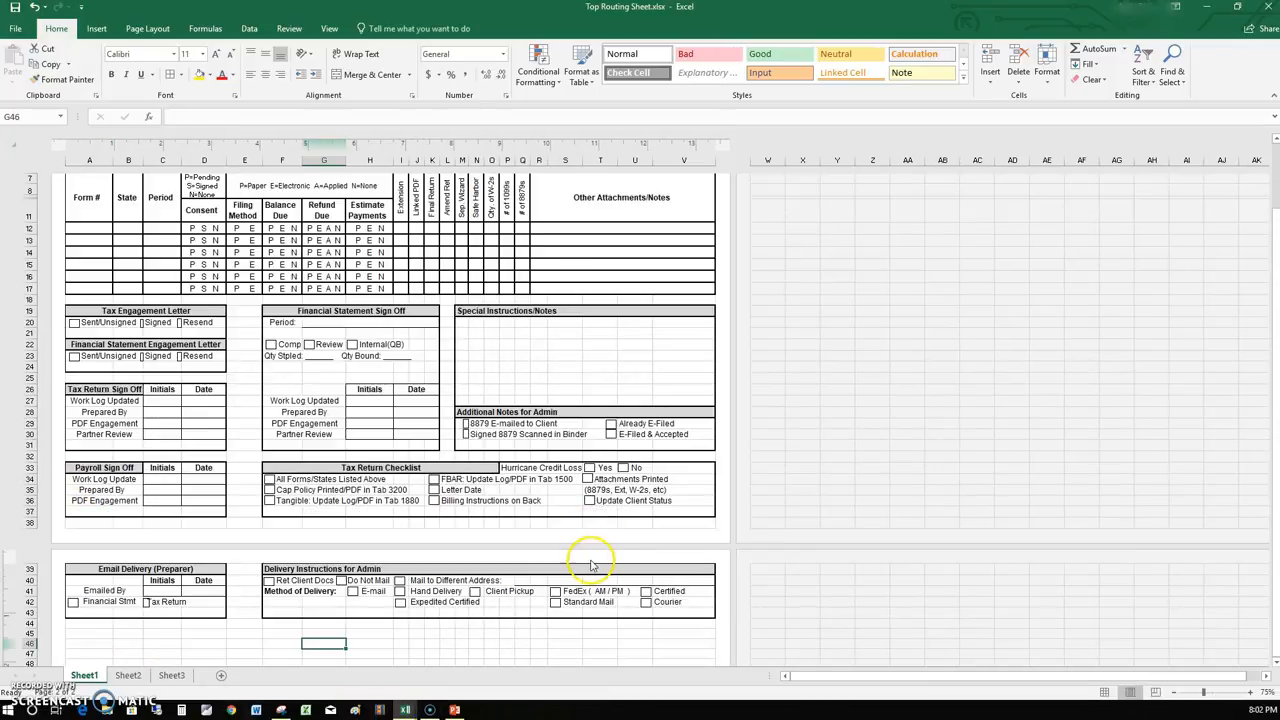
mouse_move(478, 562)
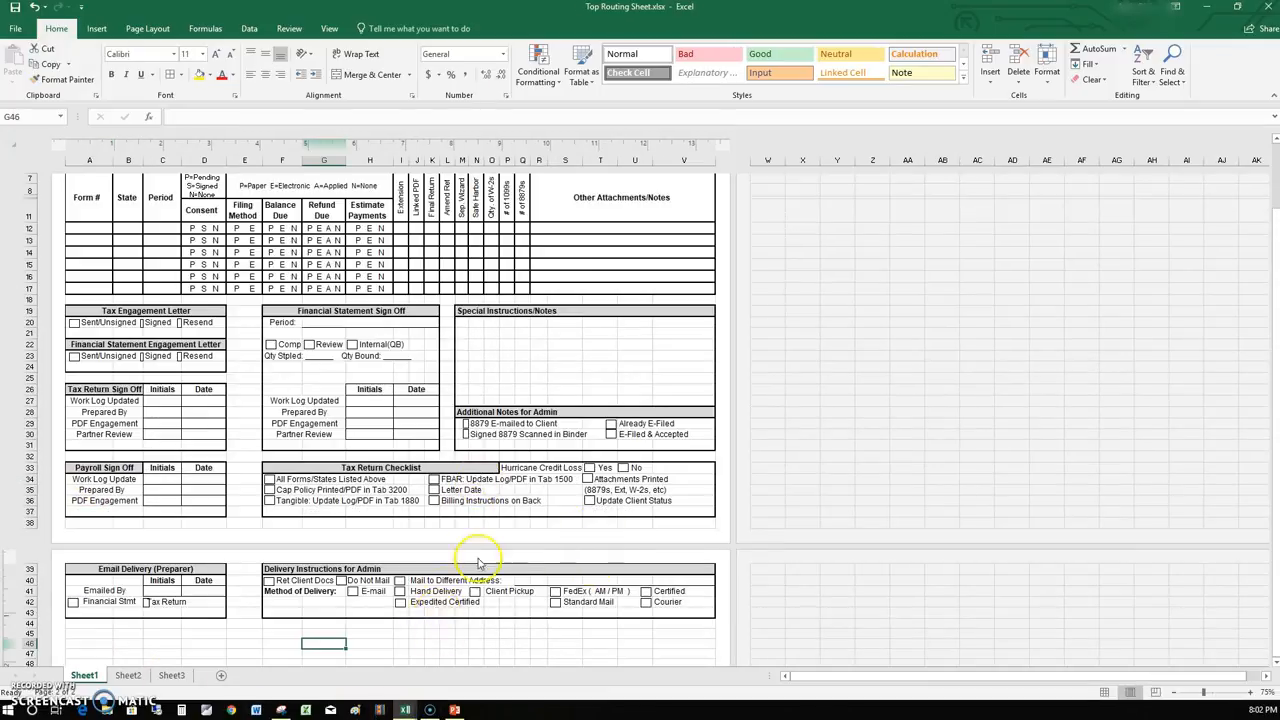
mouse_move(460, 310)
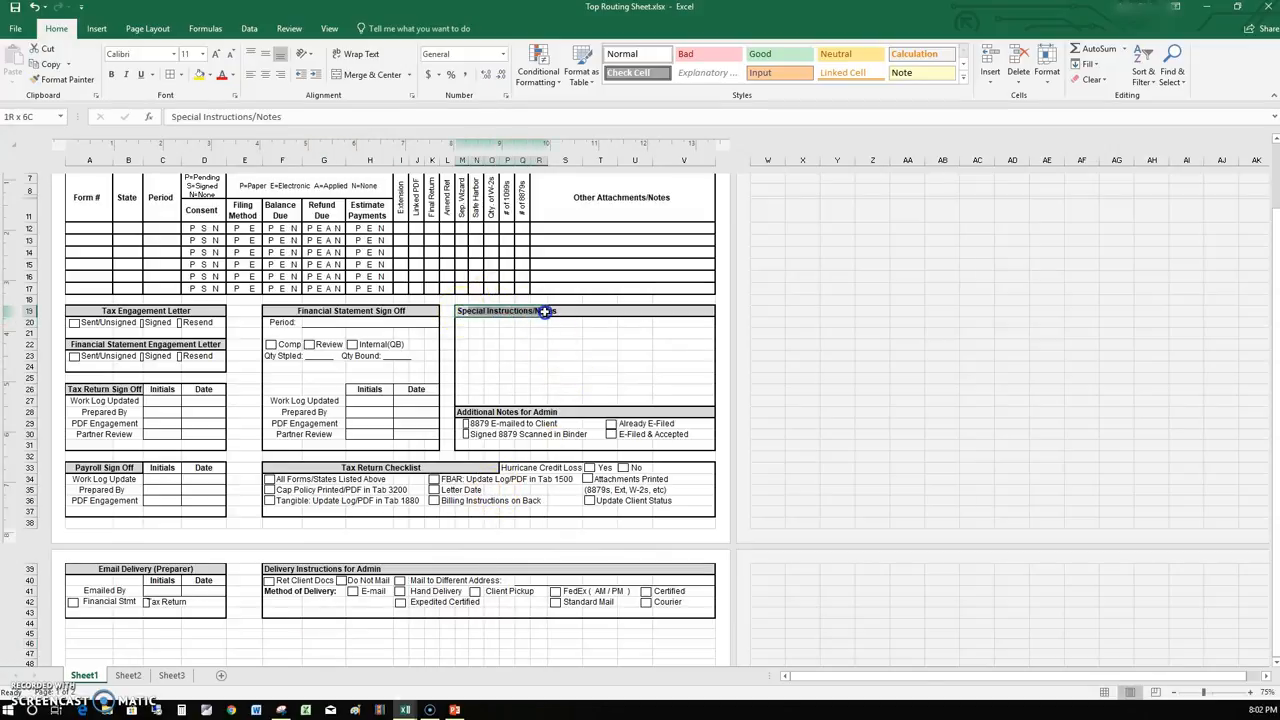
Merge & Center the Special Instructions/Notes heading across its box, then select Delivery Instructions for Admin
drag(544, 312, 636, 312)
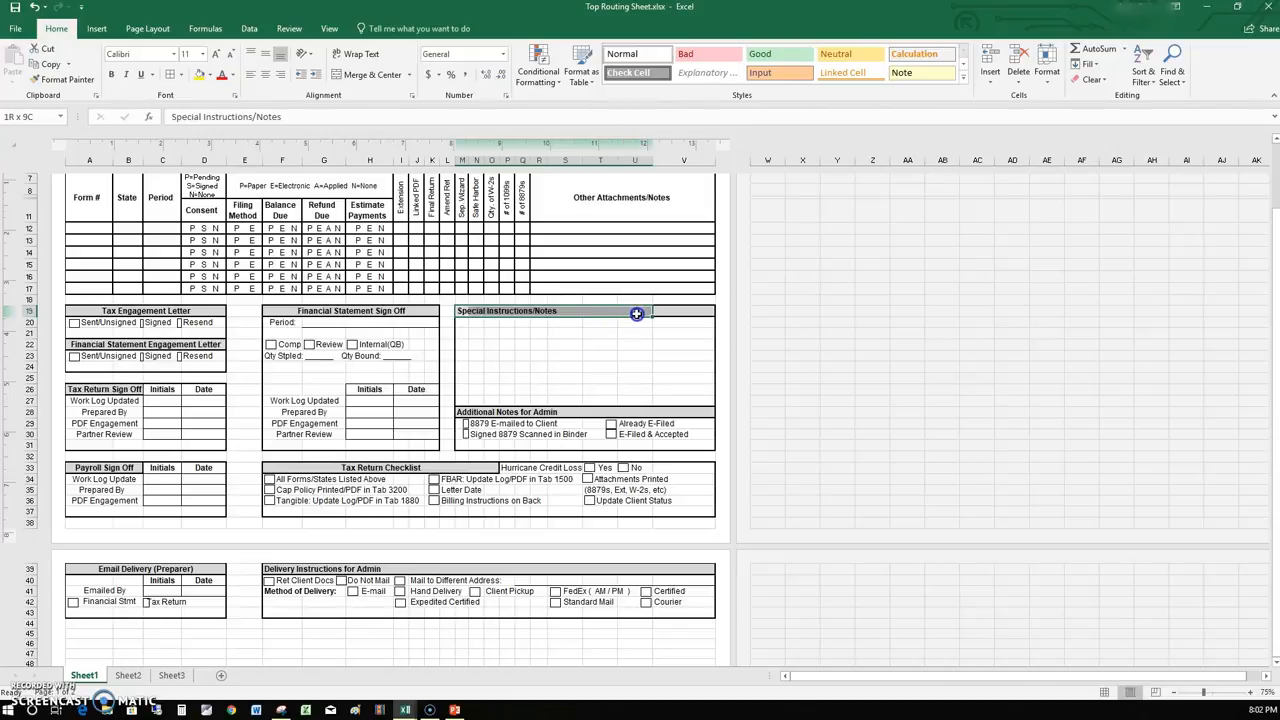
click(492, 292)
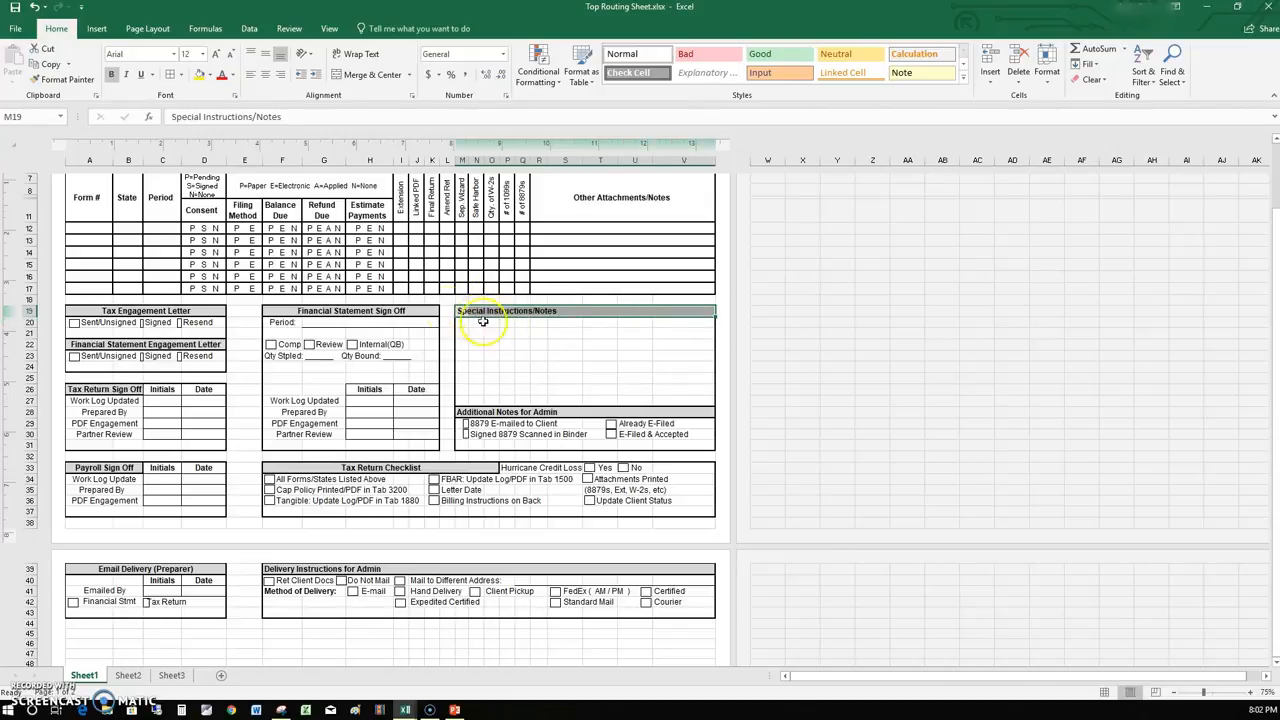
mouse_move(614, 394)
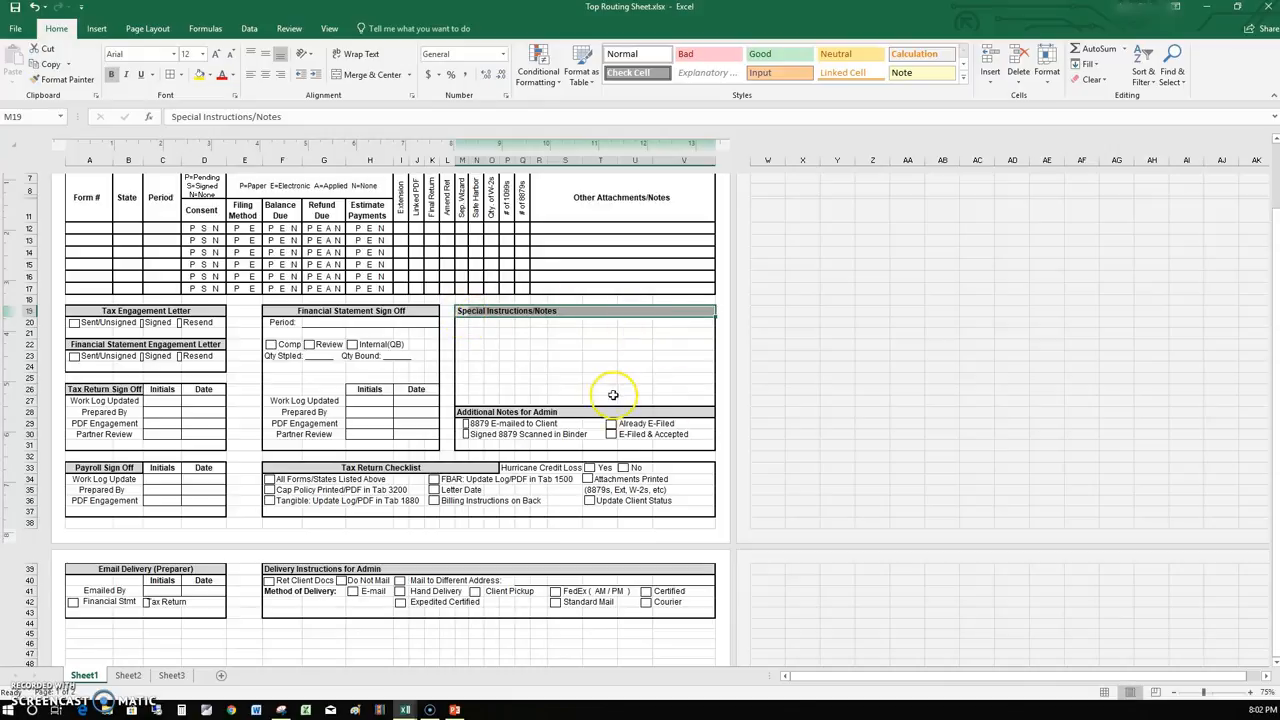
mouse_move(664, 320)
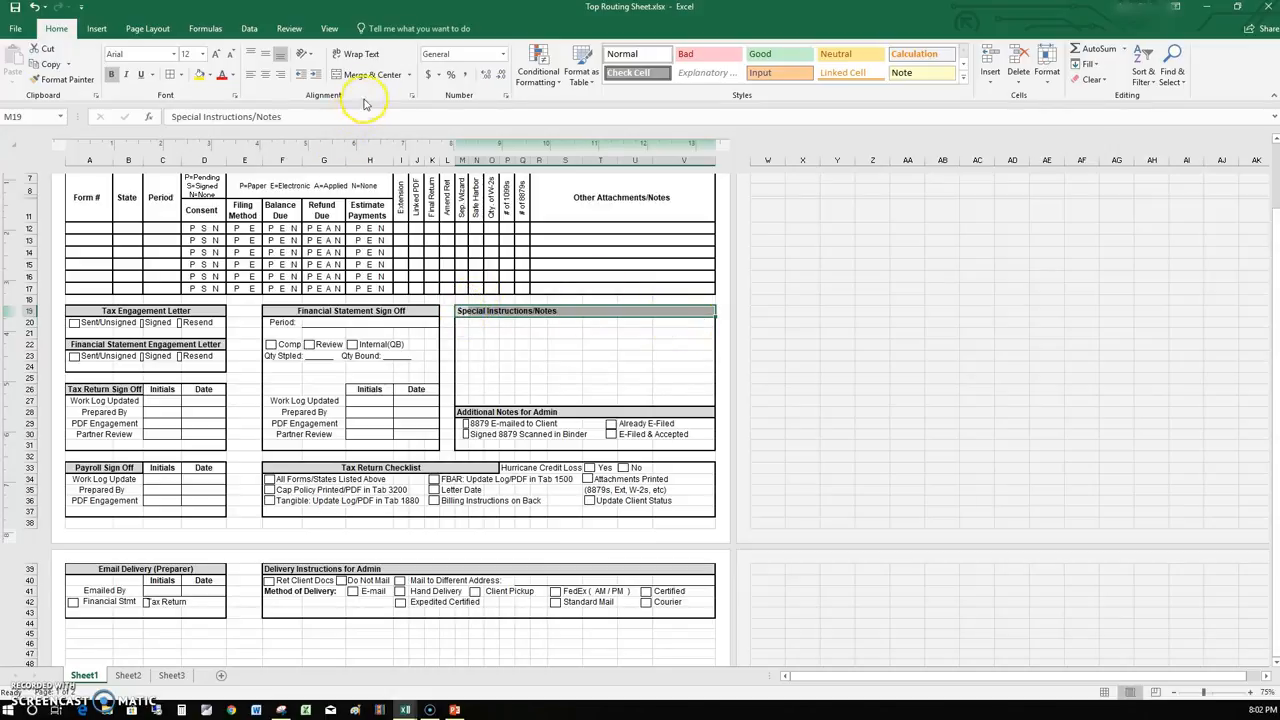
click(372, 74)
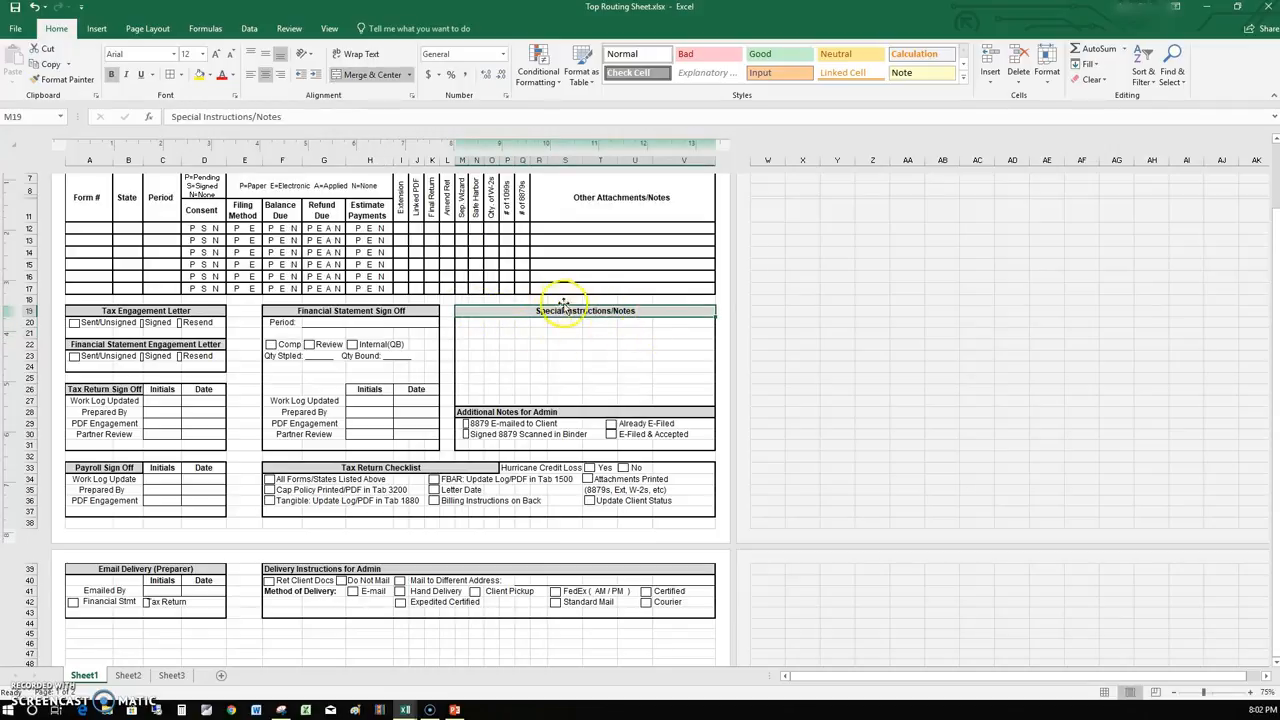
mouse_move(628, 324)
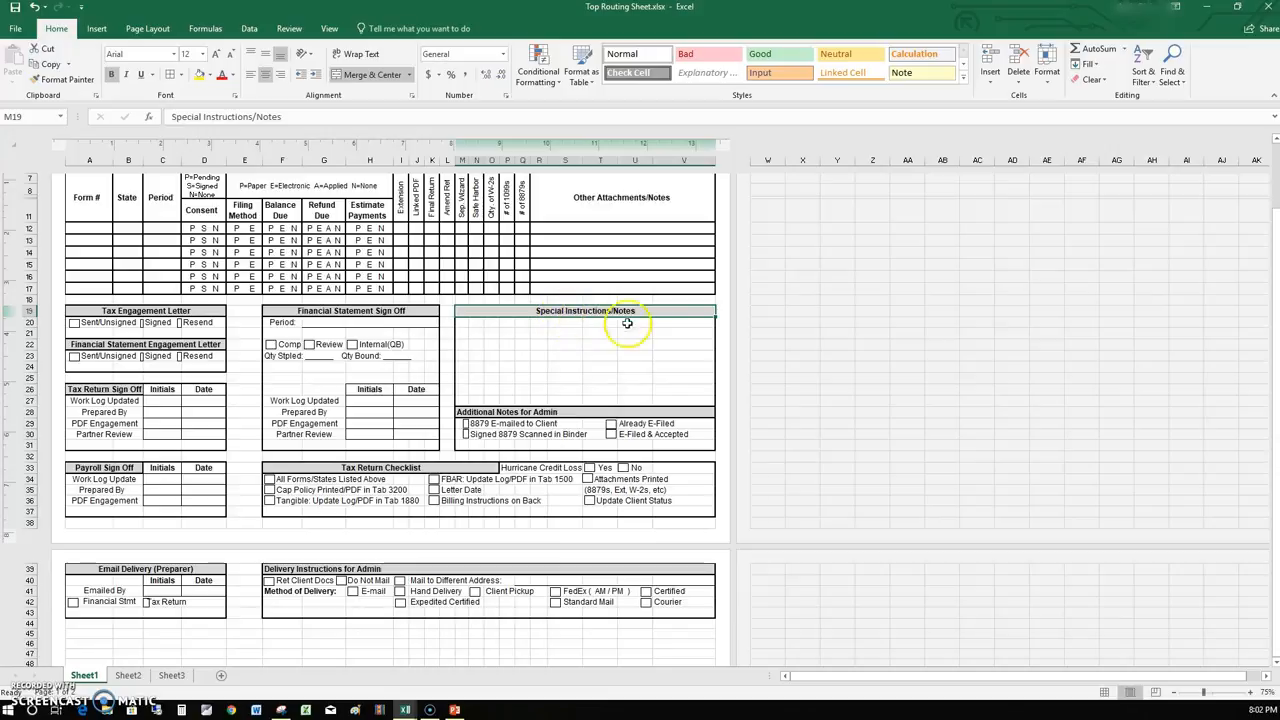
mouse_move(464, 422)
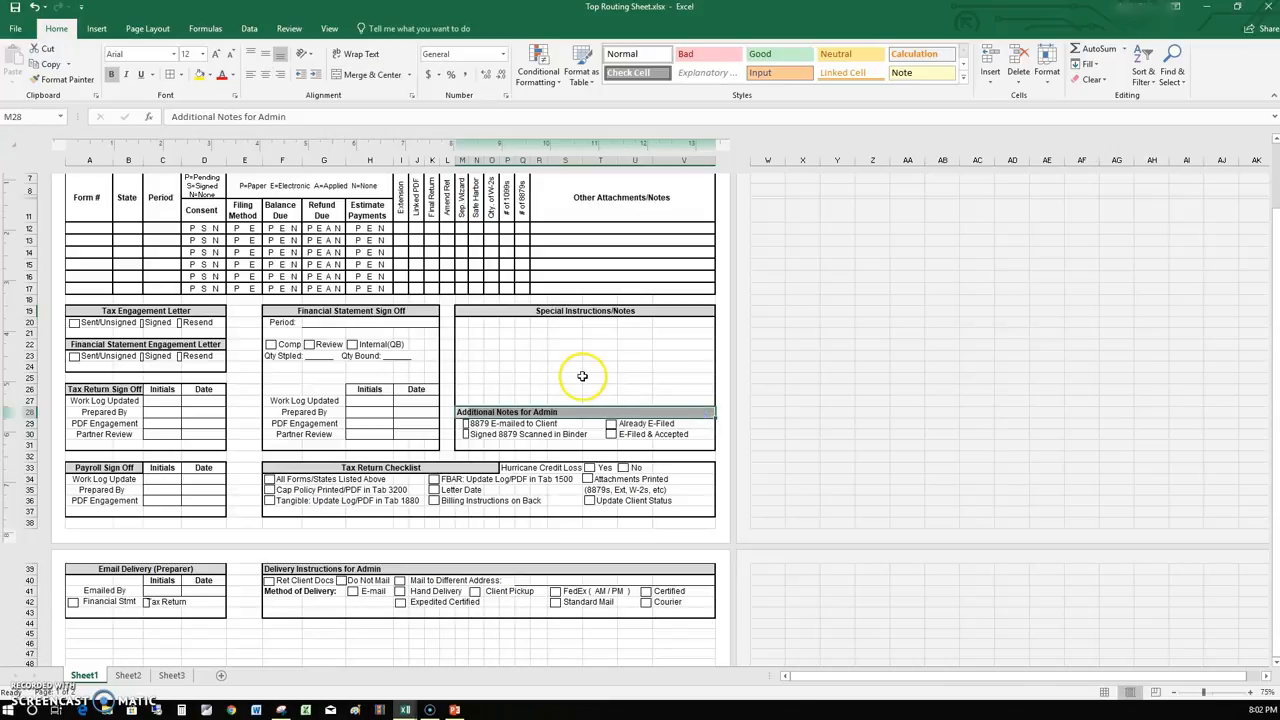
mouse_move(372, 76)
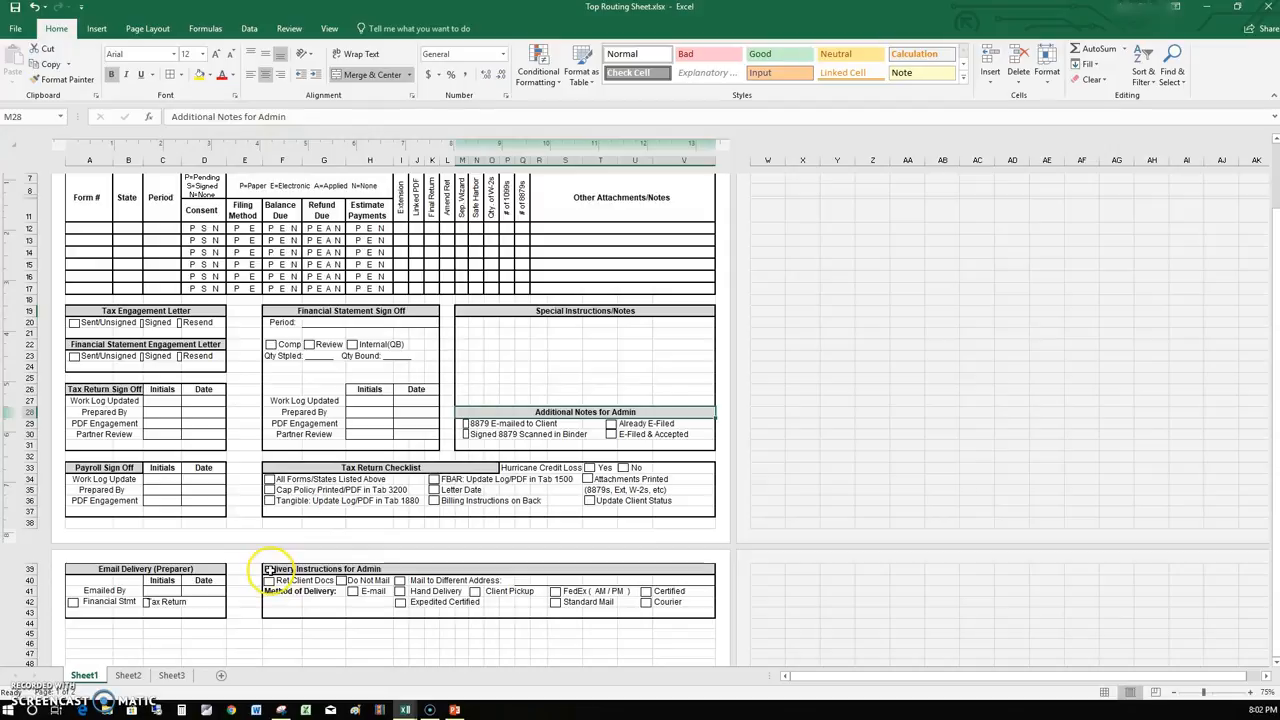
click(280, 568)
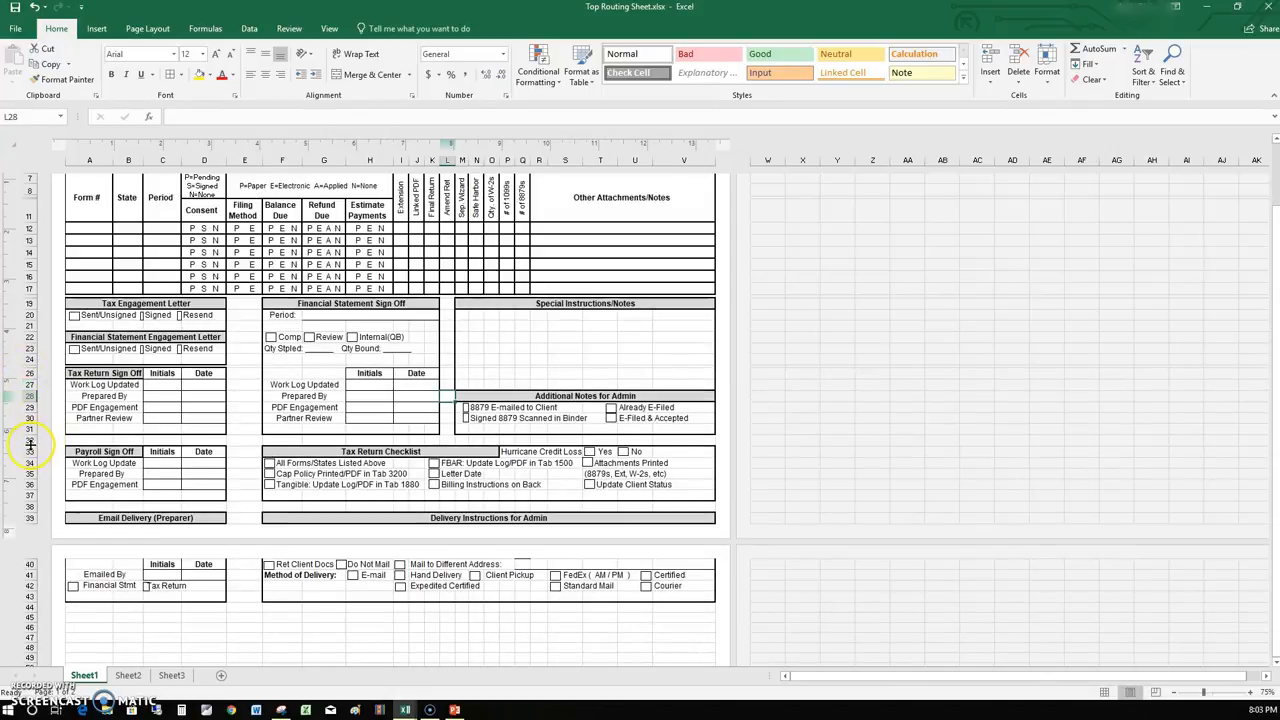
Drag a row boundary upward to reduce the height of the lower section rows
drag(30, 440, 30, 432)
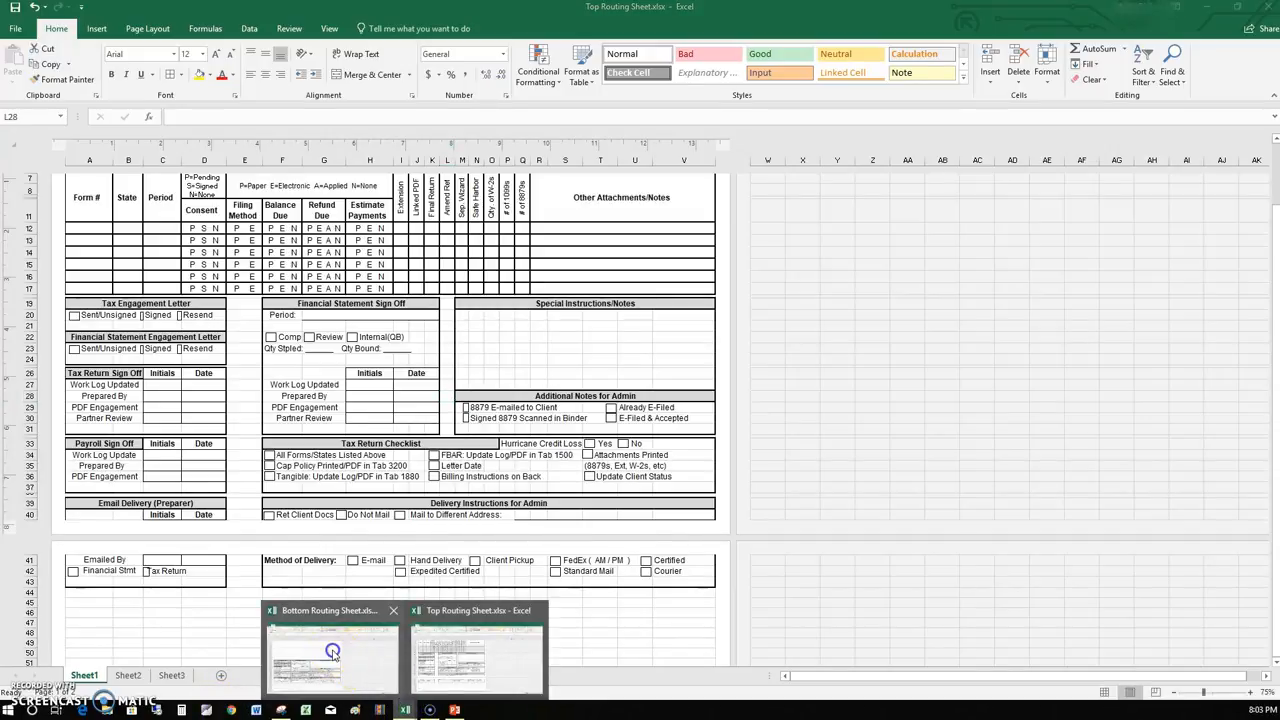
click(332, 656)
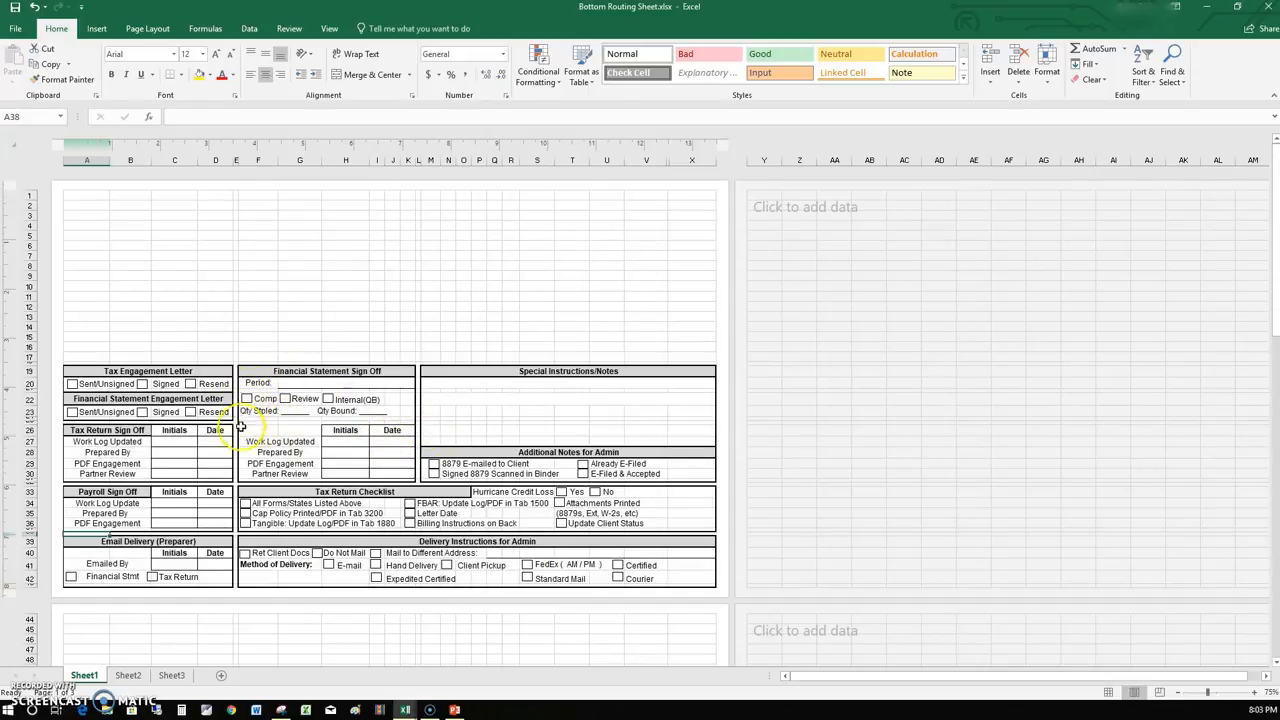
mouse_move(118, 628)
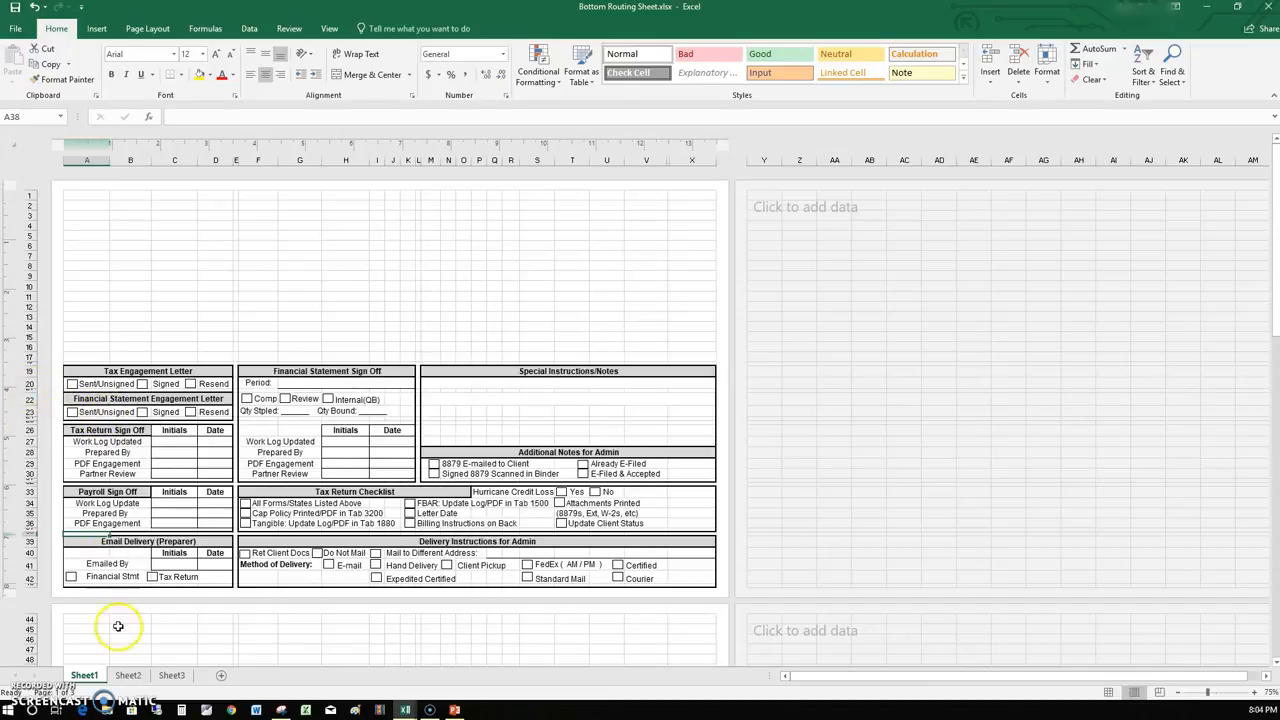
mouse_move(404, 708)
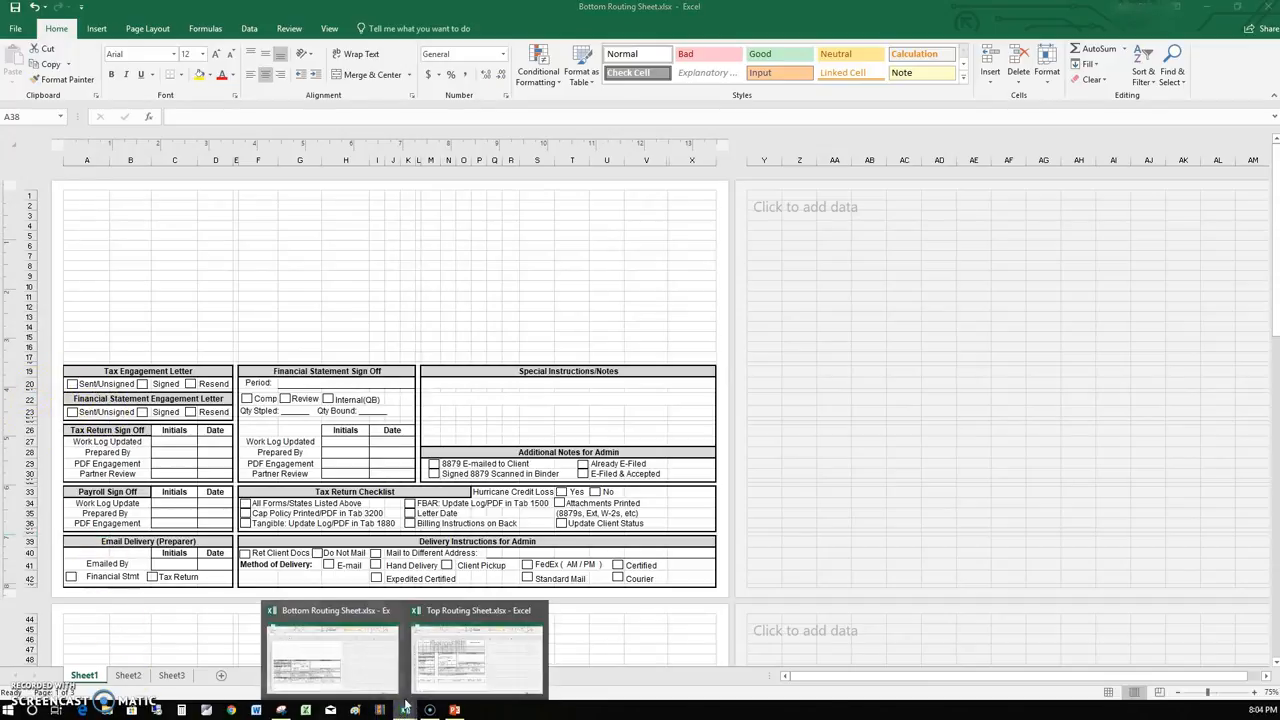
click(476, 656)
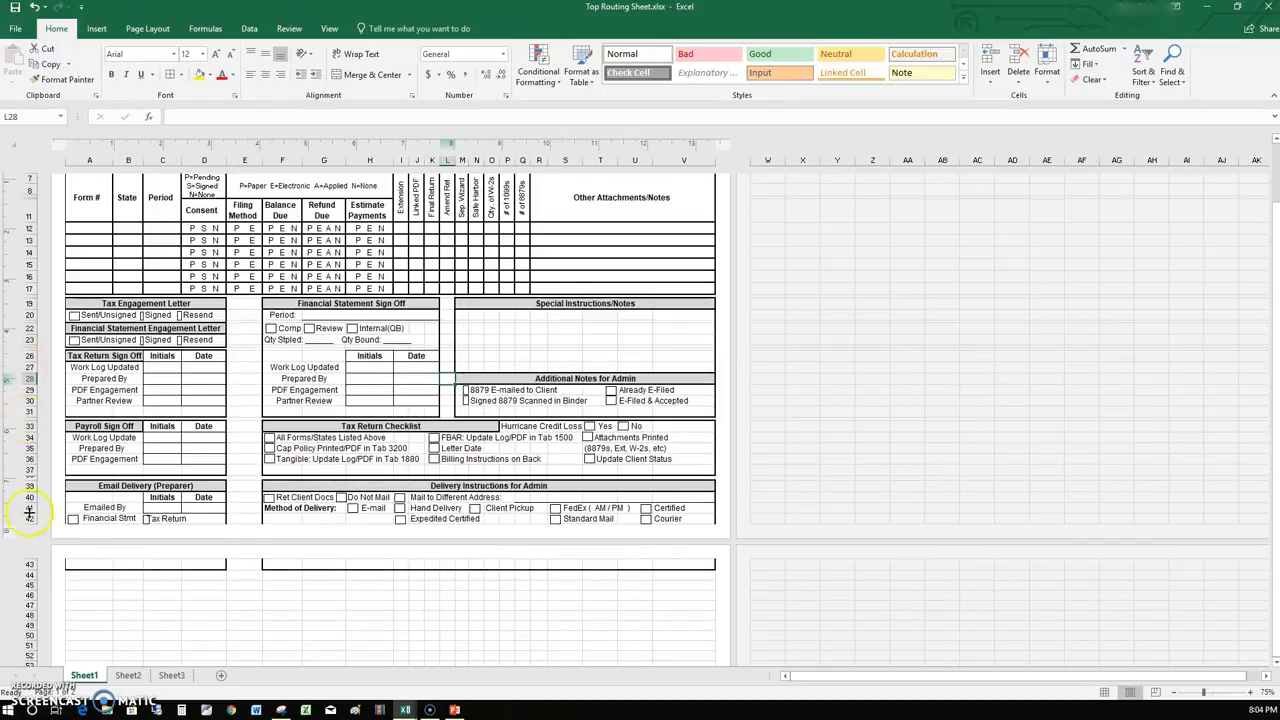
mouse_move(40, 564)
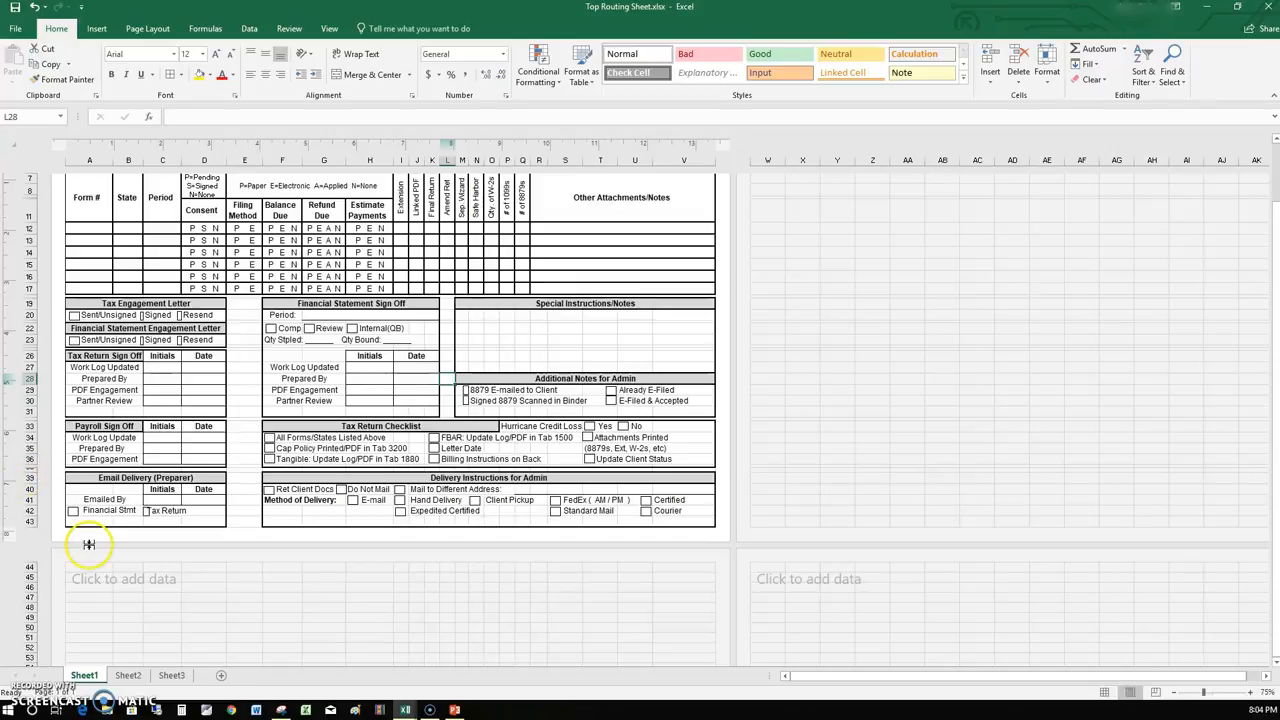
mouse_move(268, 596)
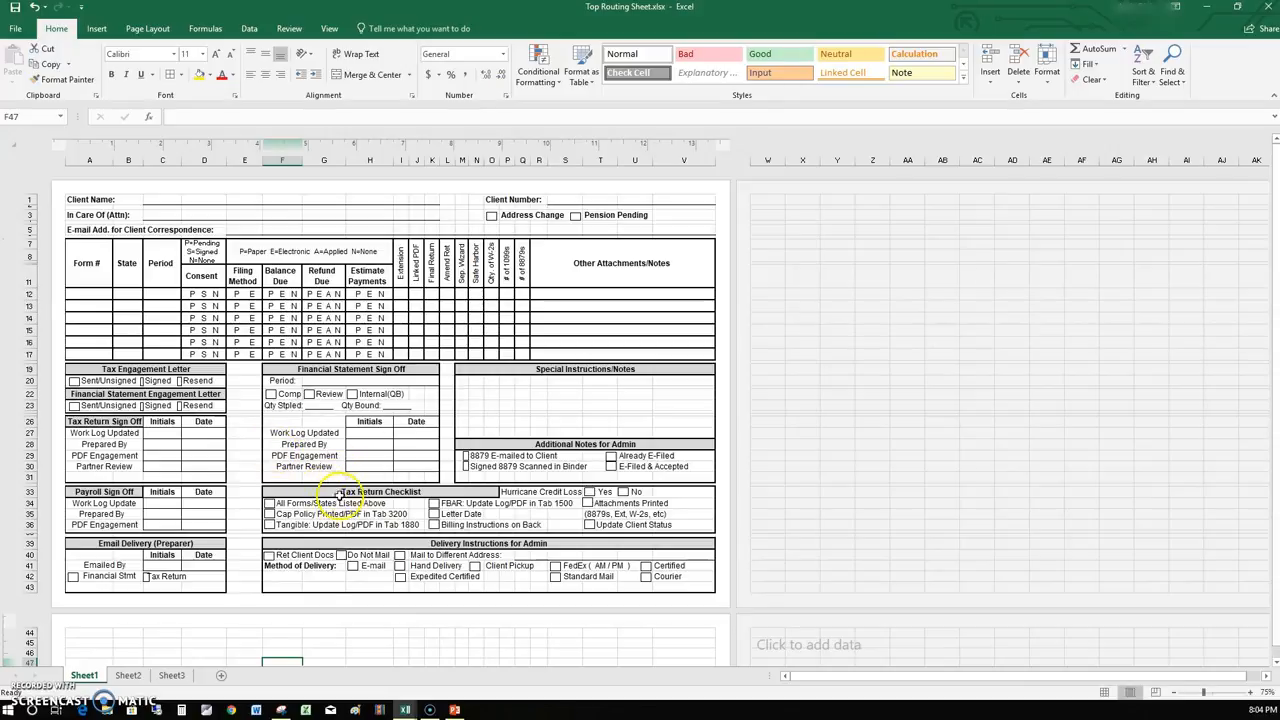
mouse_move(532, 390)
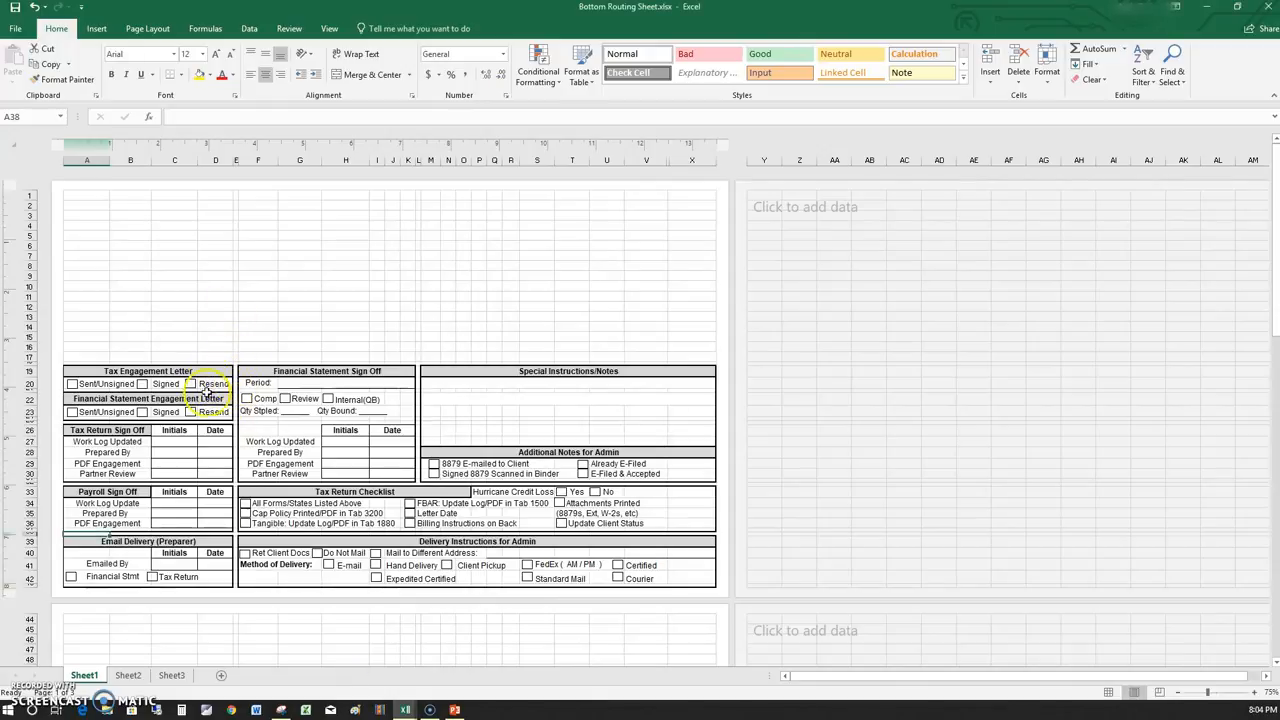
mouse_move(426, 384)
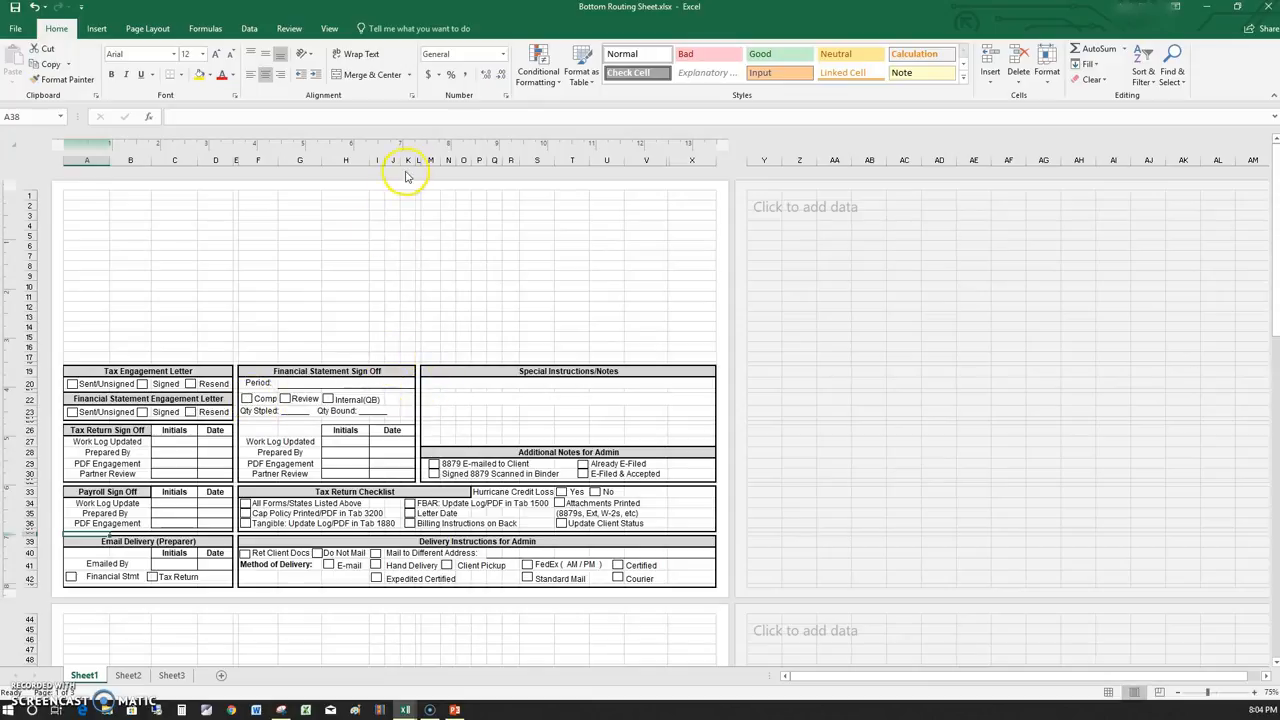
Check column L's width in the bottom sheet and match column L in the top sheet to it
click(408, 160)
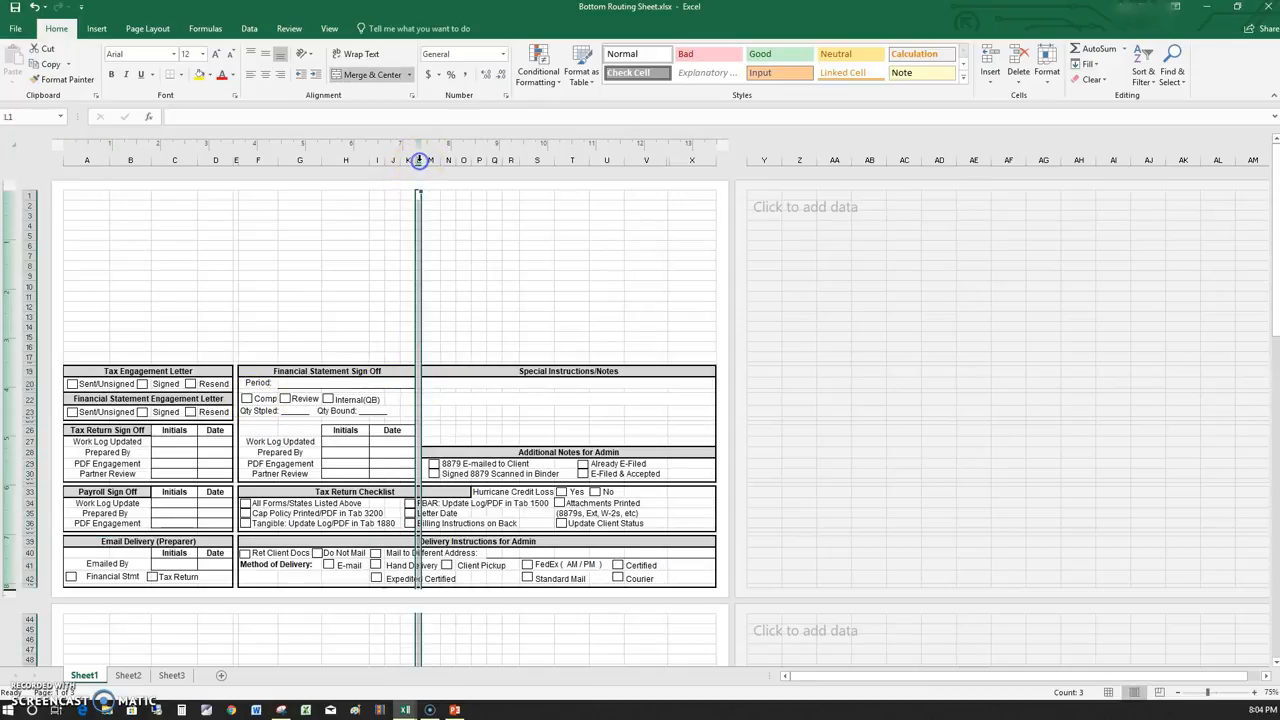
mouse_move(236, 160)
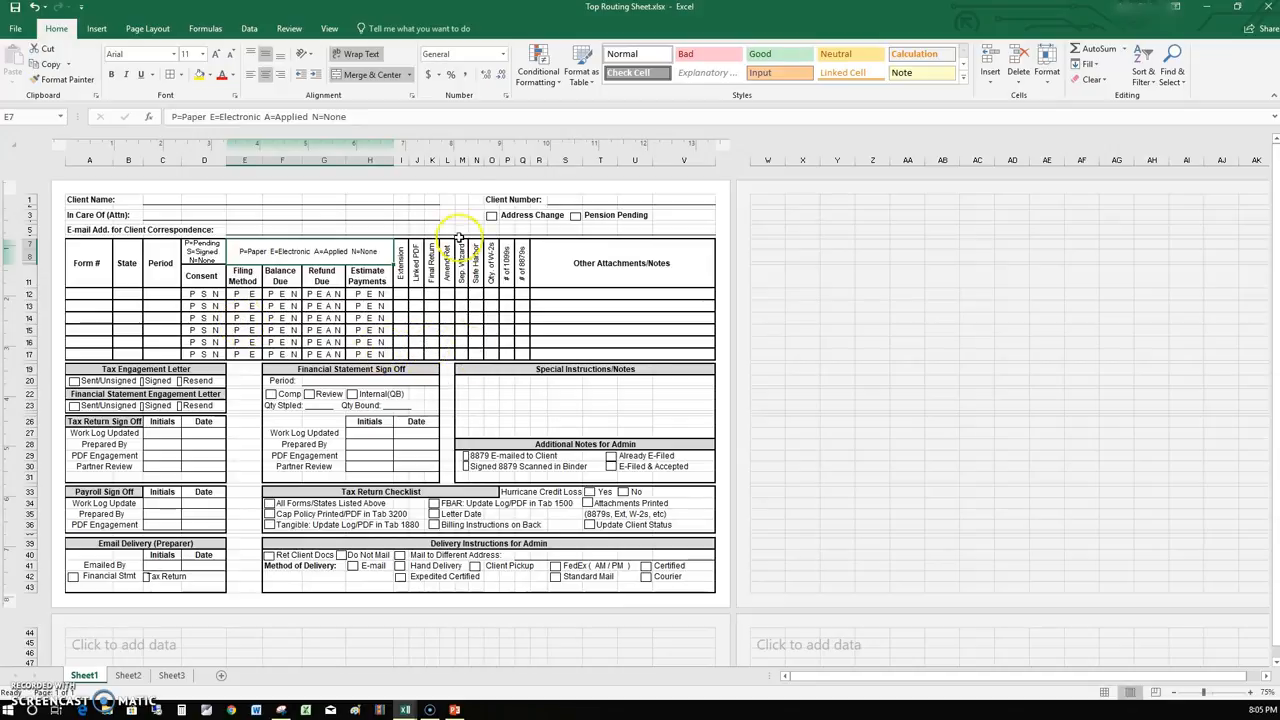
click(448, 160)
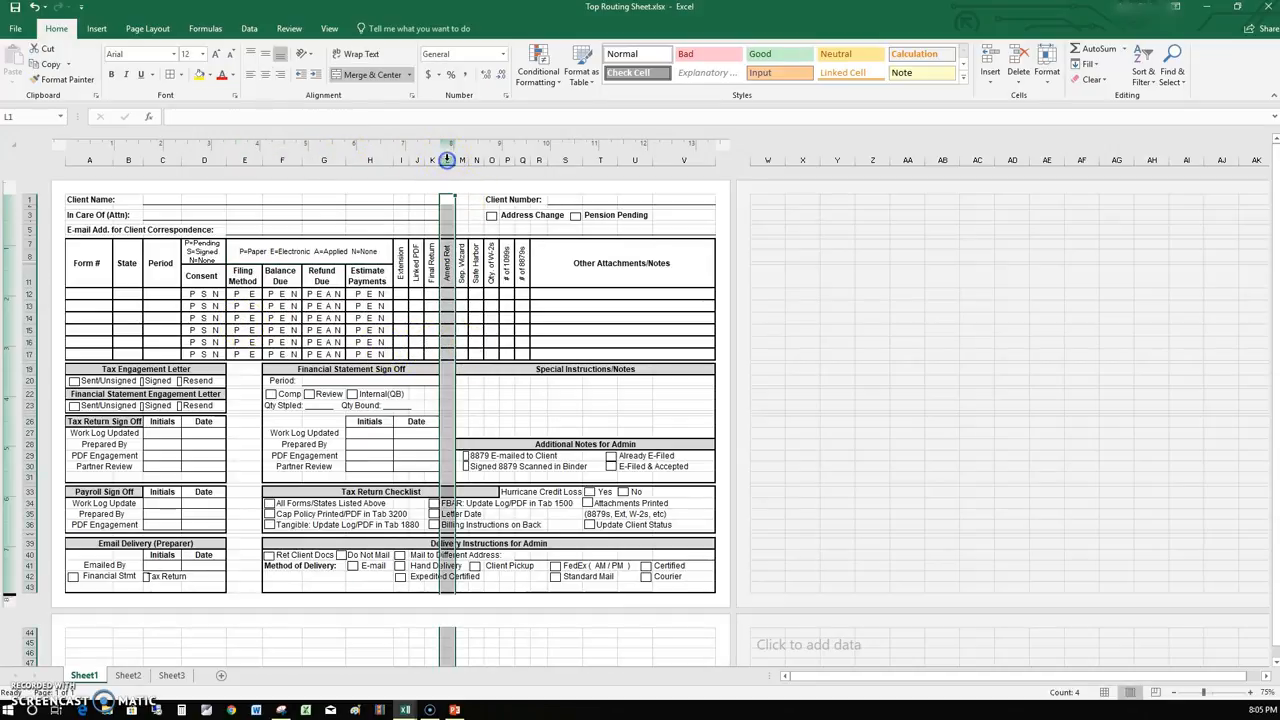
click(248, 430)
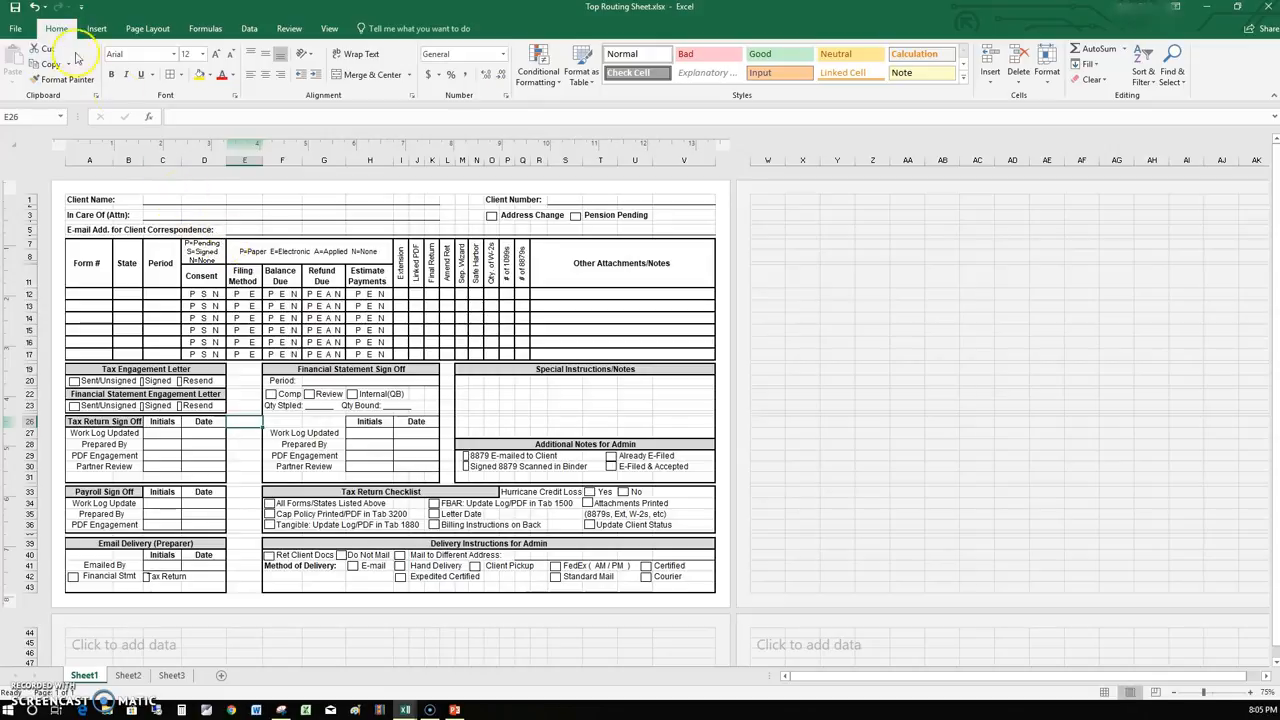
click(16, 28)
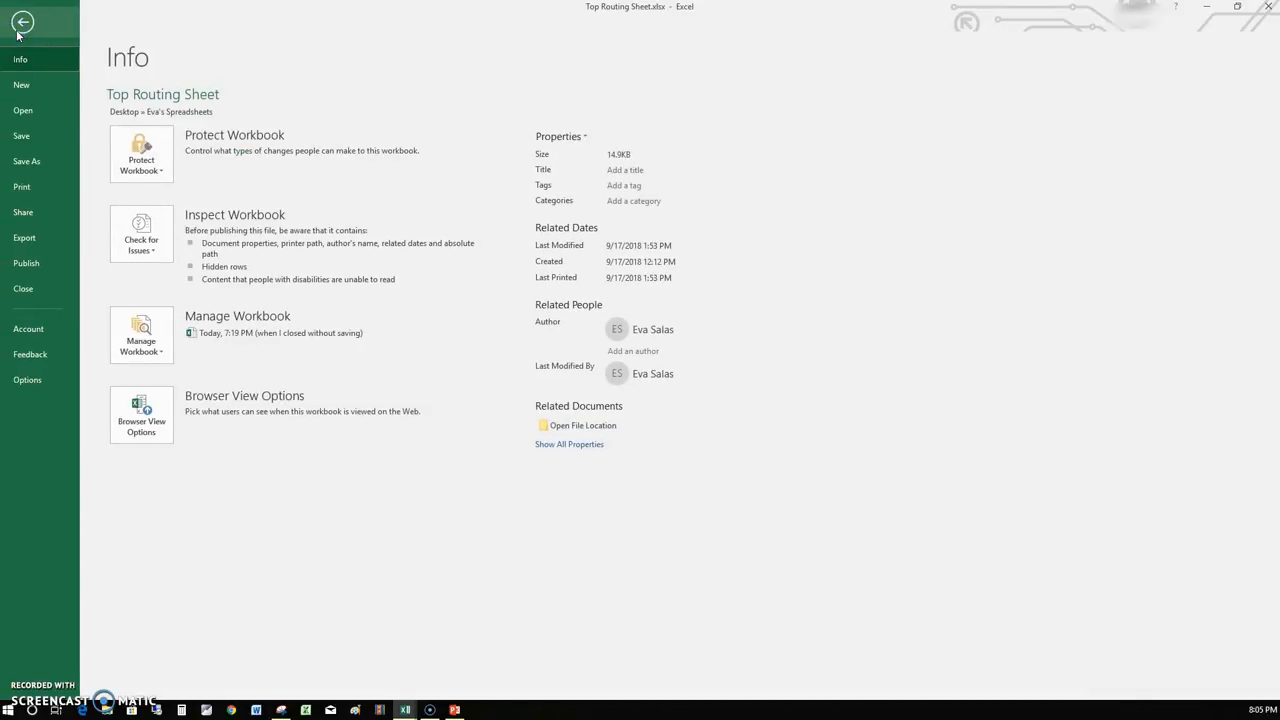
mouse_move(28, 160)
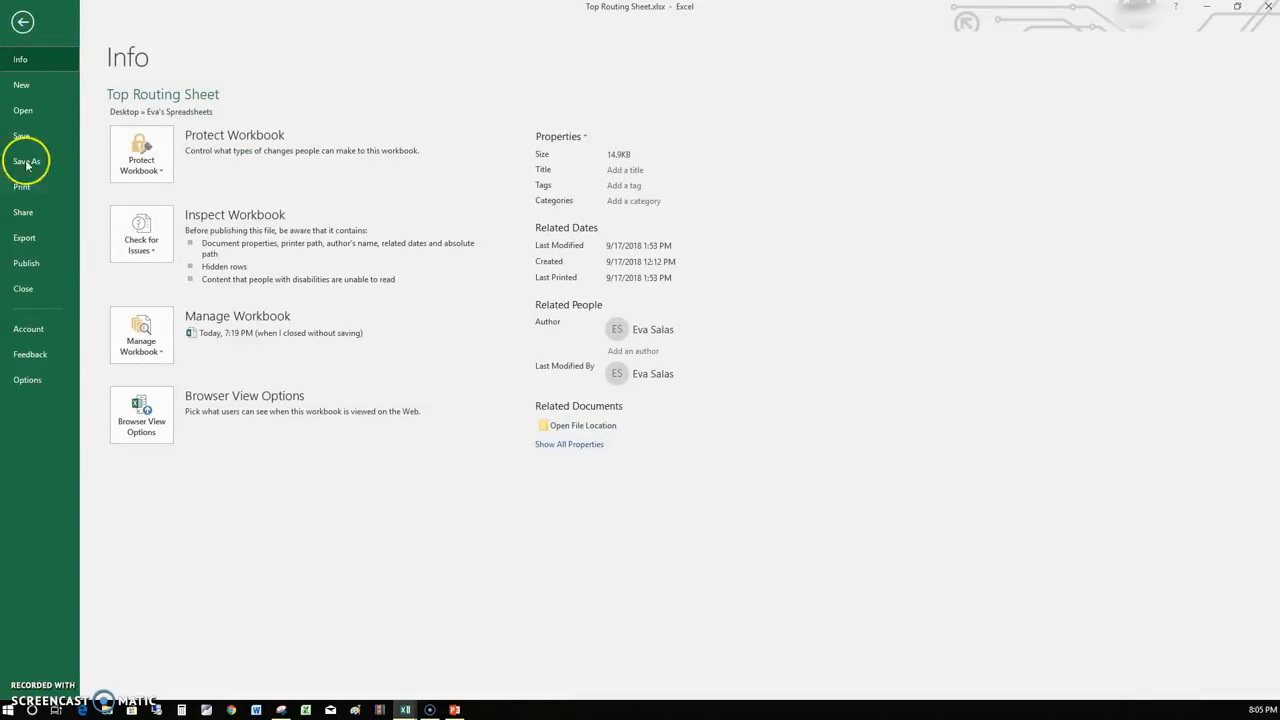
click(22, 186)
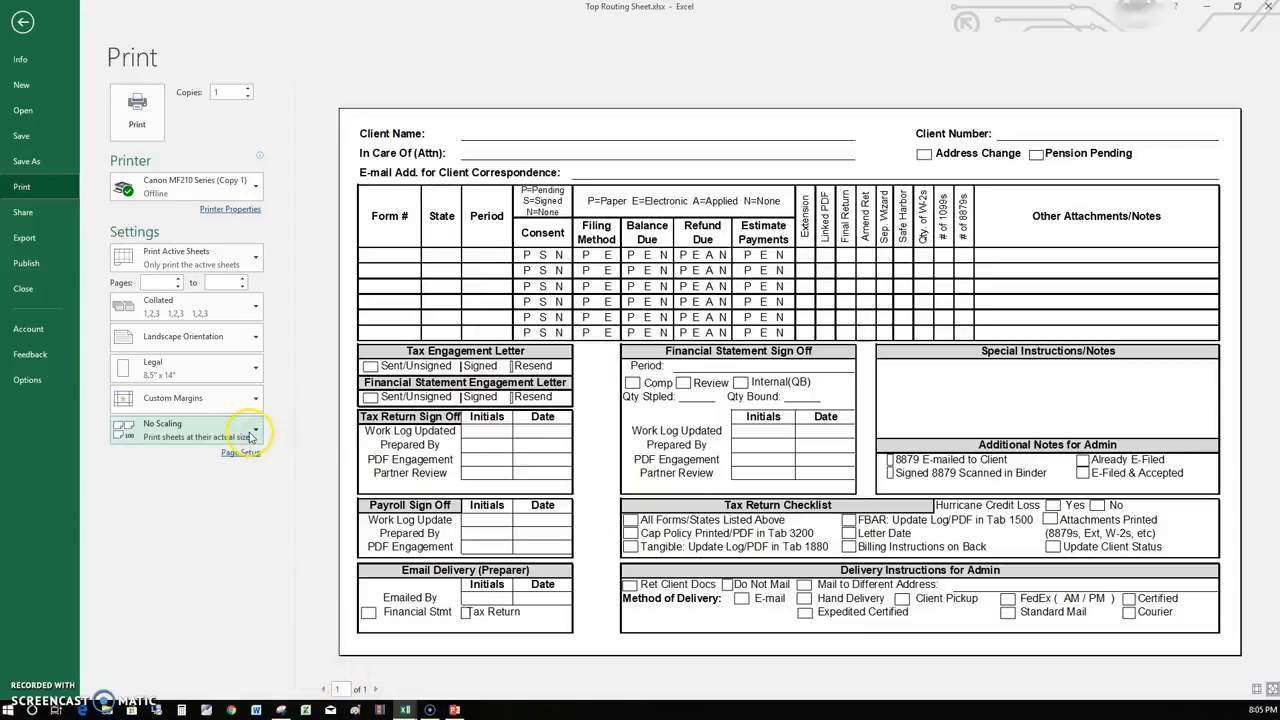
click(184, 430)
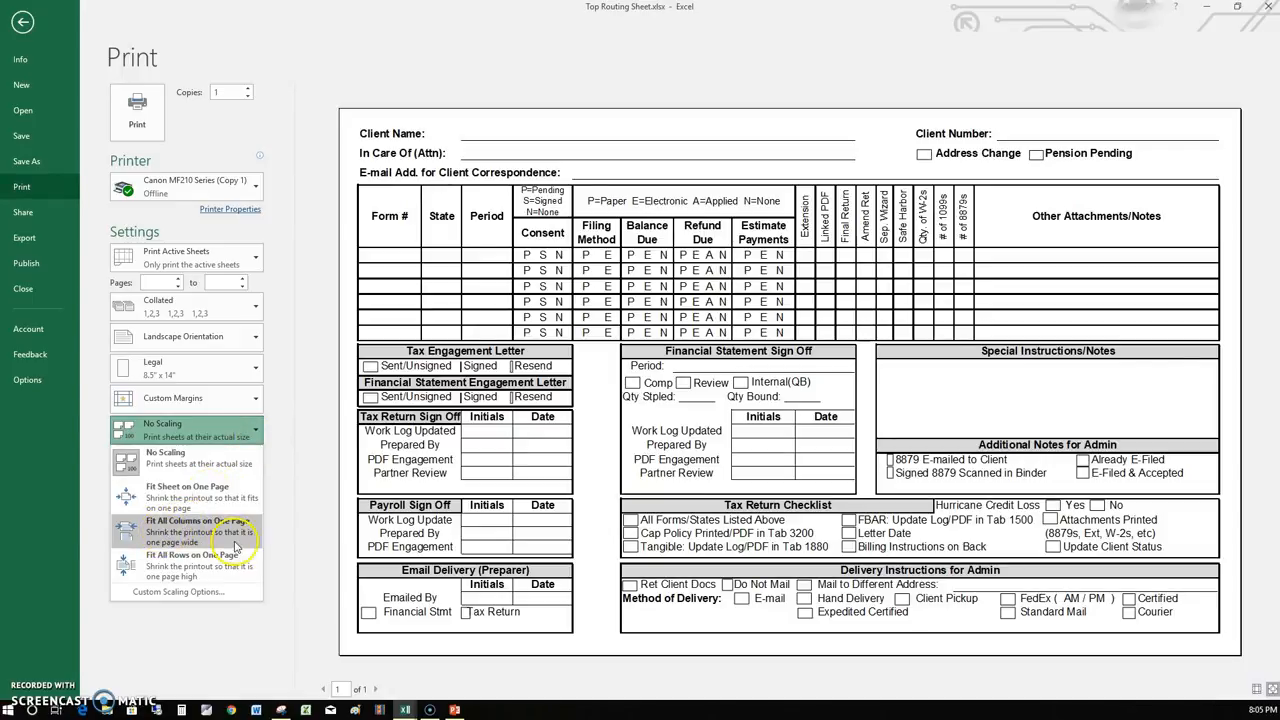
click(184, 430)
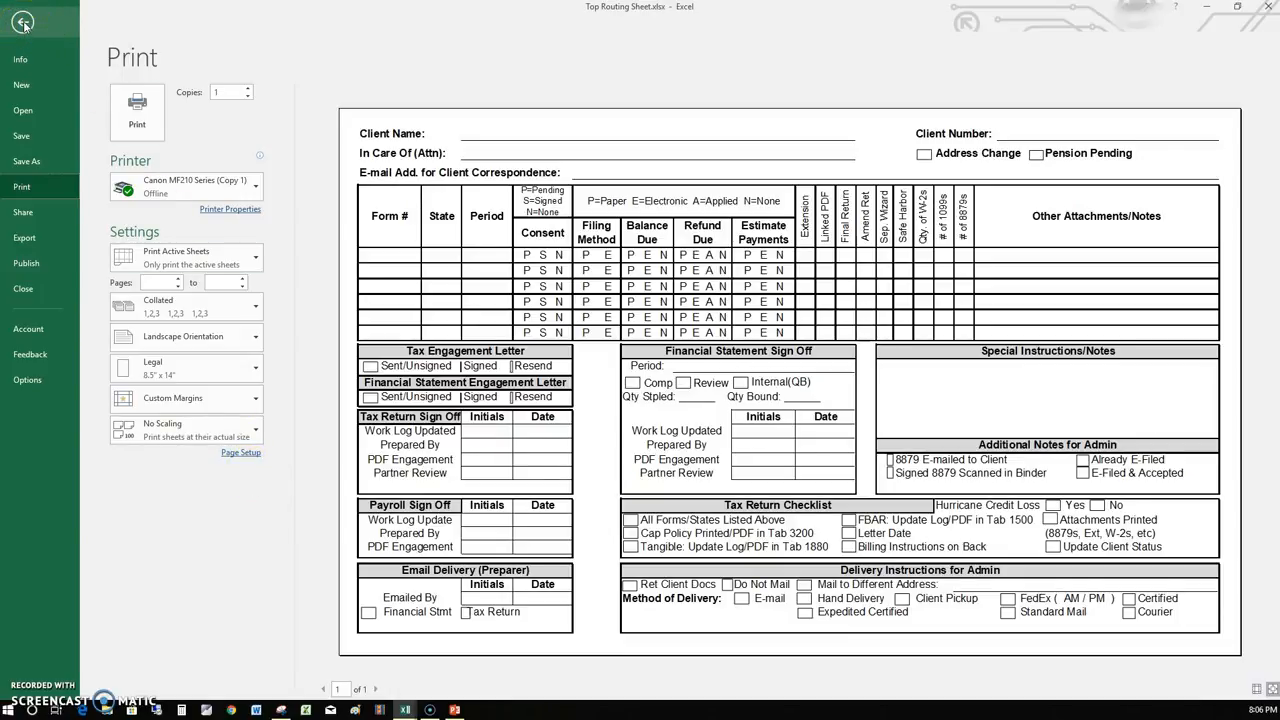
click(22, 22)
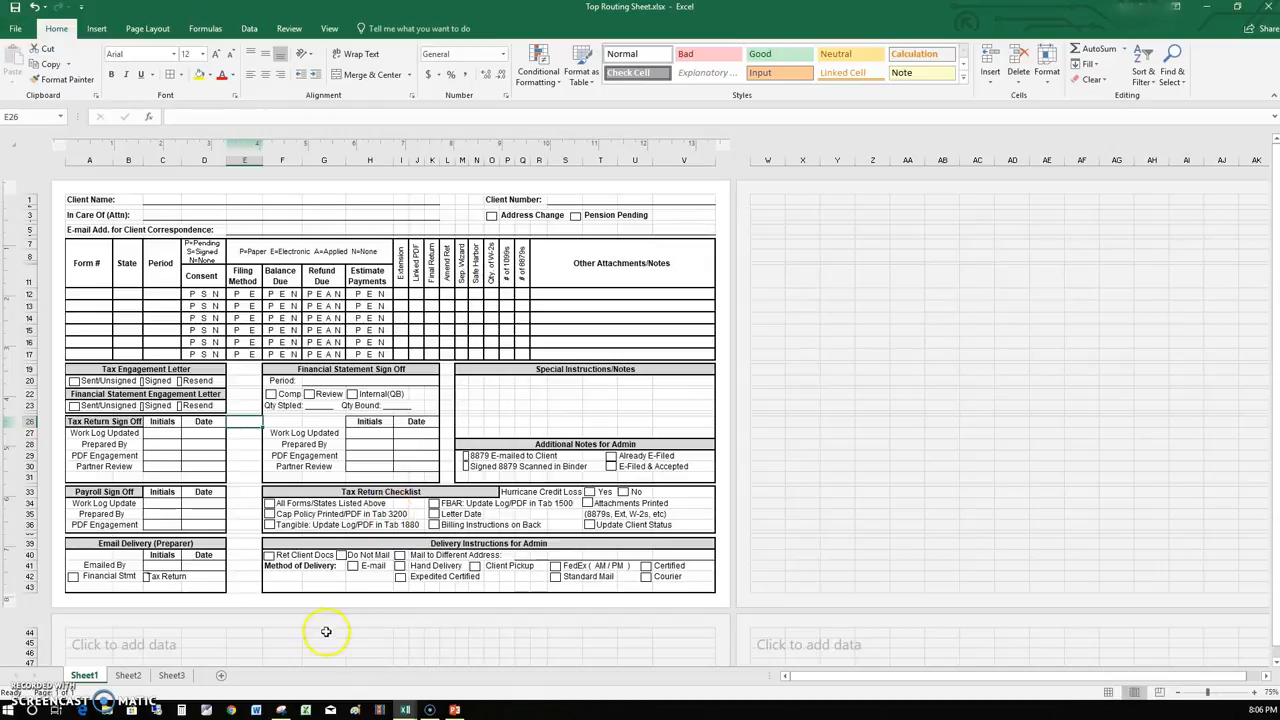
mouse_move(240, 460)
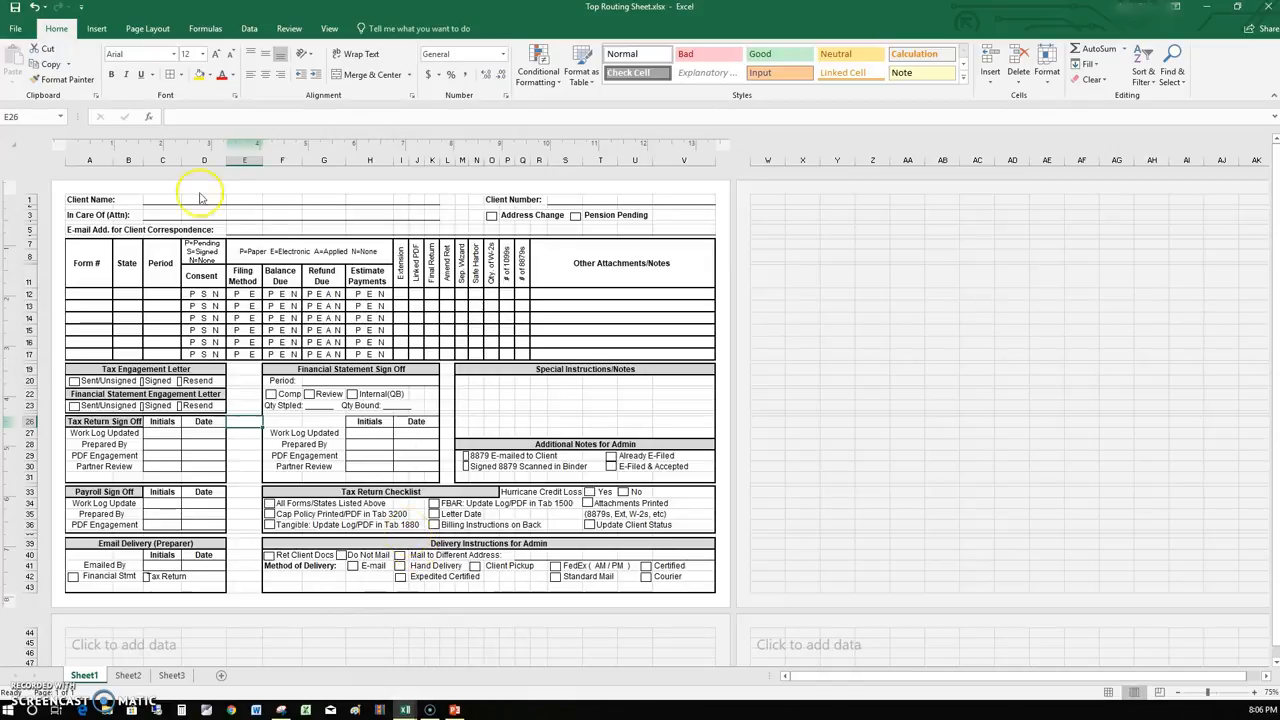
Show the workbook's Info screen from the File tab
click(16, 28)
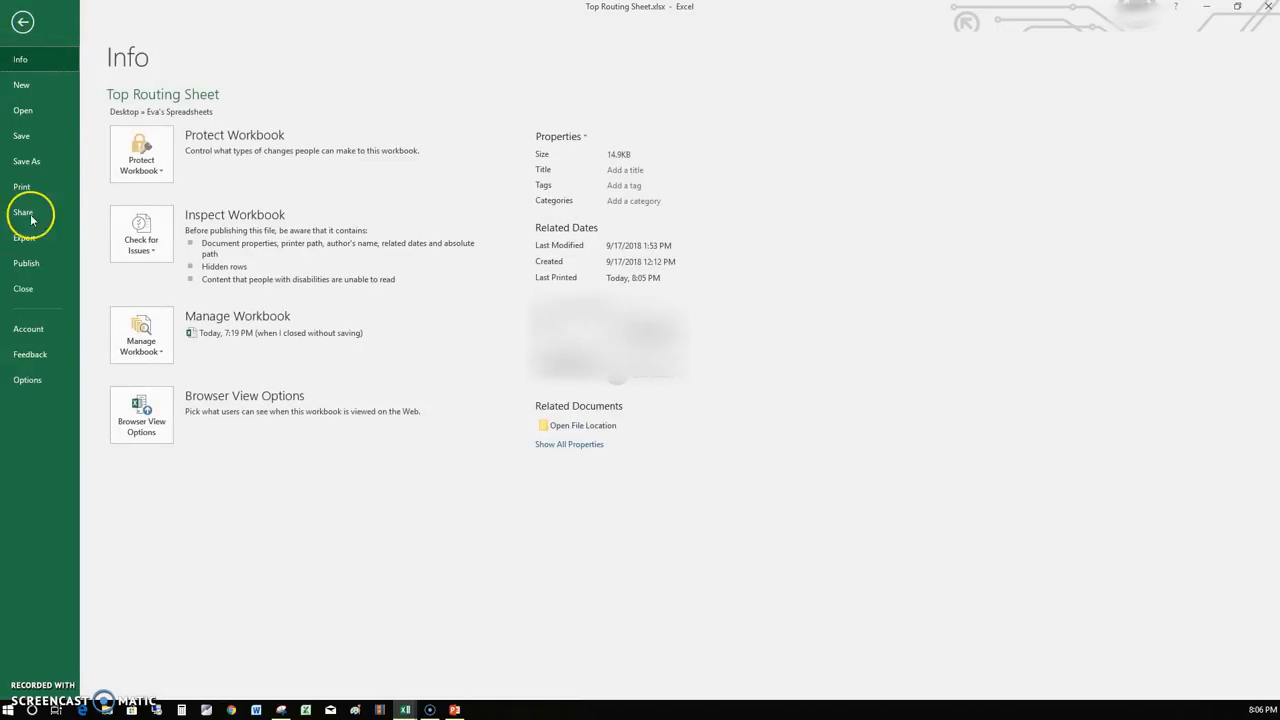
mouse_move(32, 136)
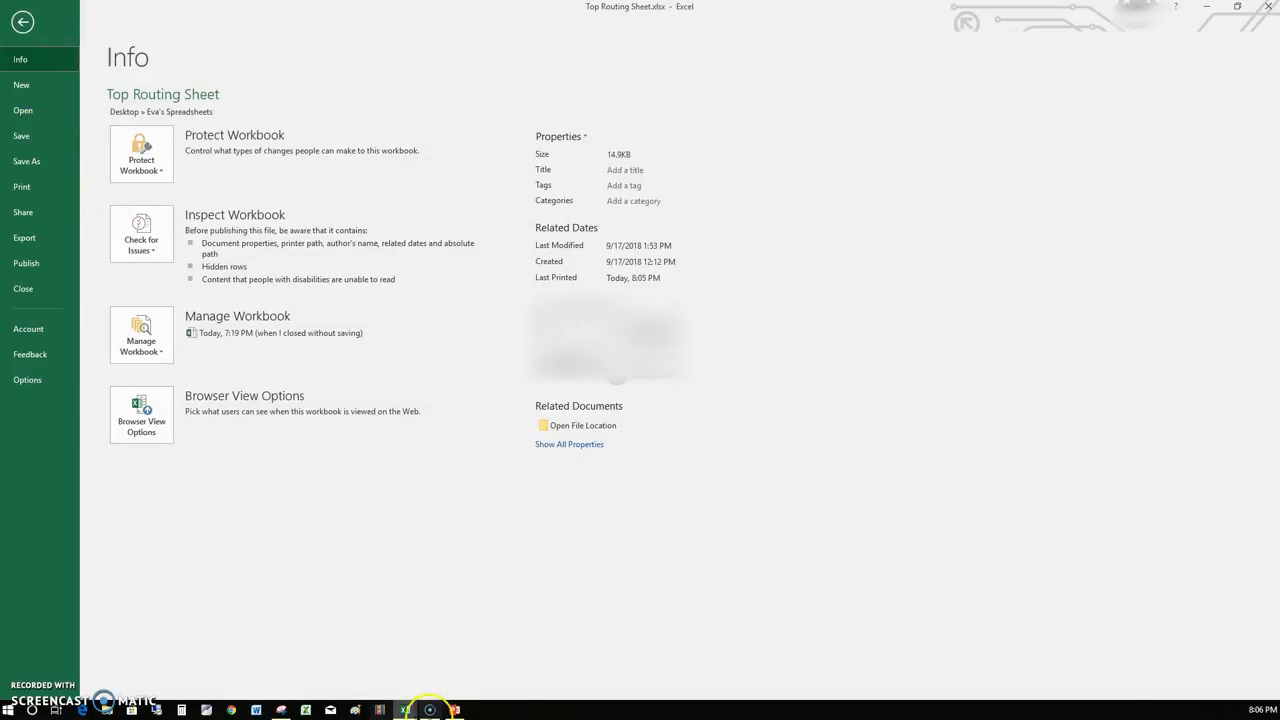
mouse_move(404, 710)
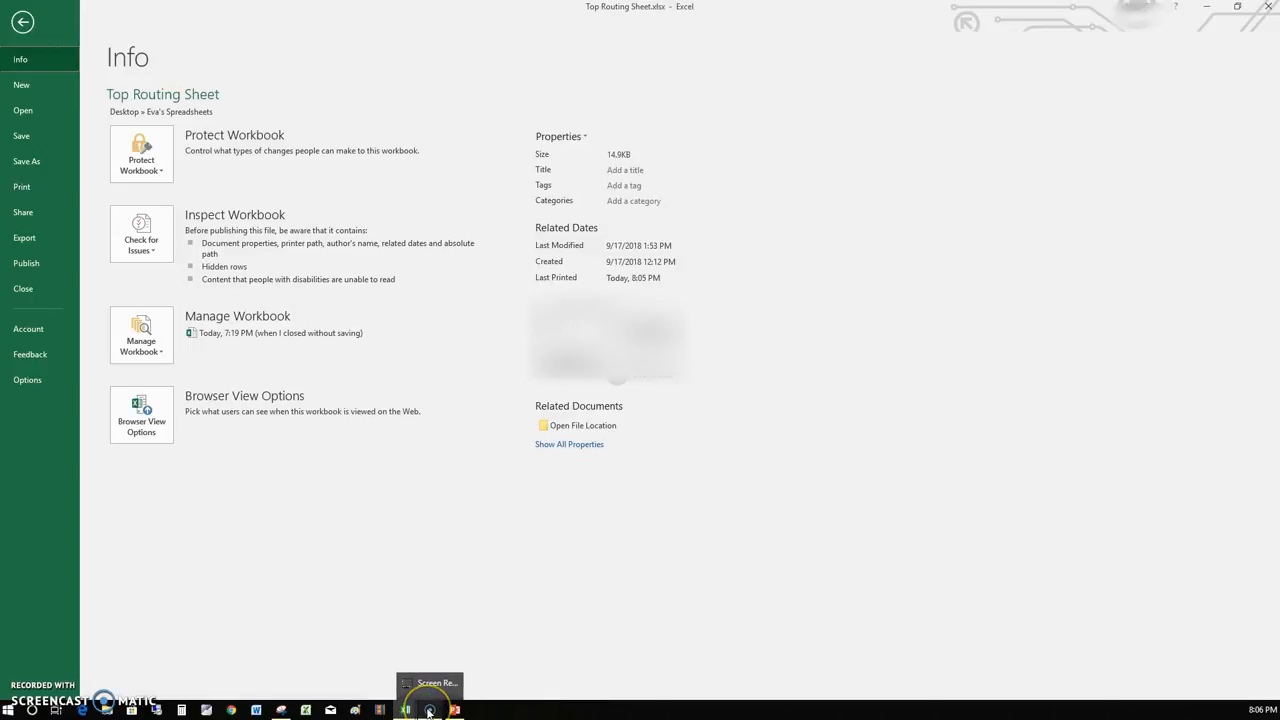
mouse_move(428, 710)
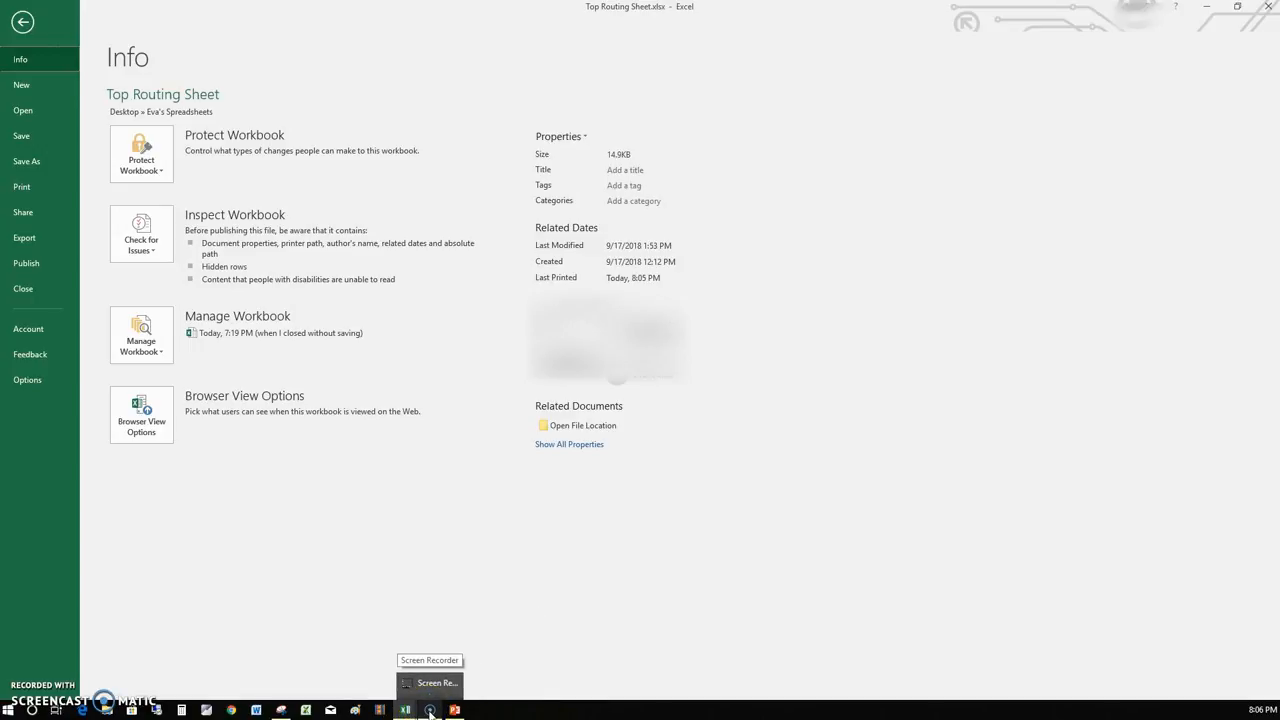